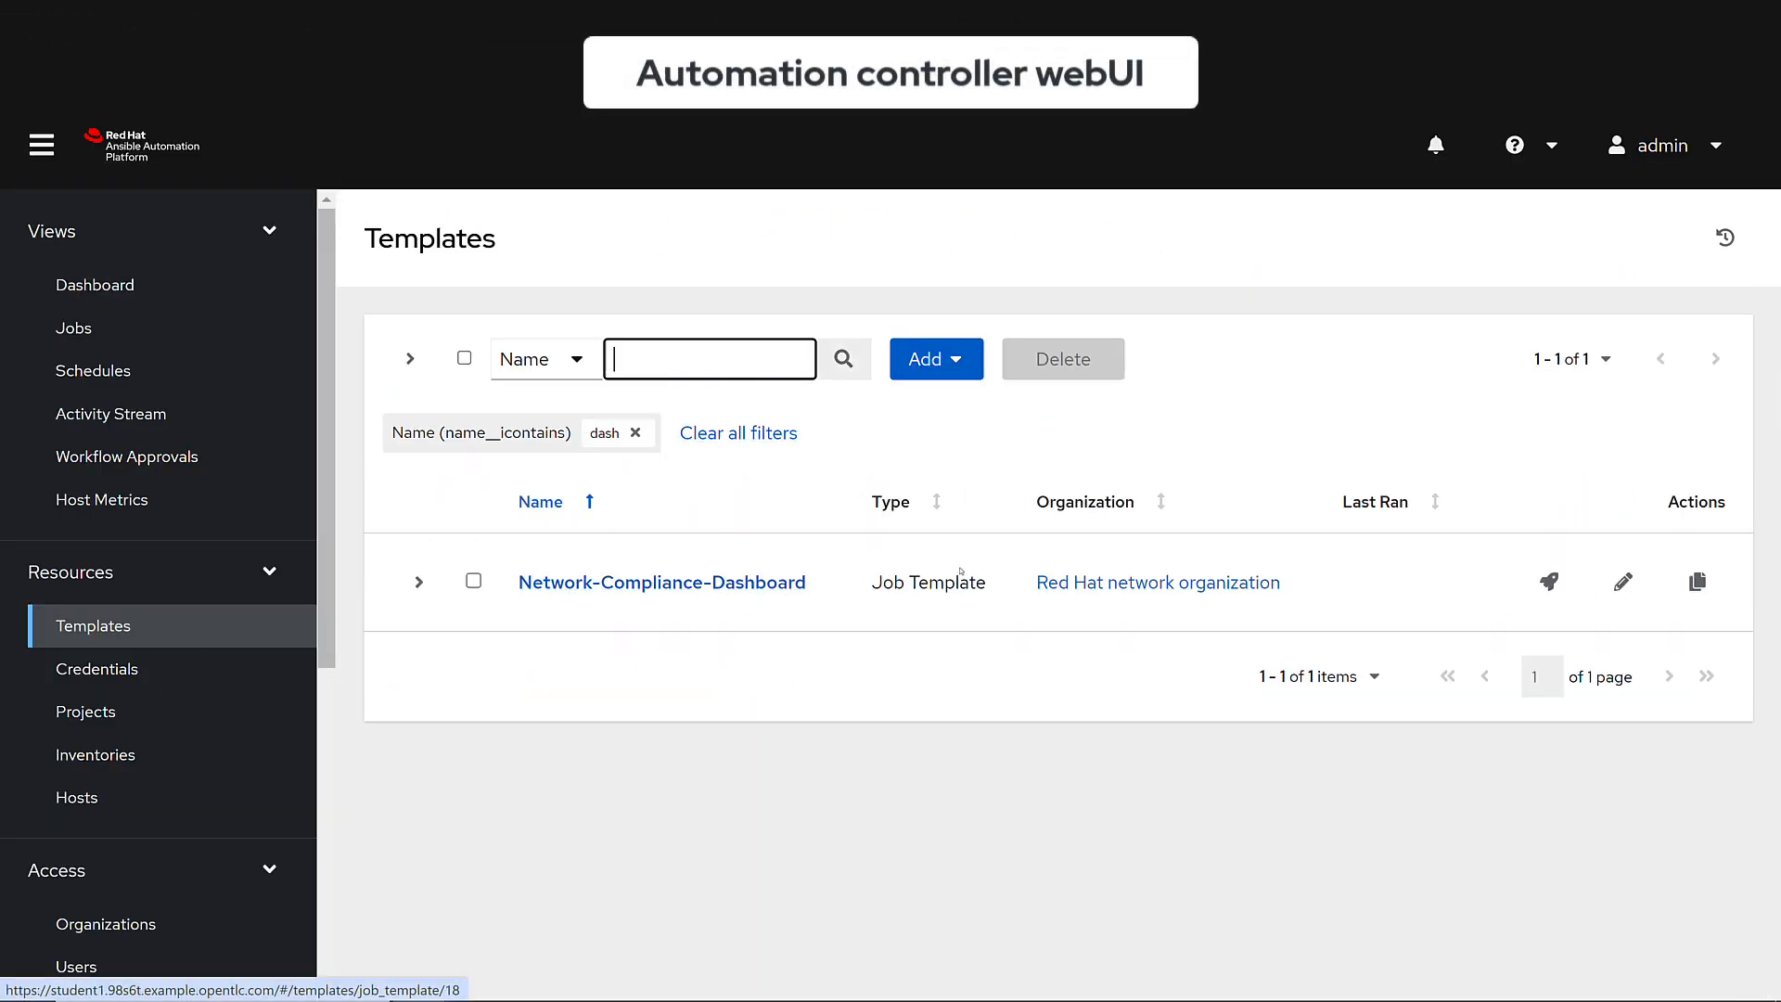
Launch the Network-Compliance-Dashboard template and follow job 29's output until Successful.
click(1548, 581)
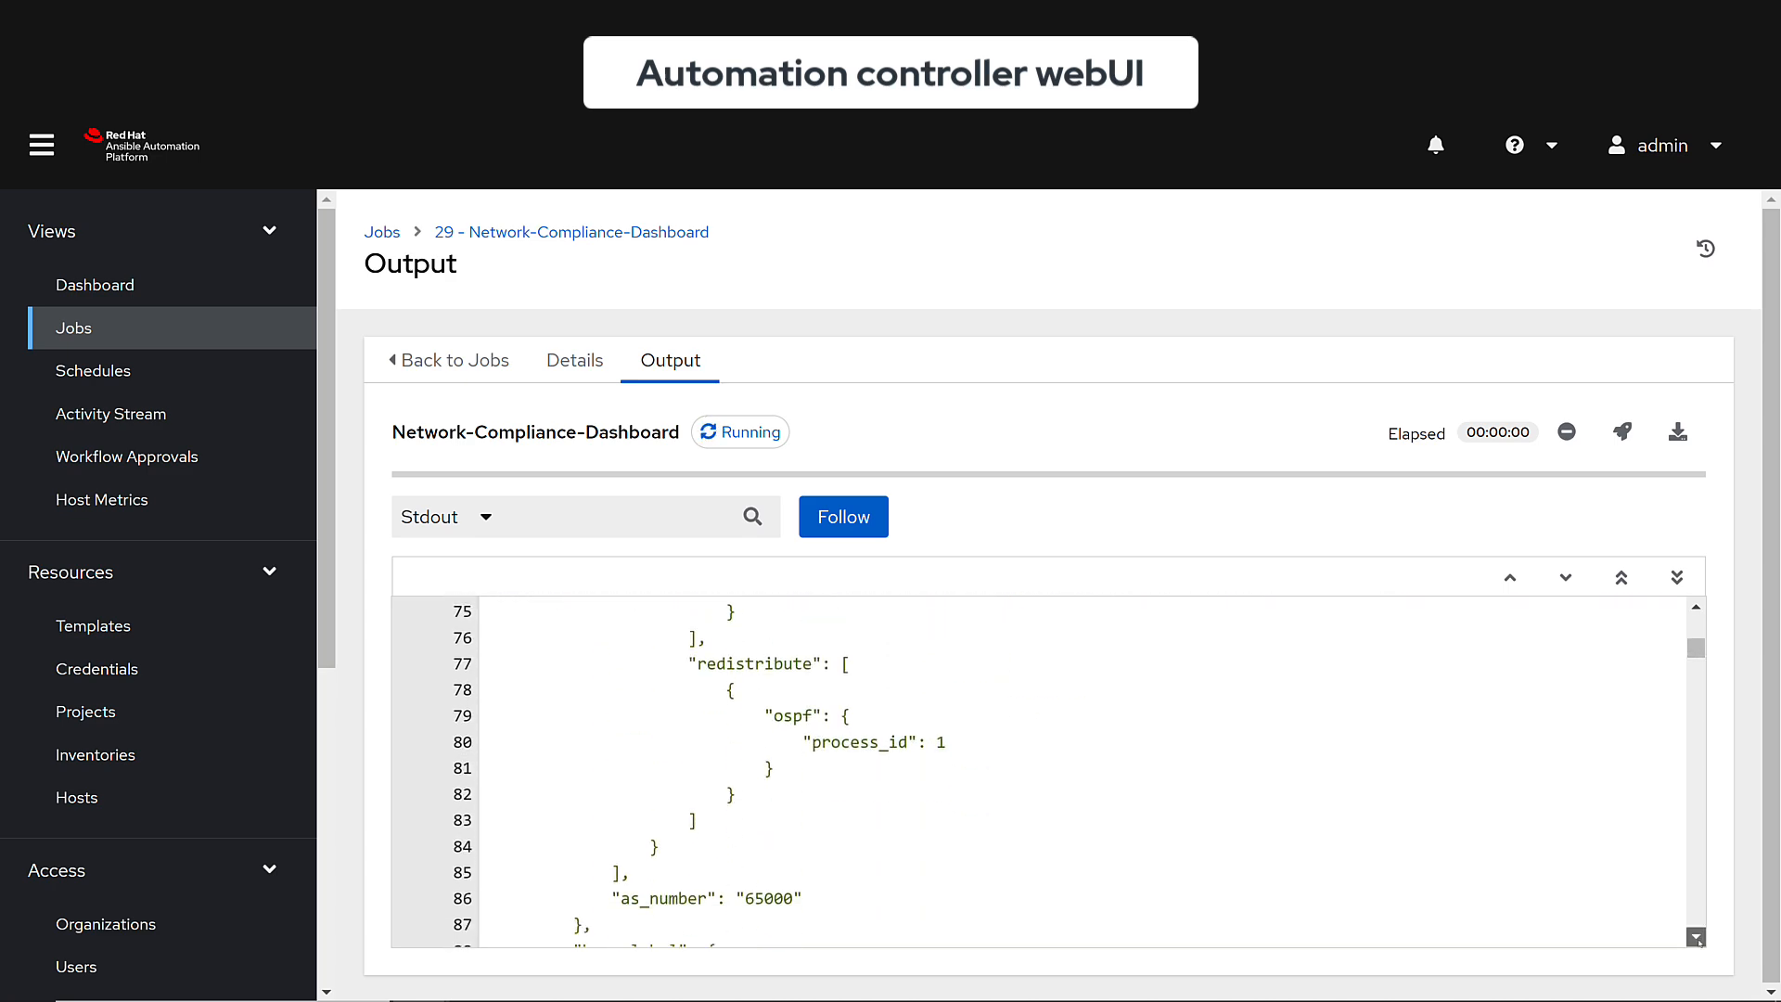
scroll(down, 3)
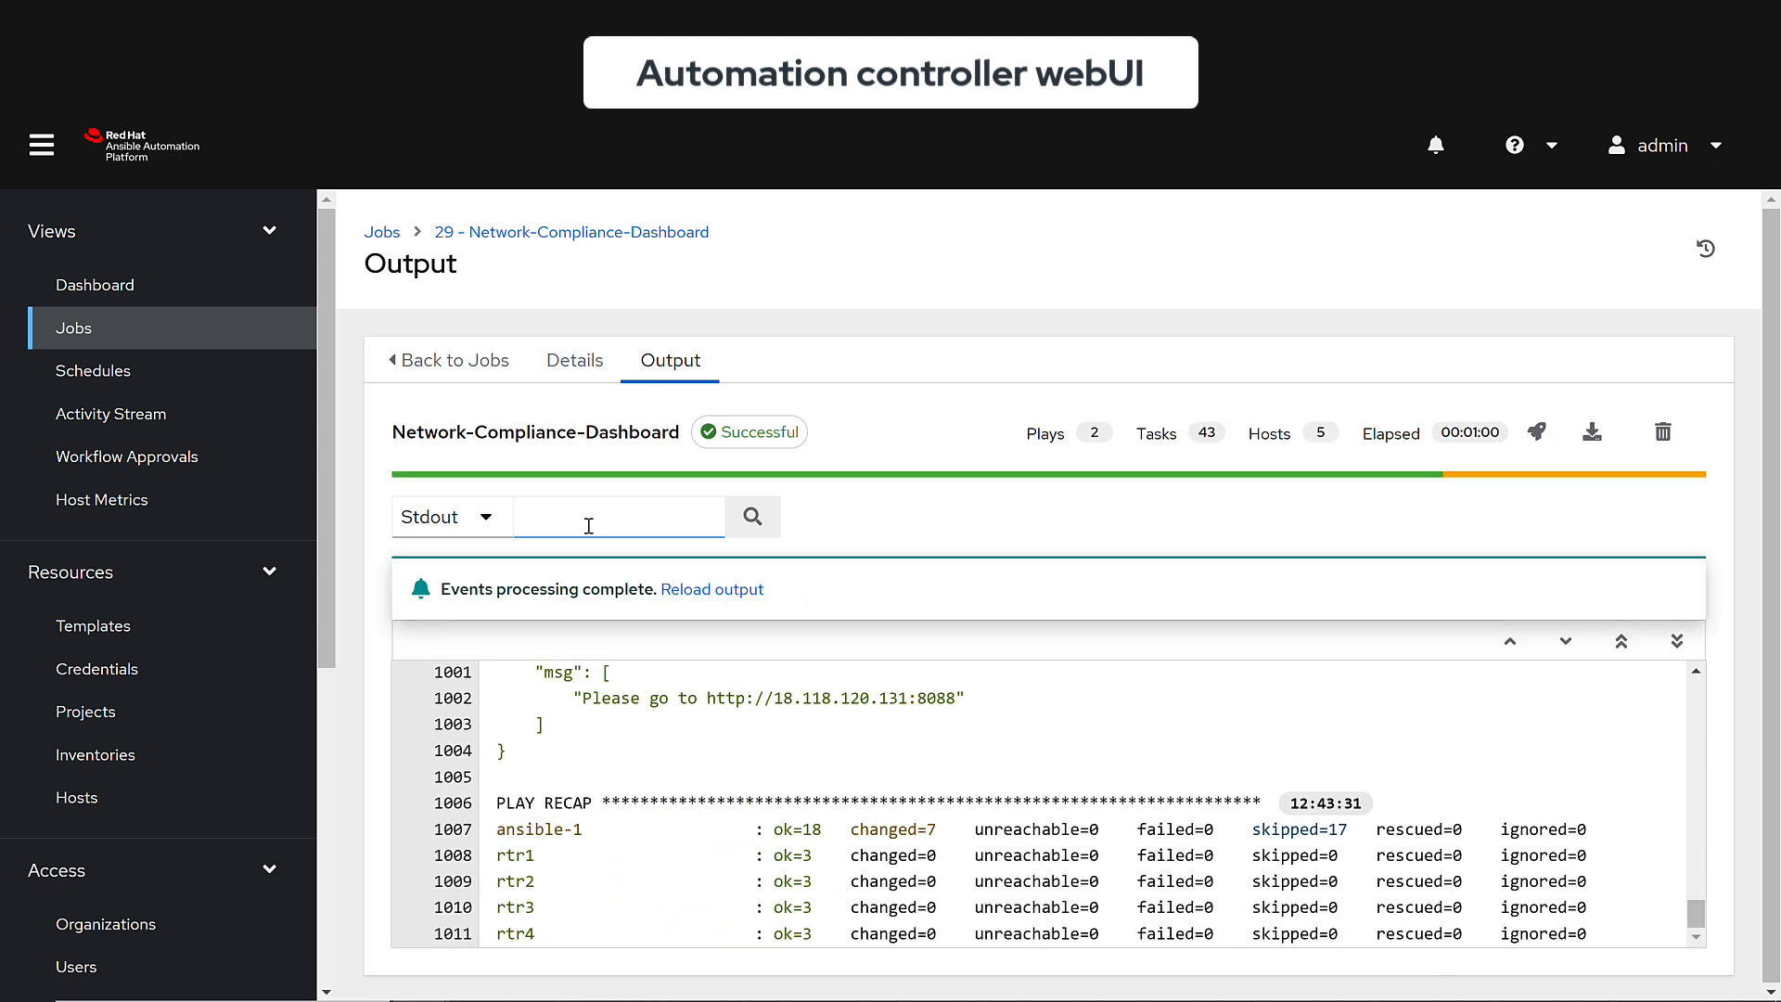
text(cha)
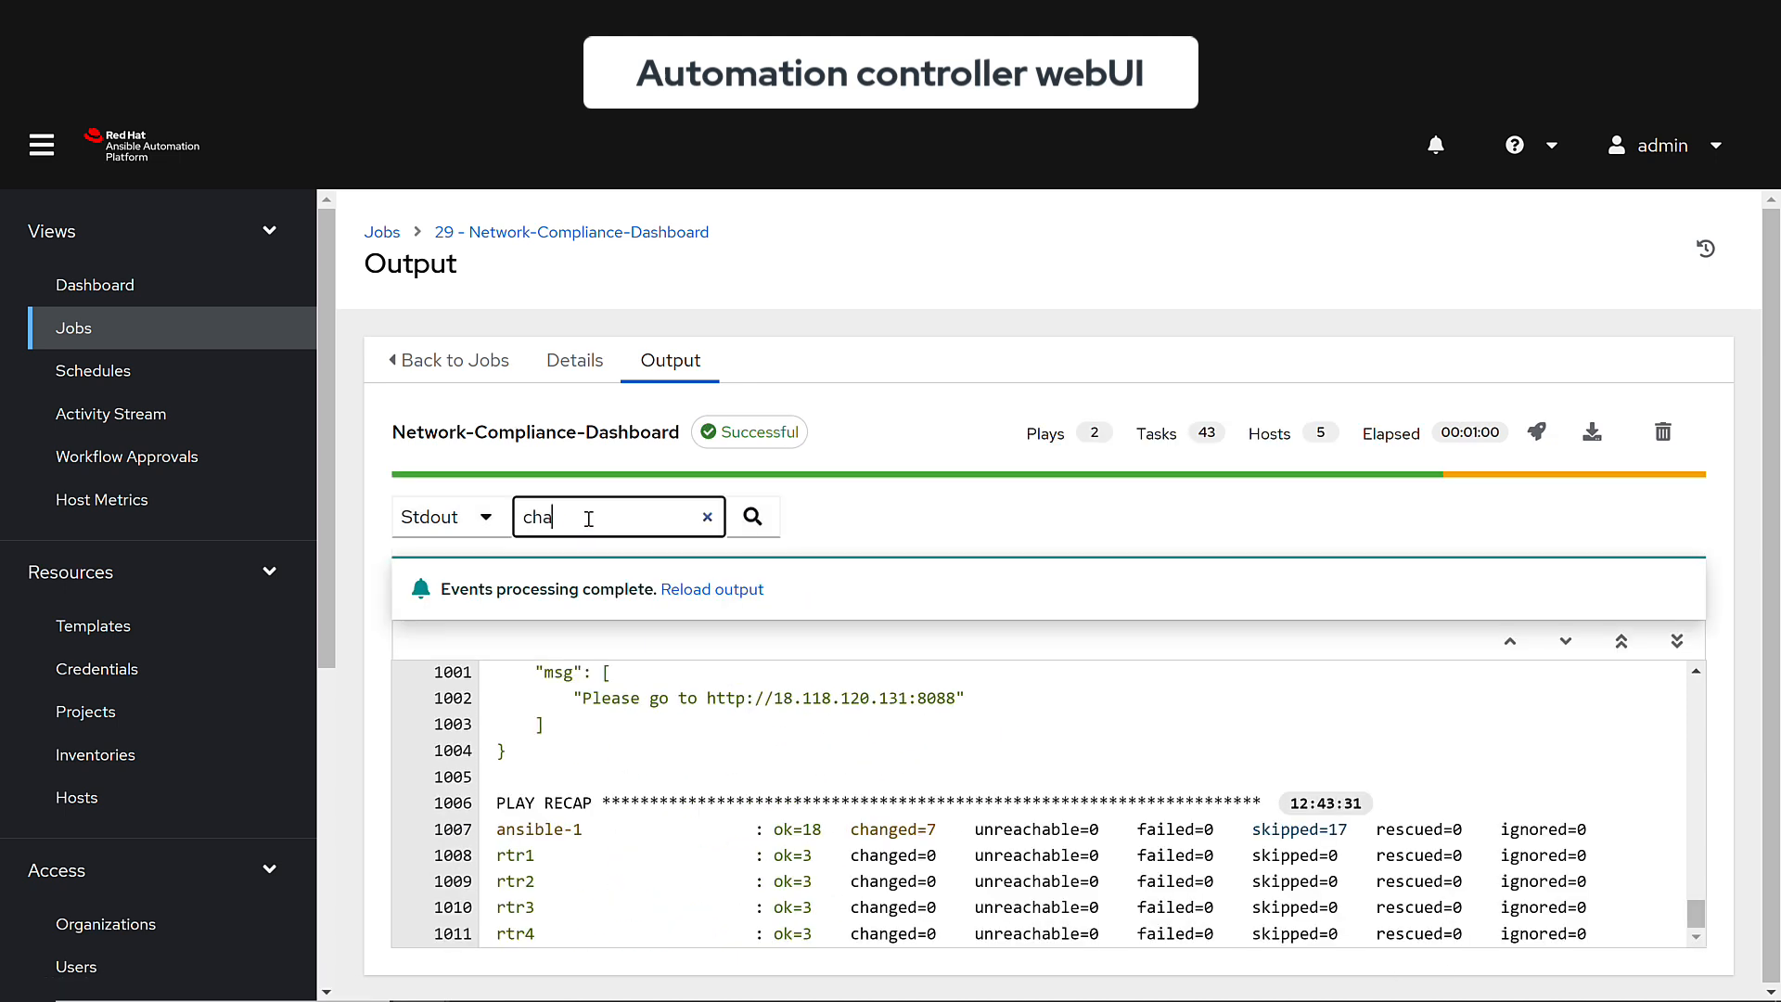
click(752, 515)
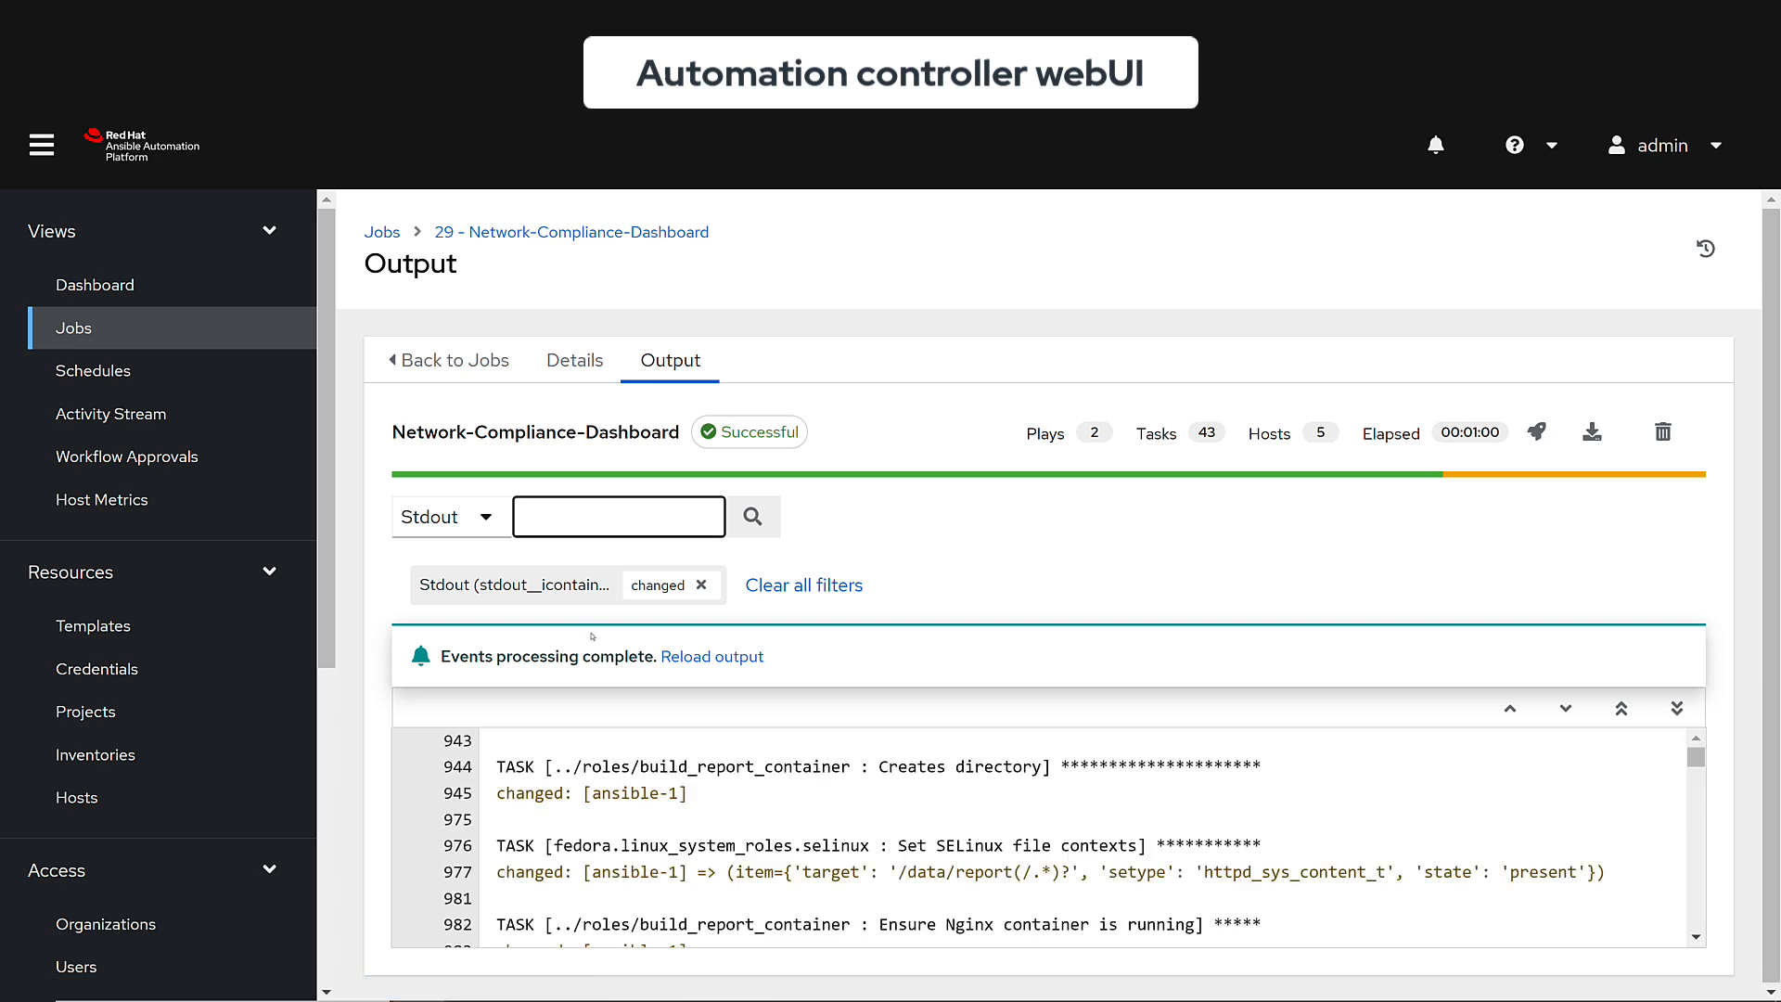
mouse_move(612, 811)
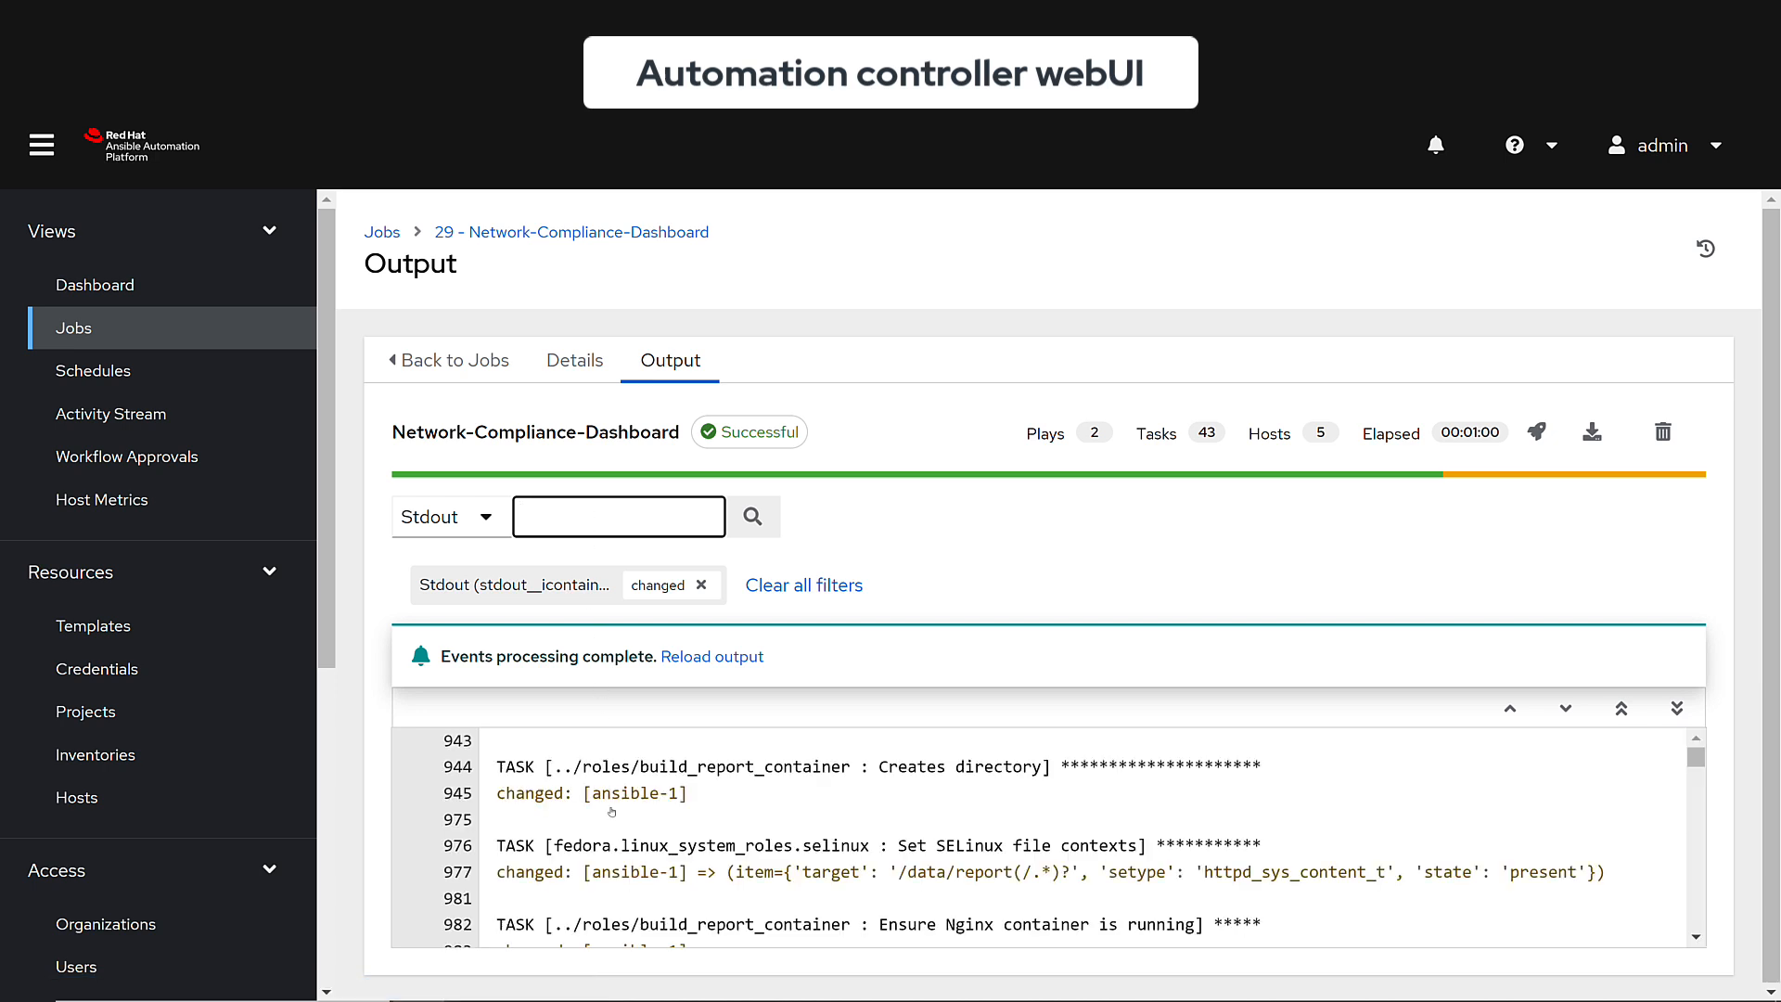
scroll(down, 3)
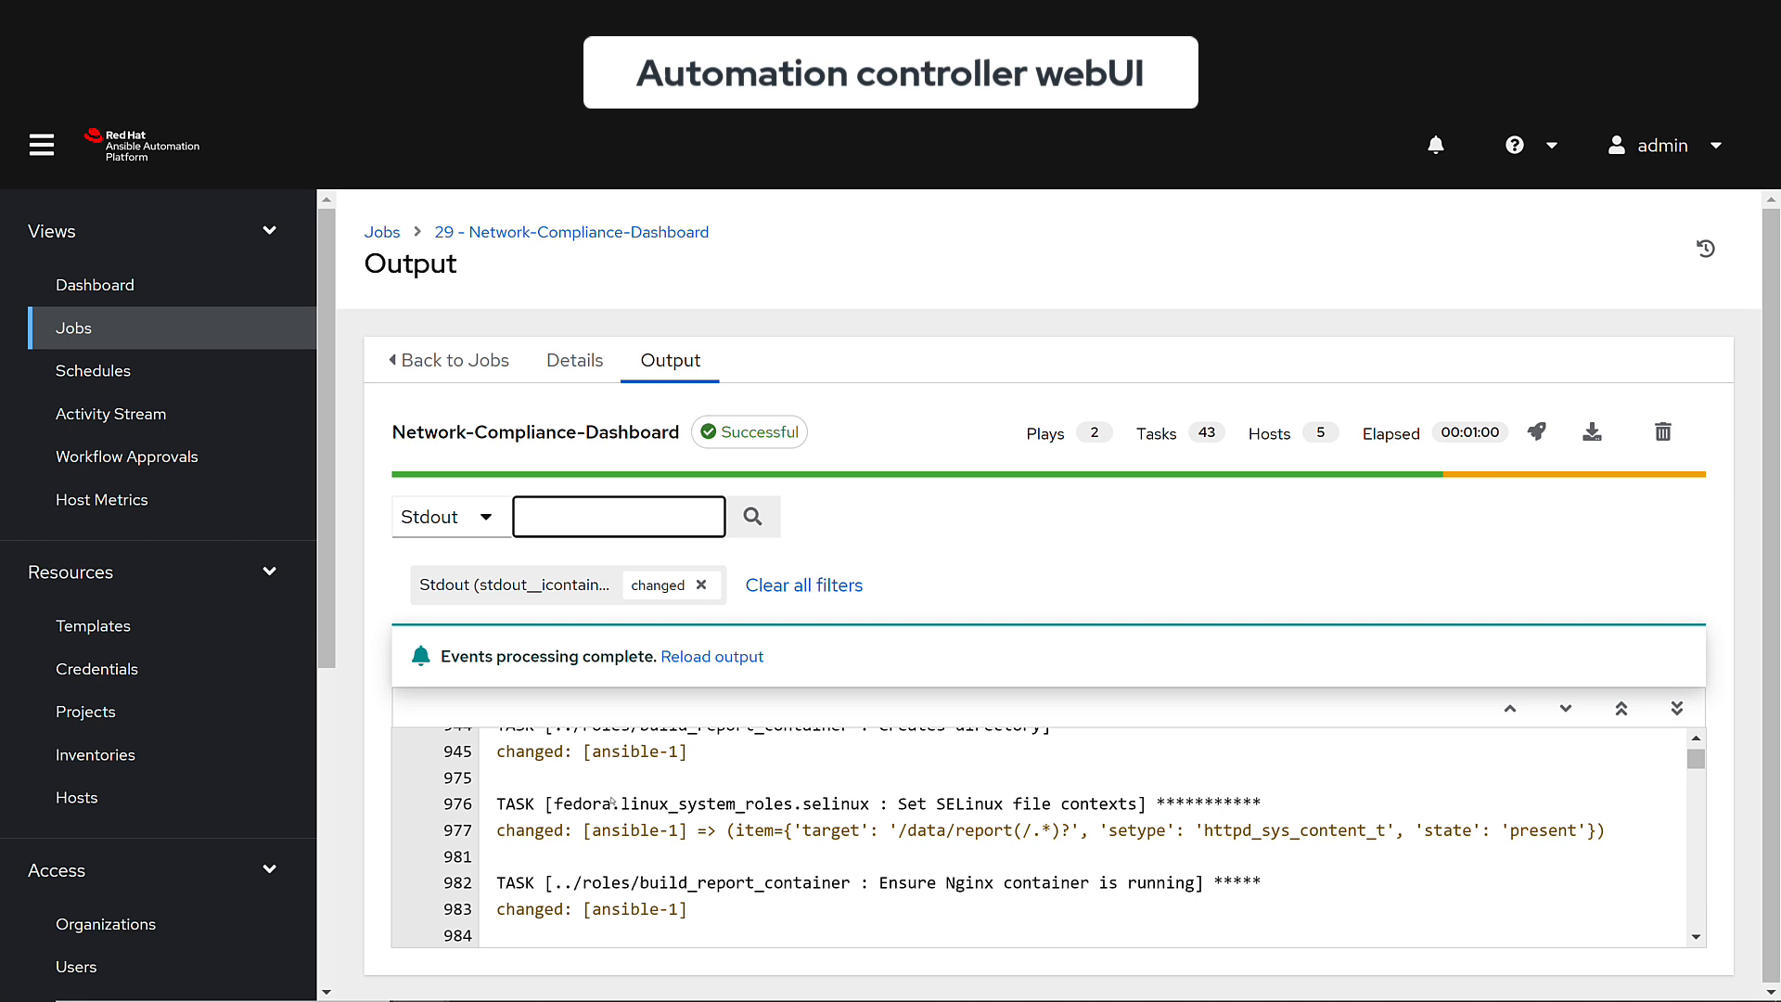
scroll(down, 3)
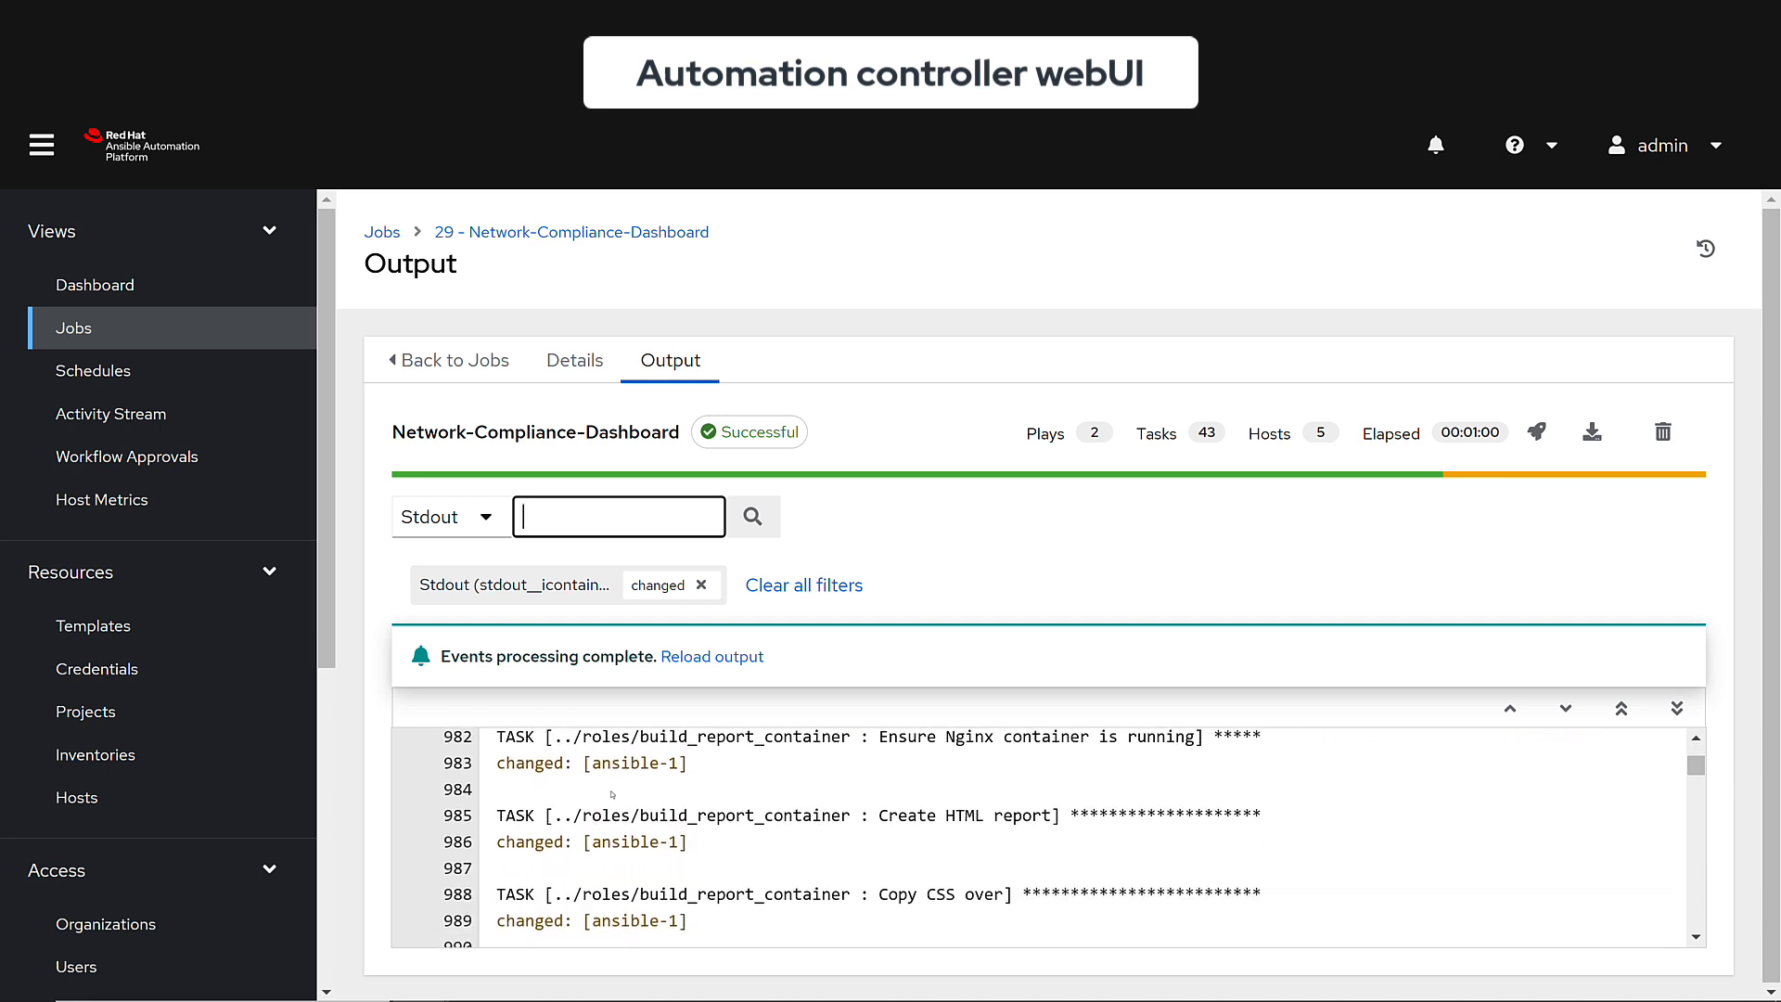
scroll(down, 3)
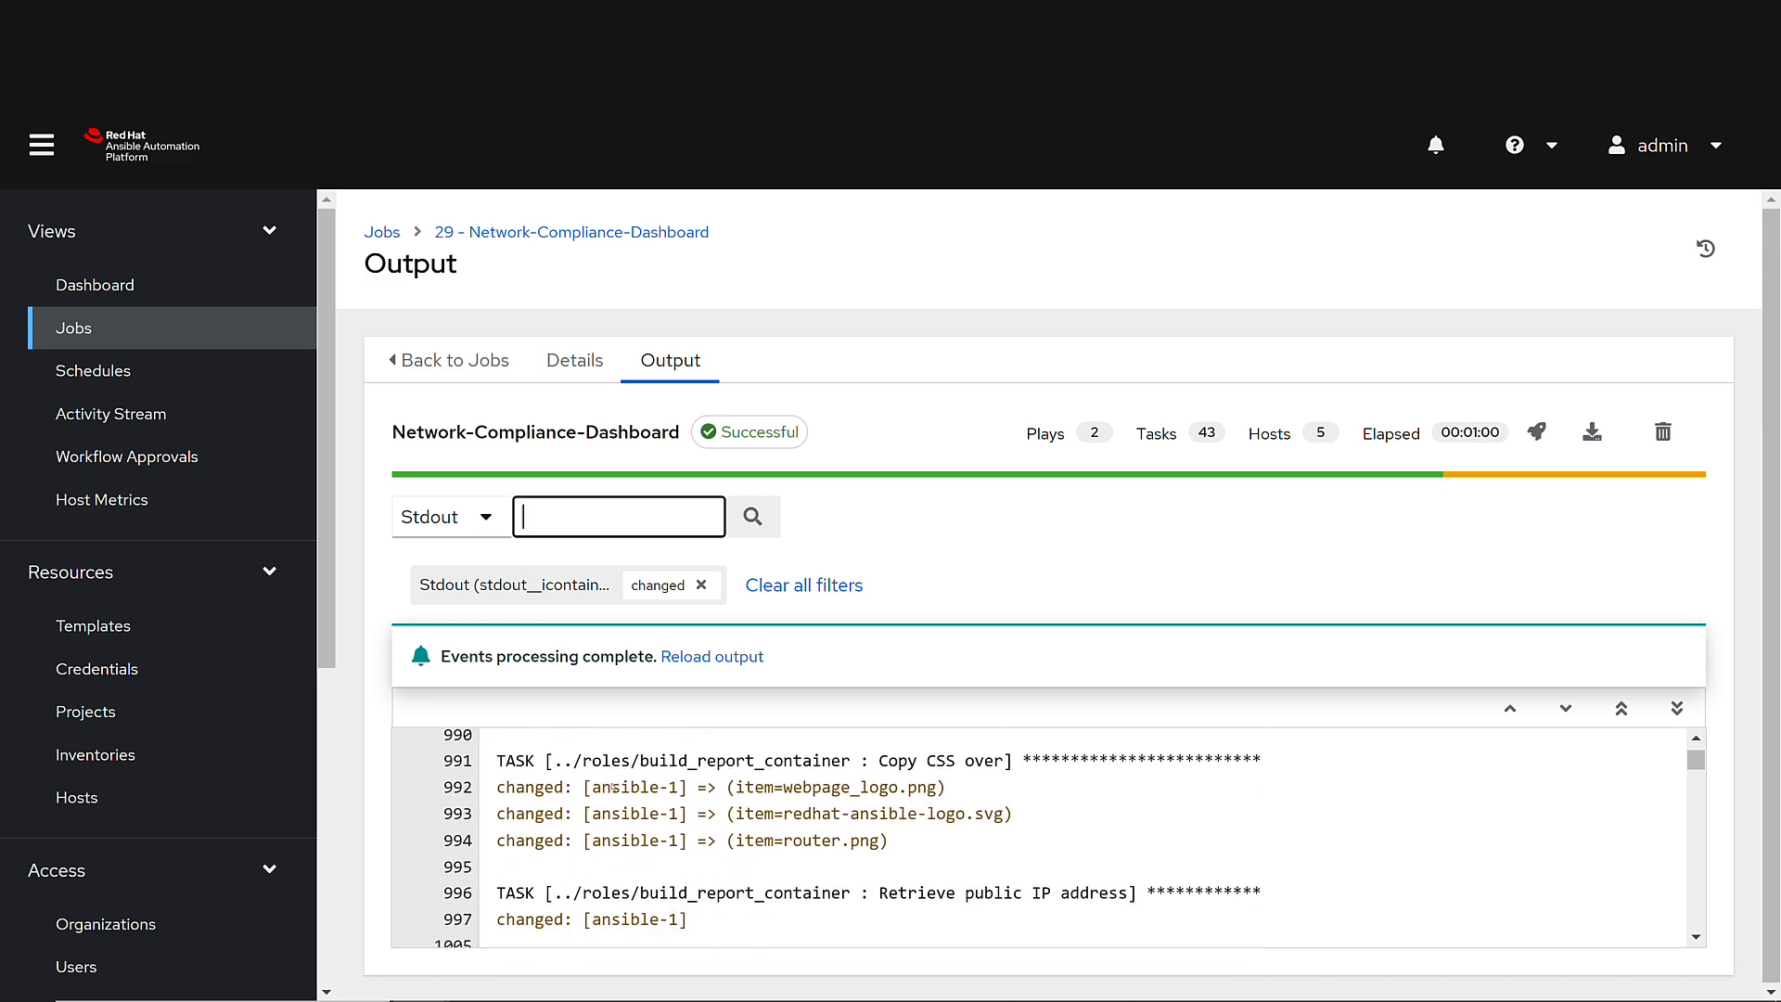
scroll(down, 3)
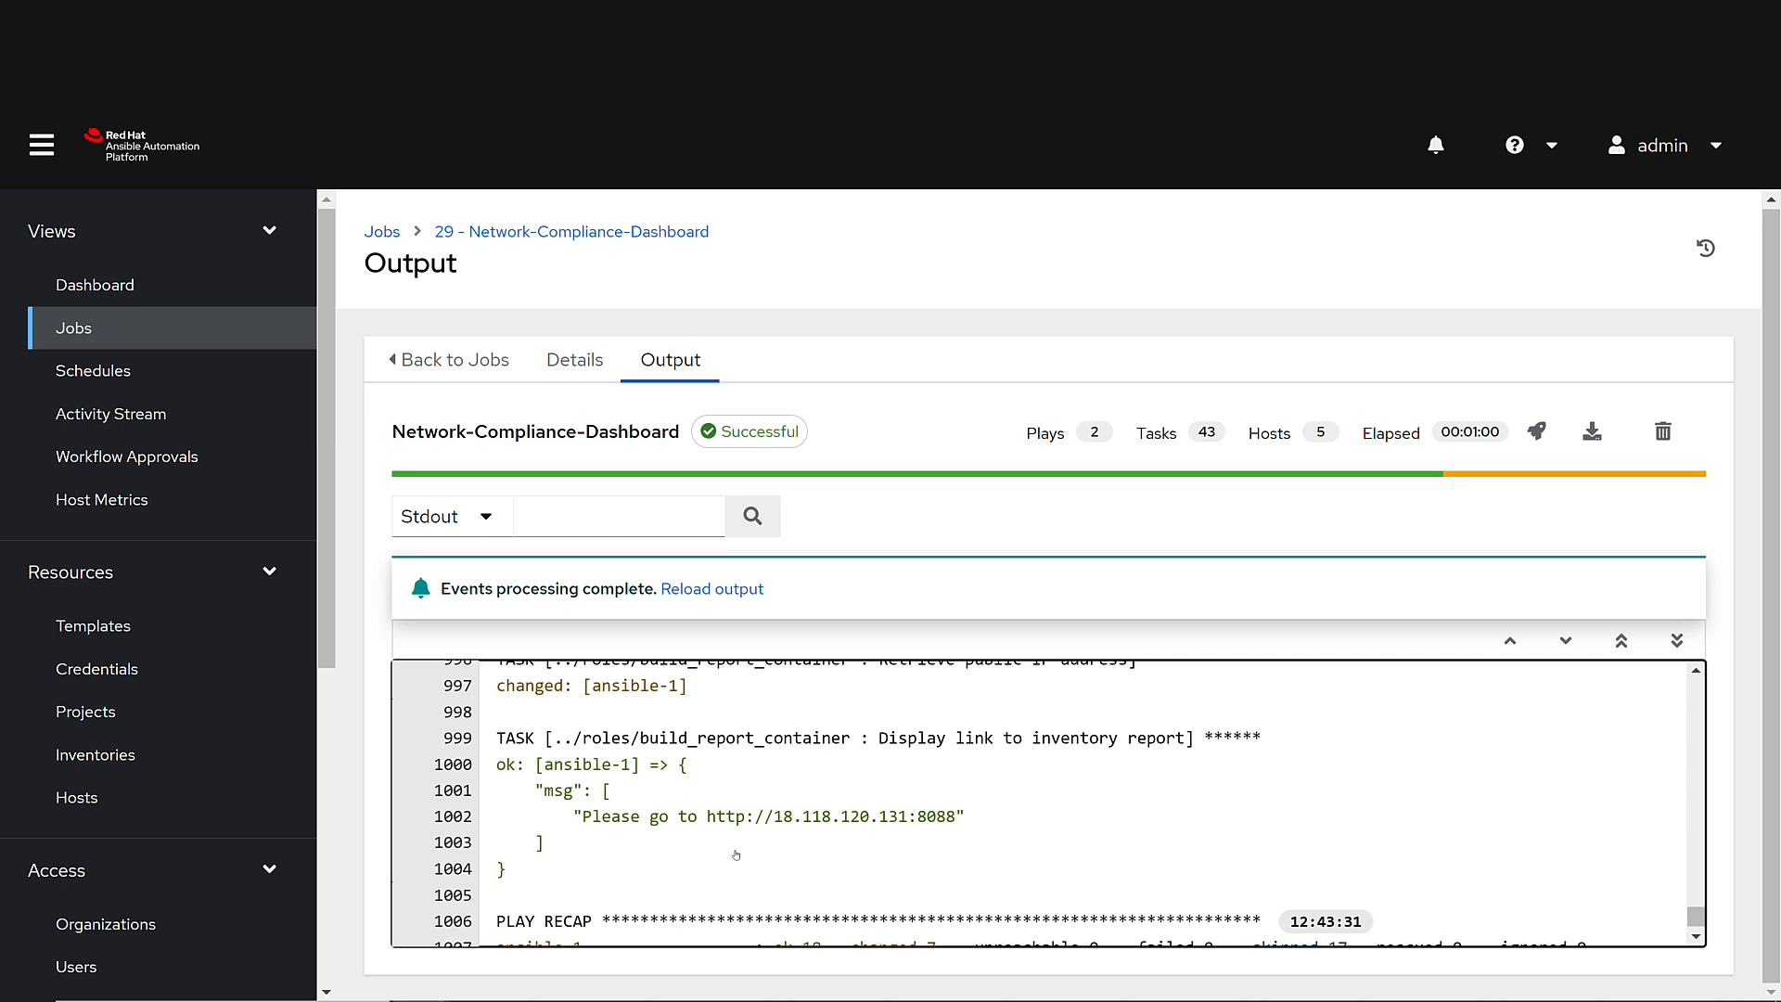
mouse_move(709, 815)
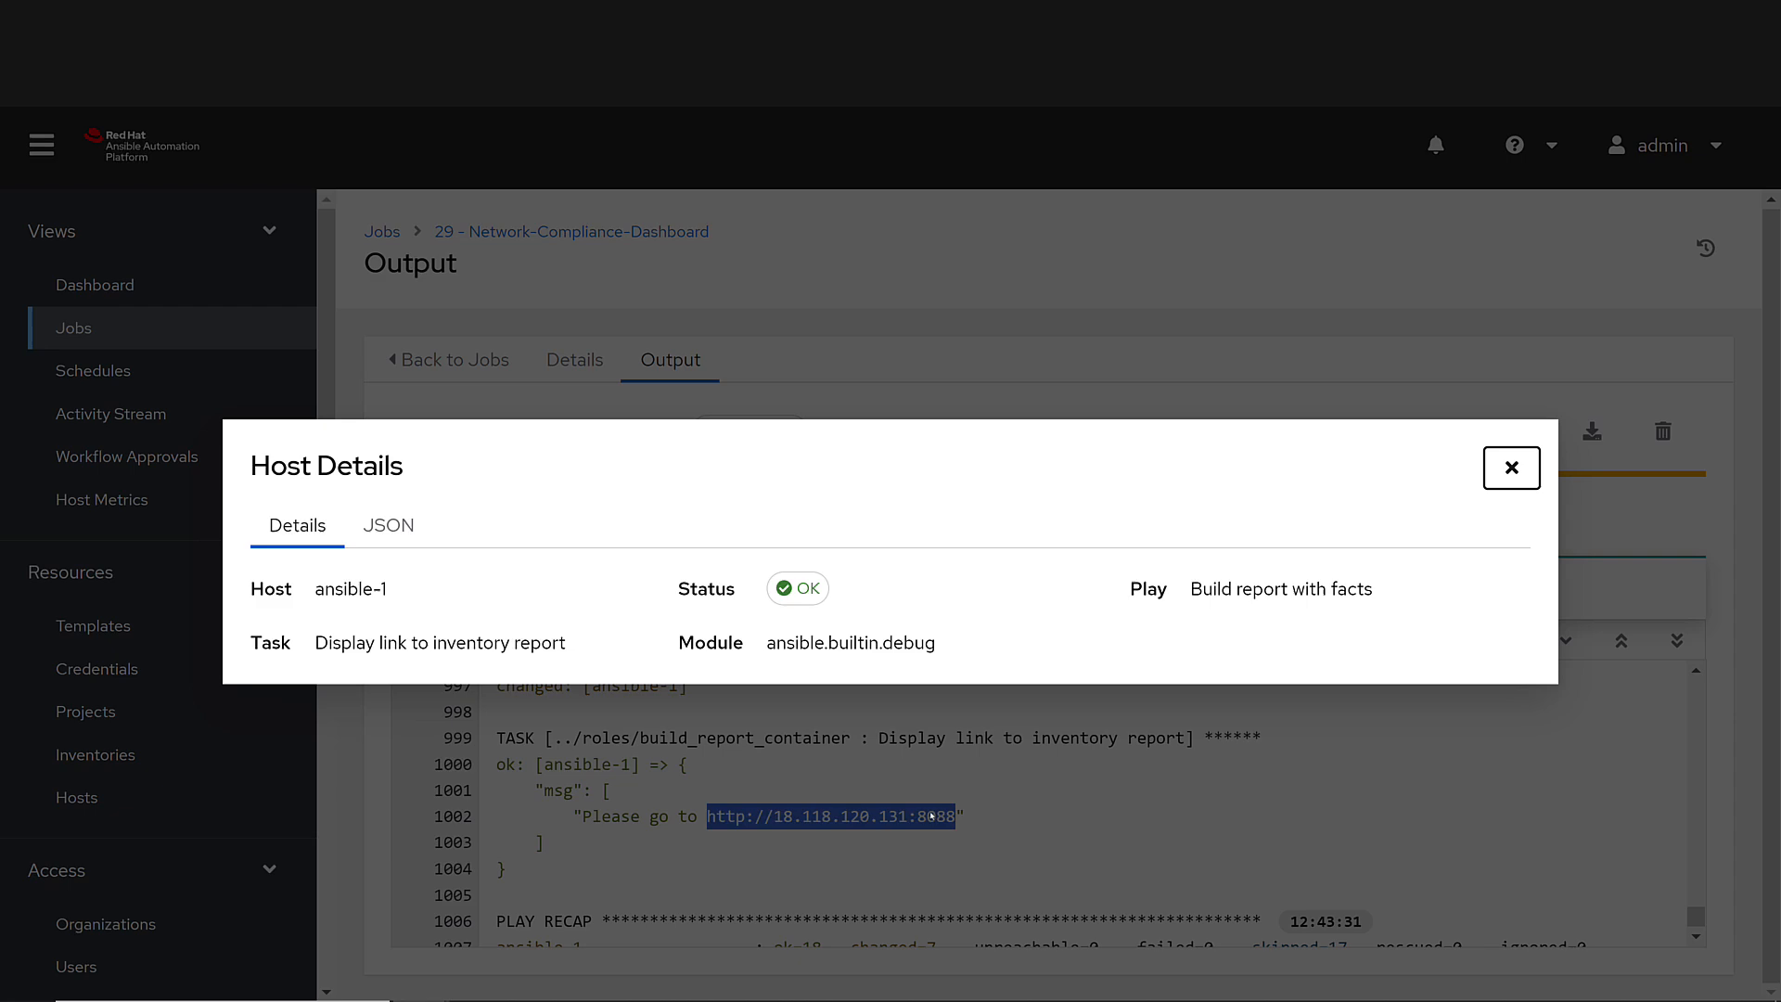
click(829, 815)
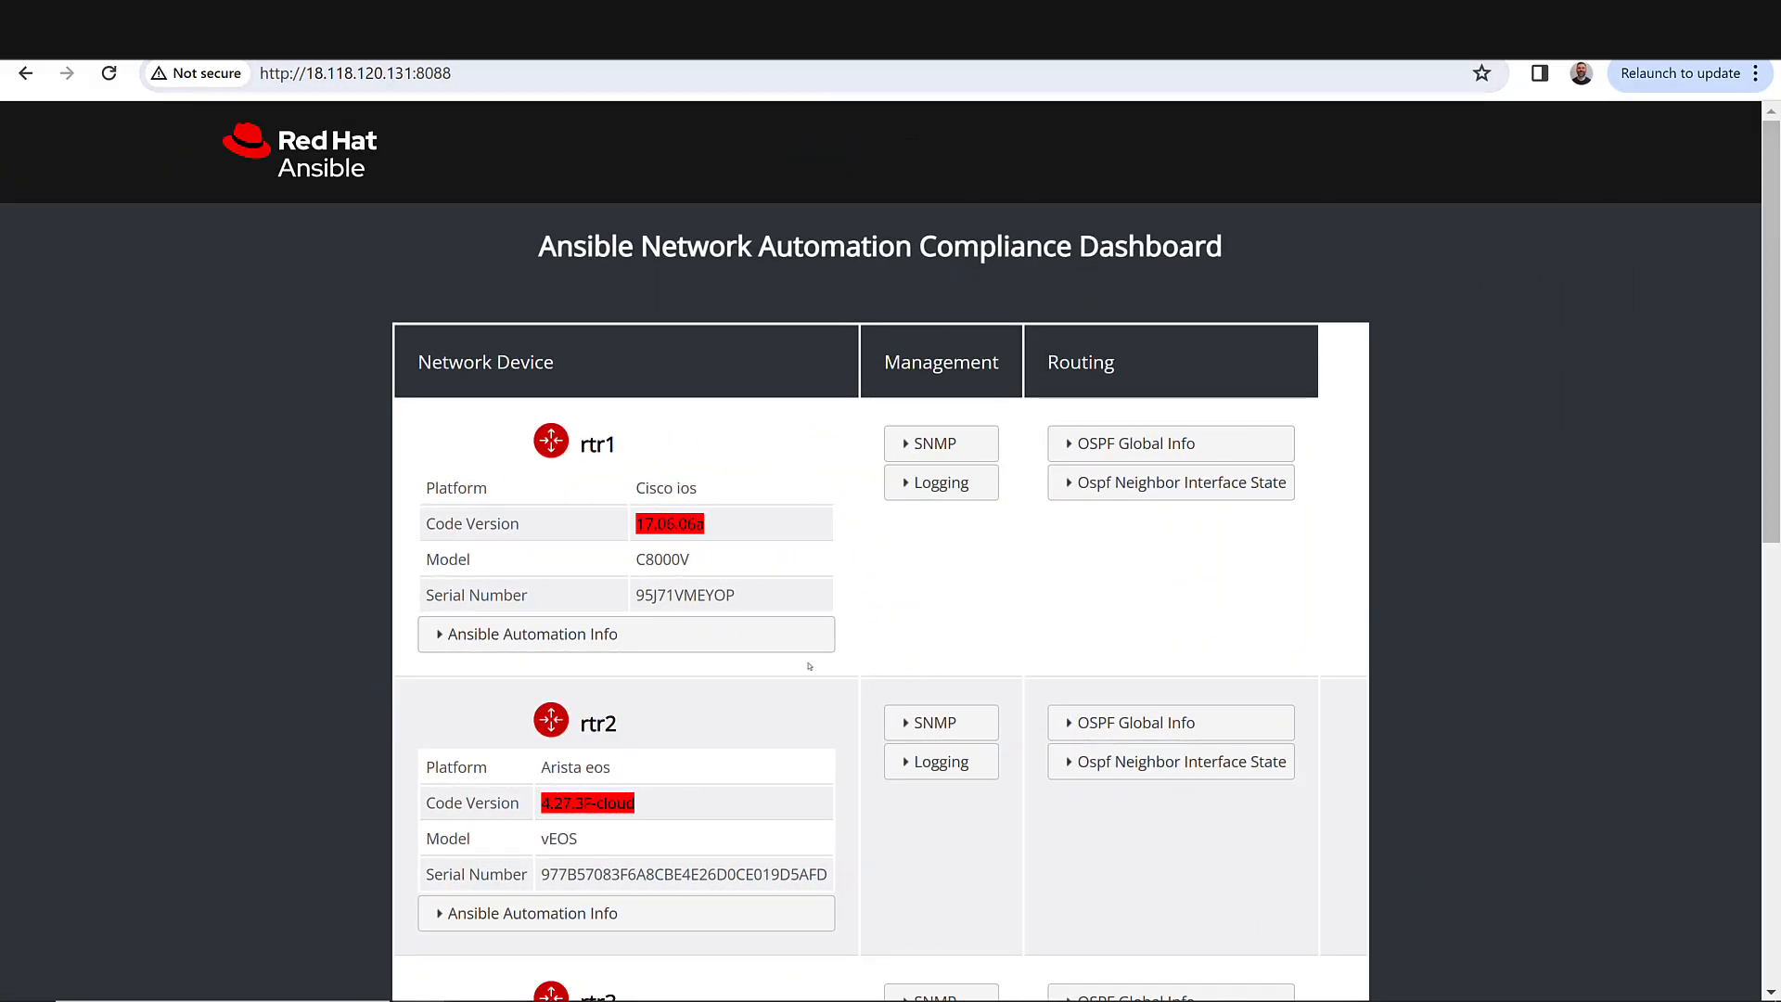
Zoom the dashboard out and expand rtr1's SNMP and Logging details.
scroll(down, 3)
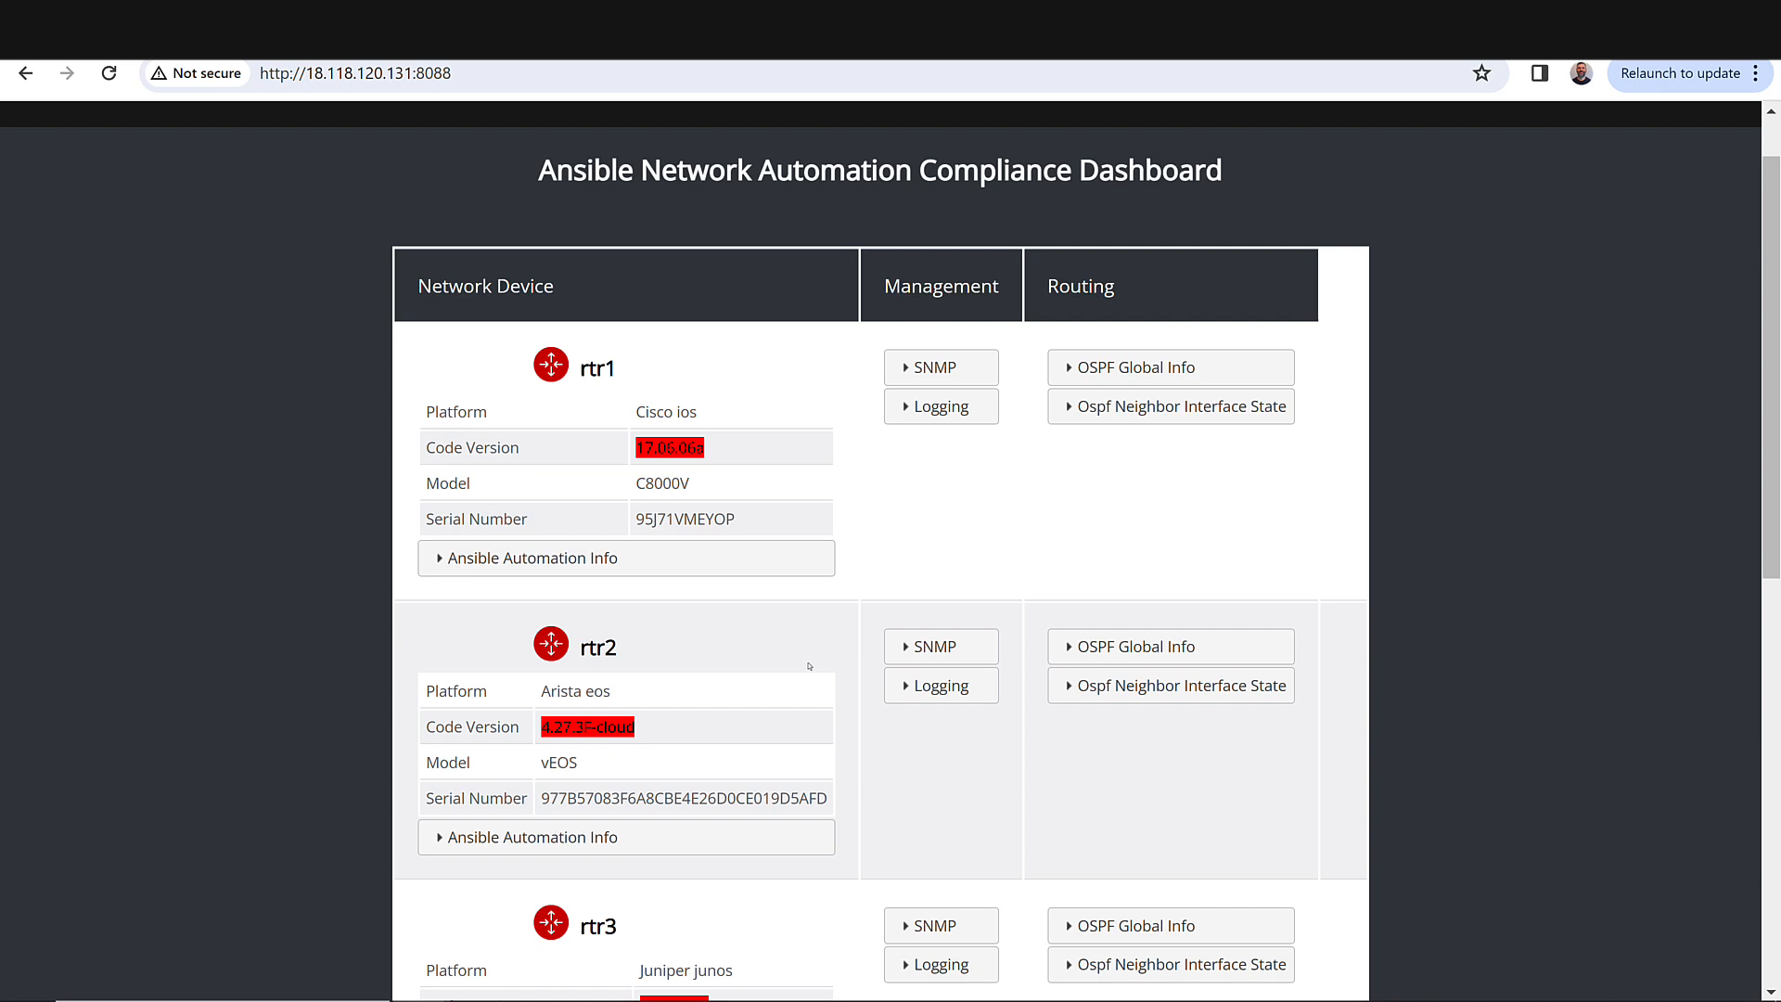
scroll(down, 3)
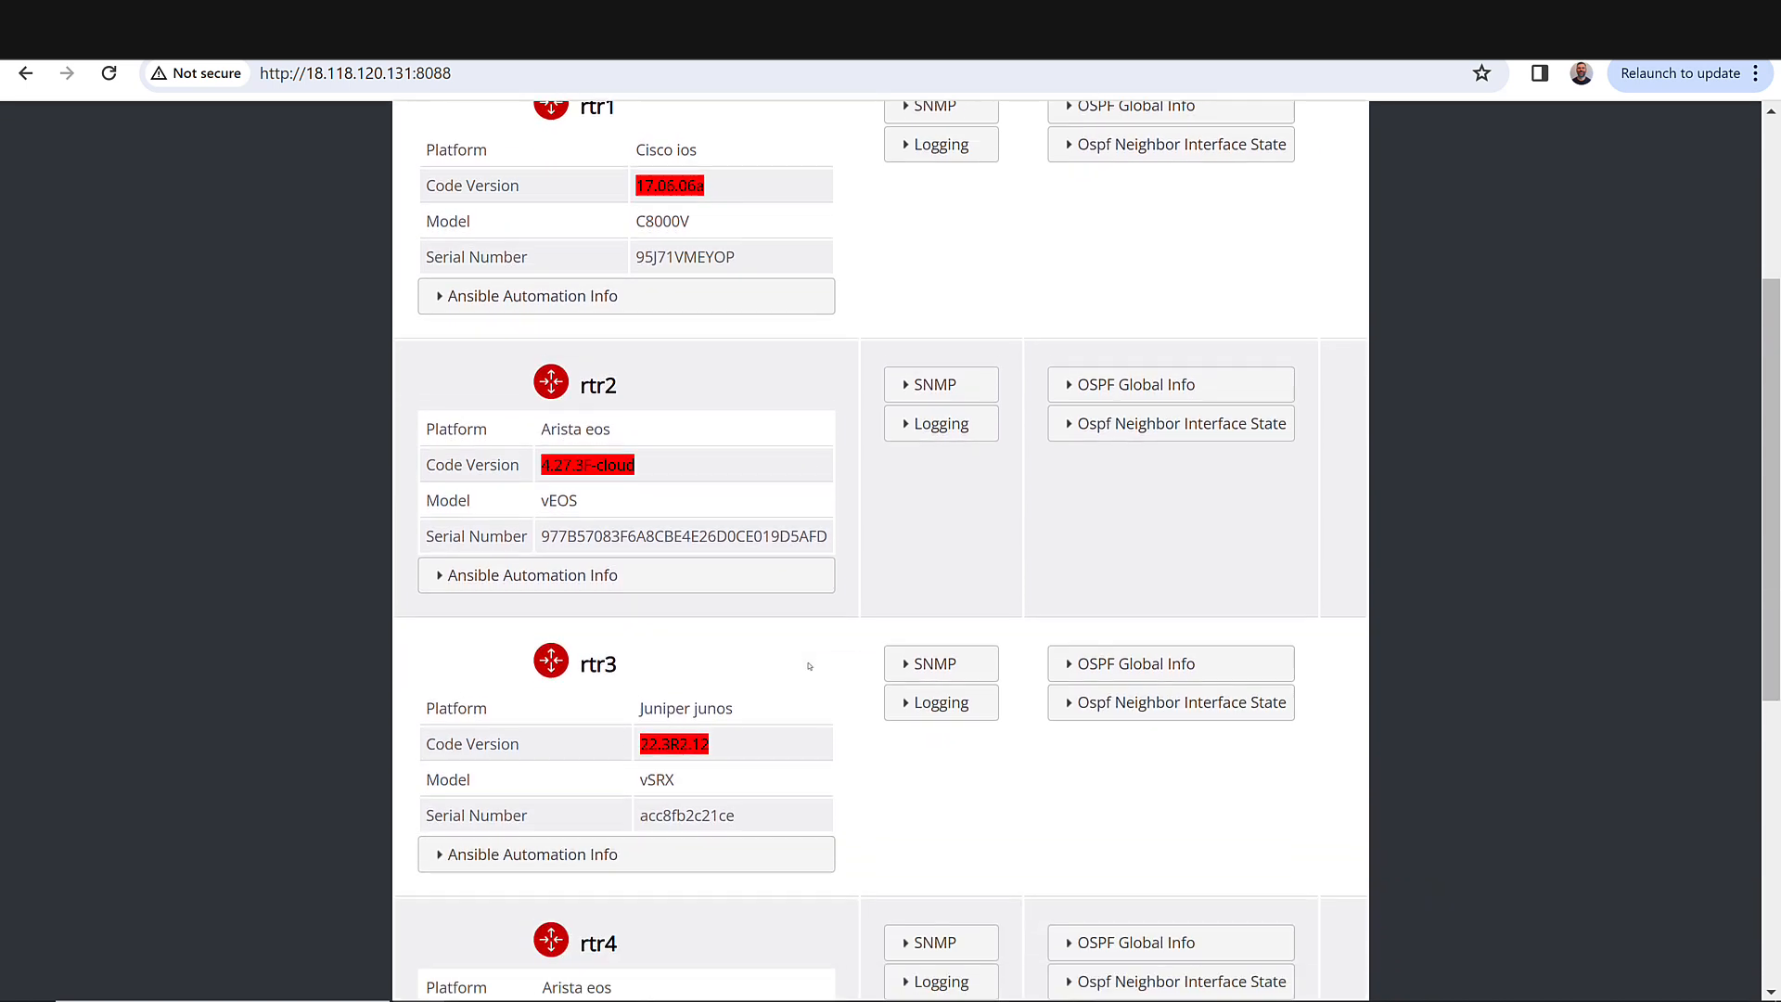
scroll(down, 3)
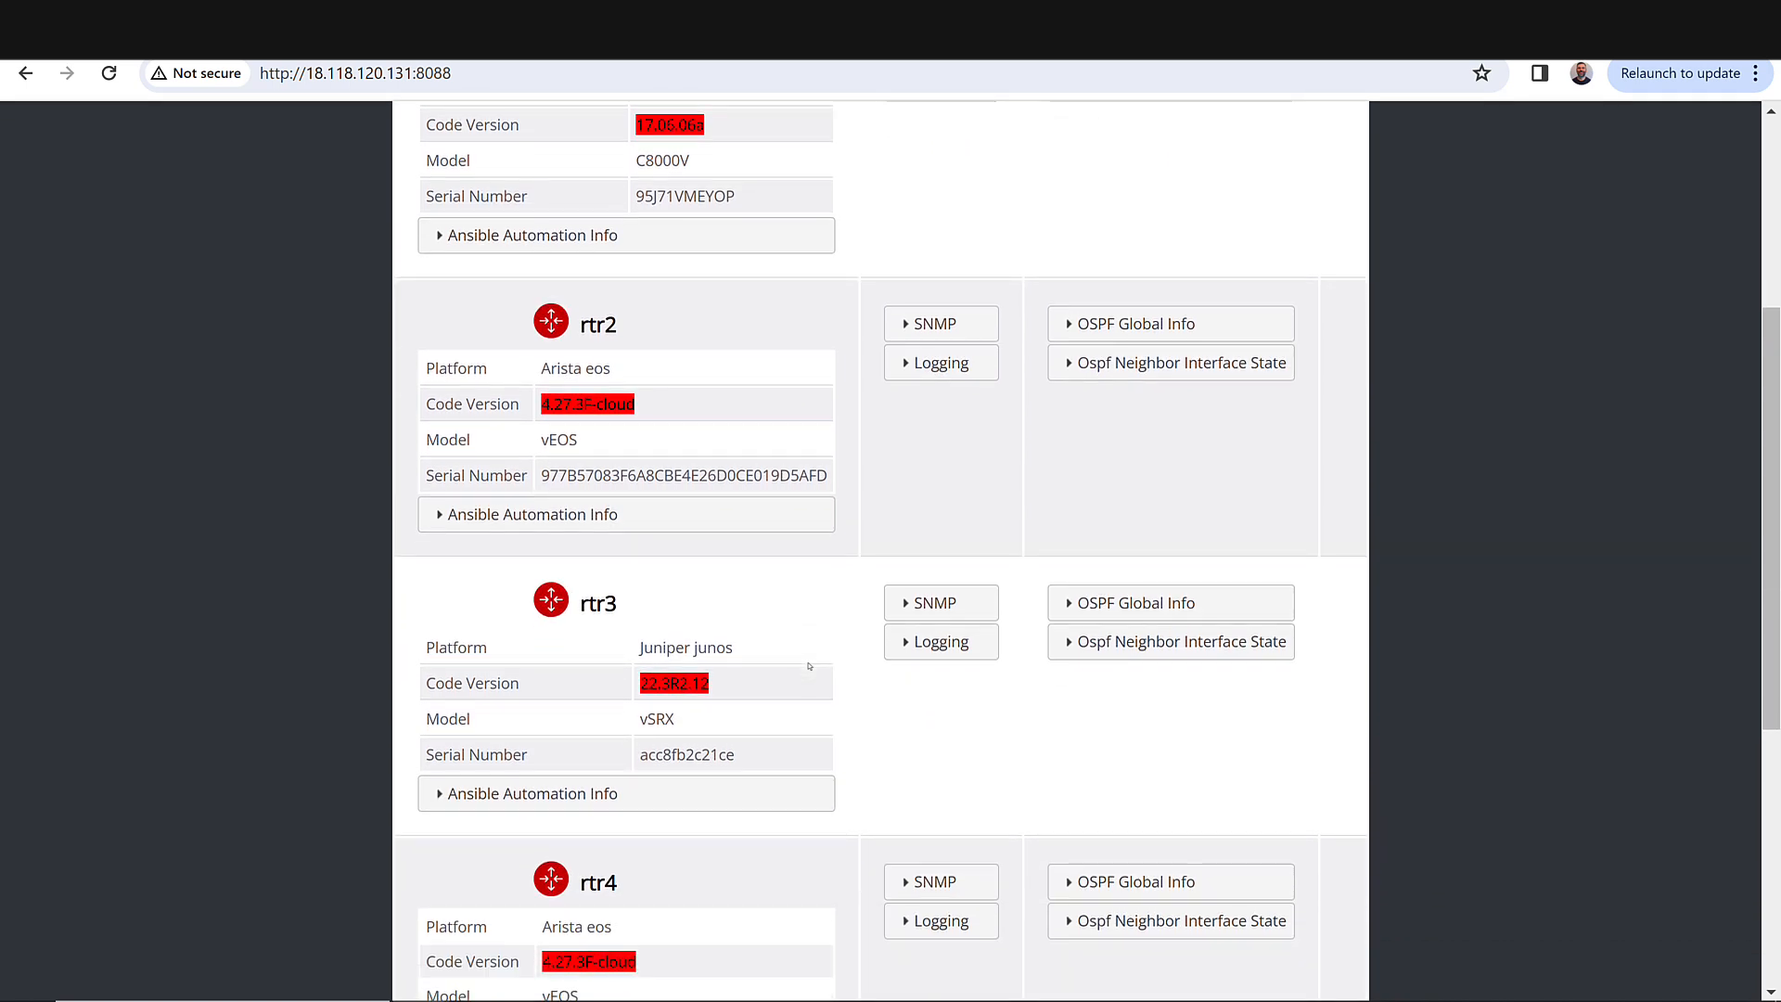
key(ctrl+-)
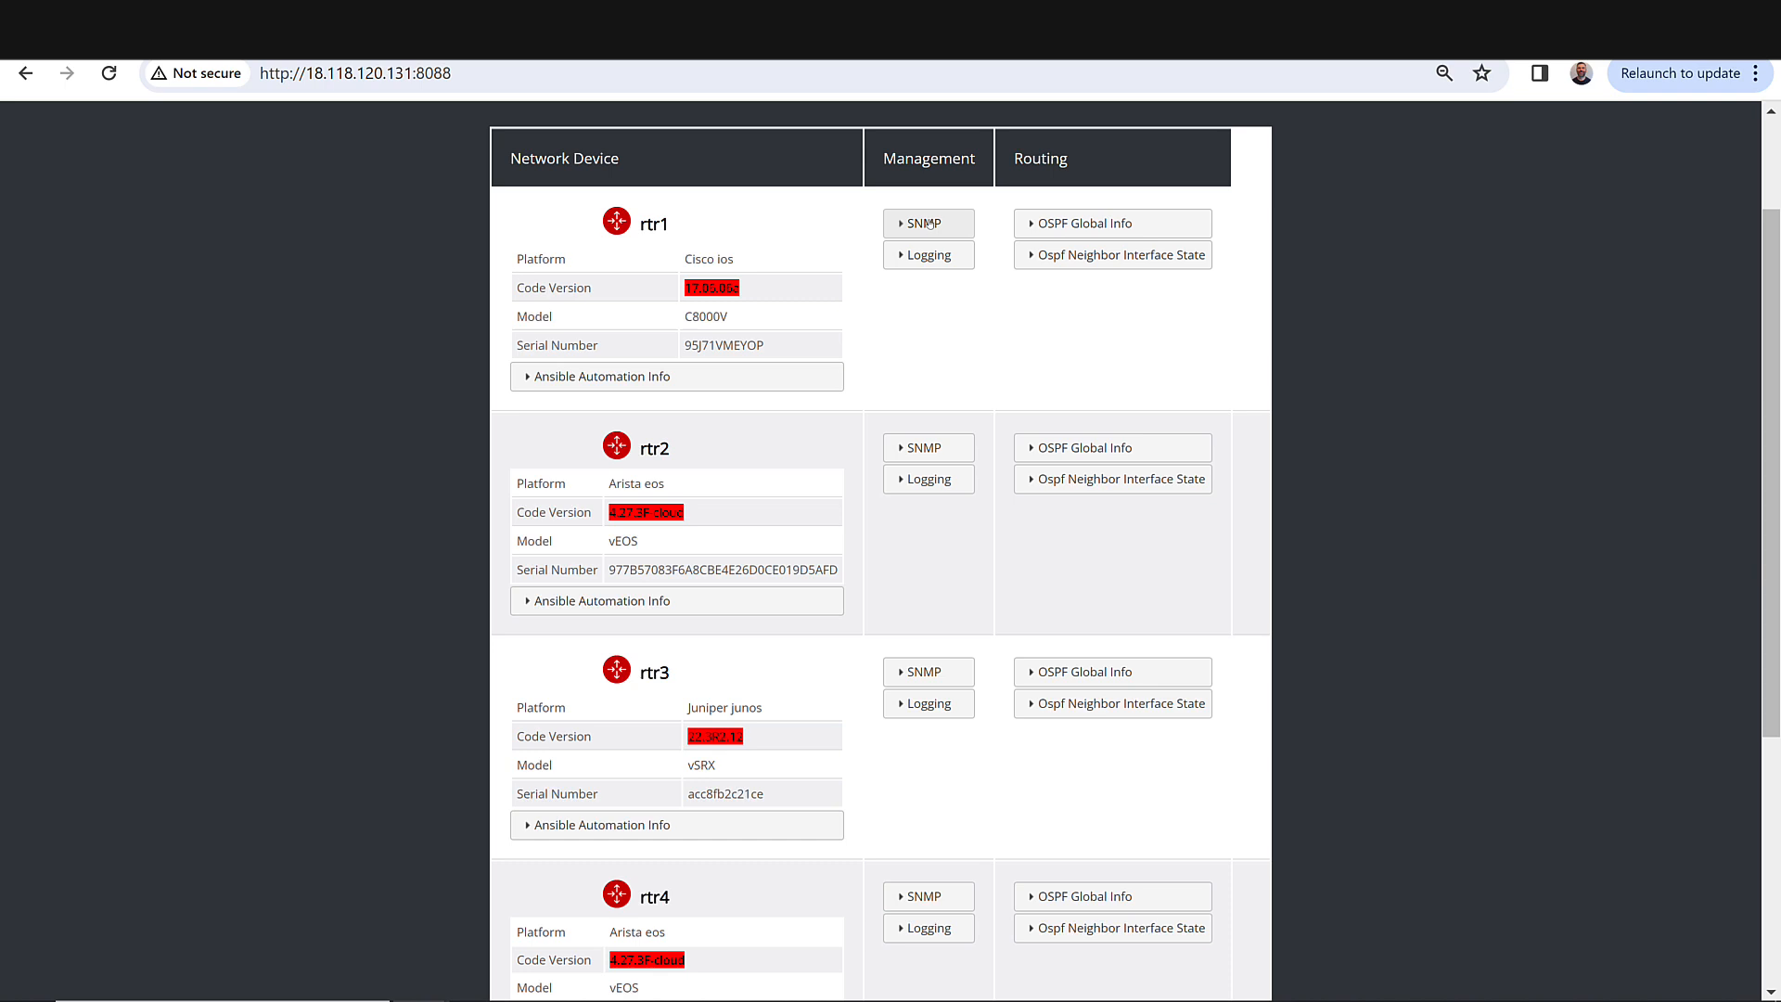
click(927, 223)
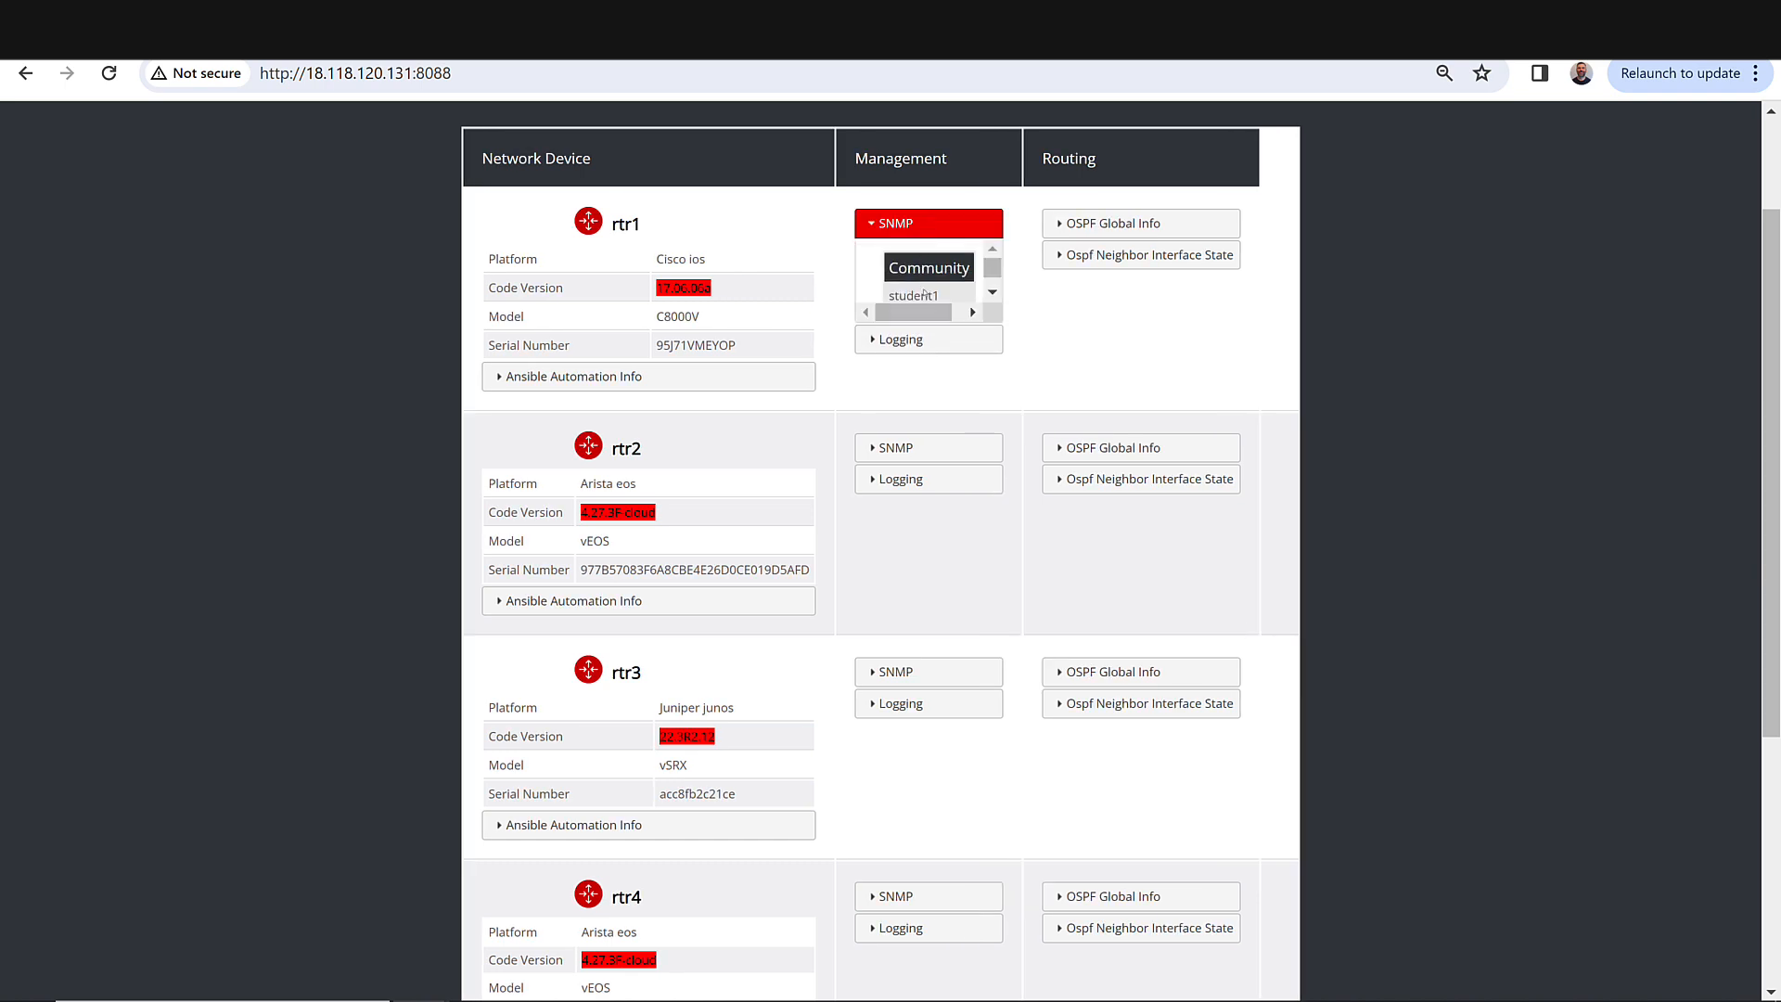
click(899, 339)
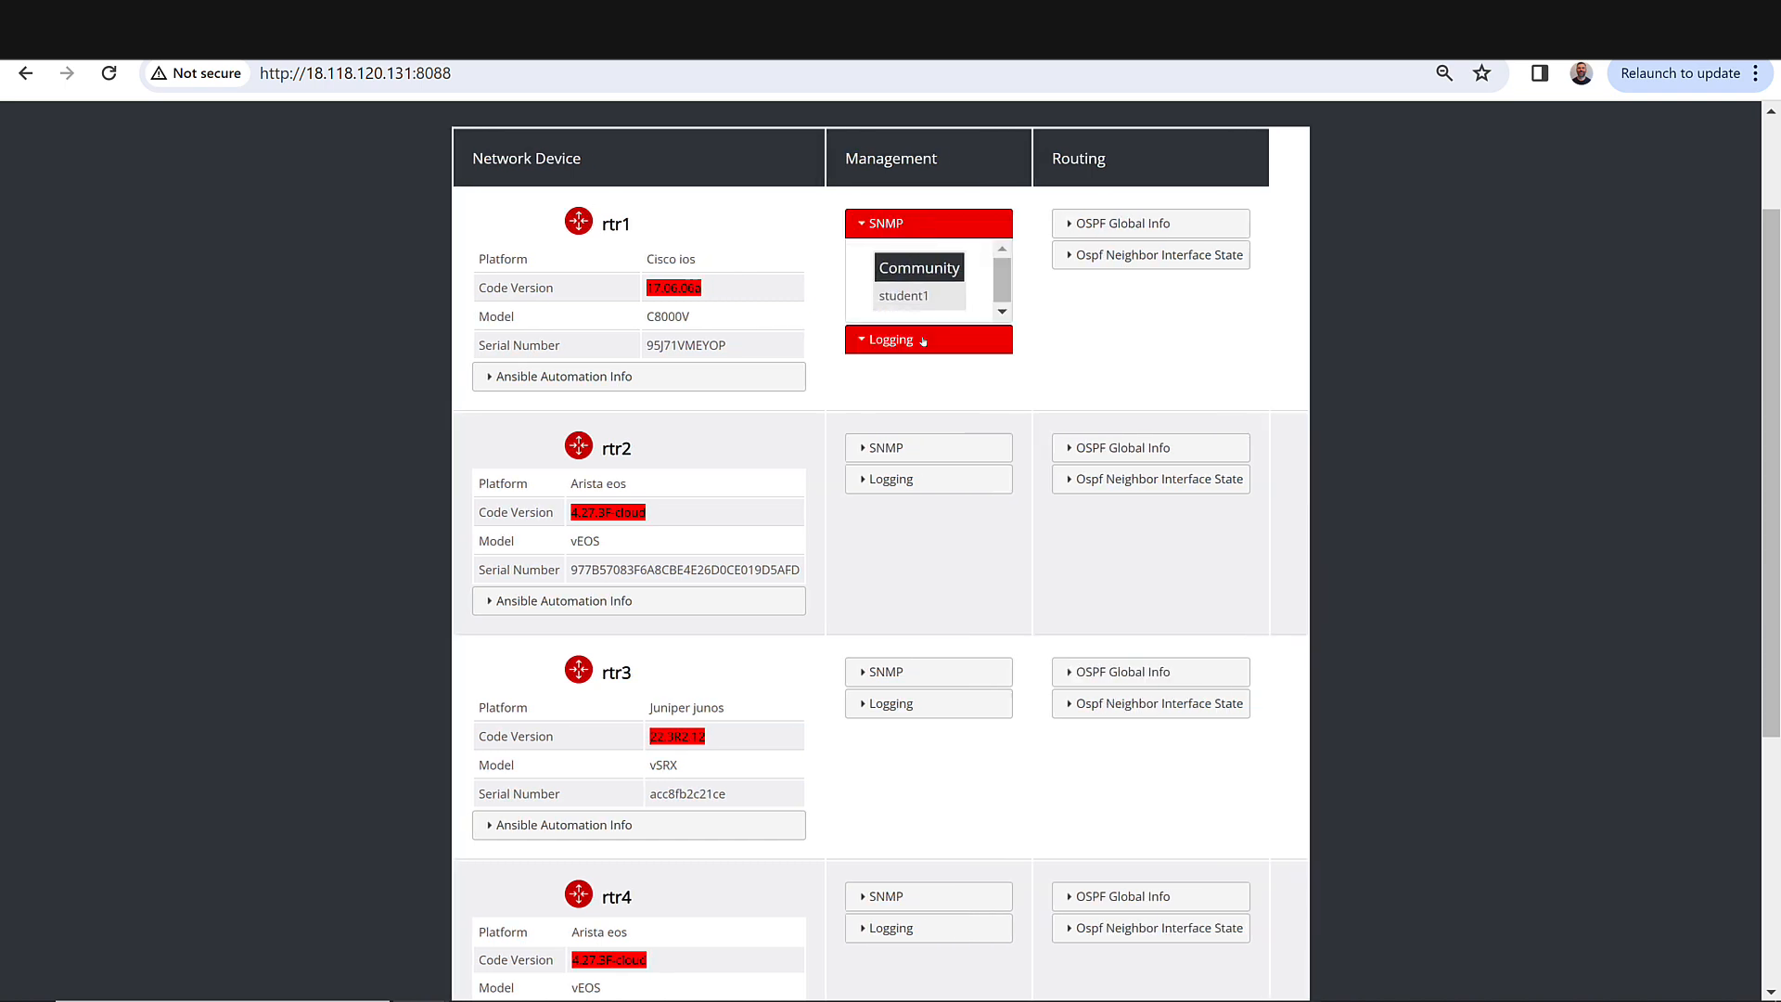
click(890, 339)
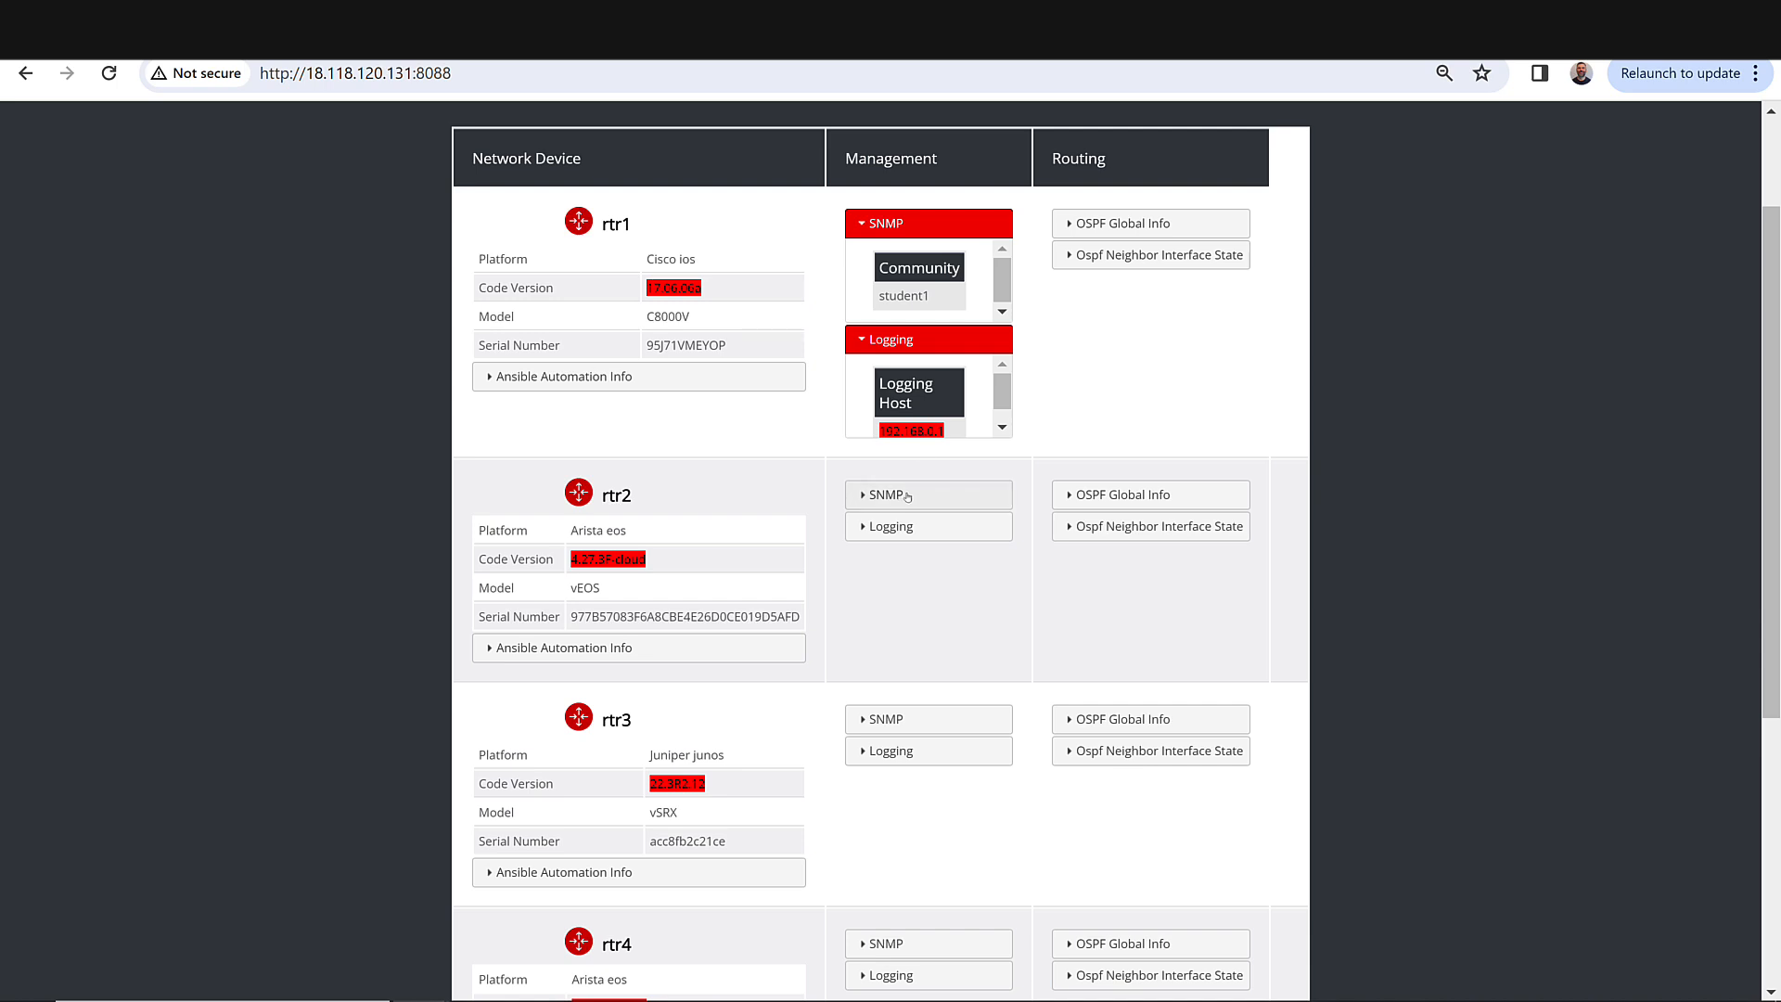
Expand SNMP and Logging for rtr2 and rtr3, plus rtr1's OSPF global info.
click(887, 494)
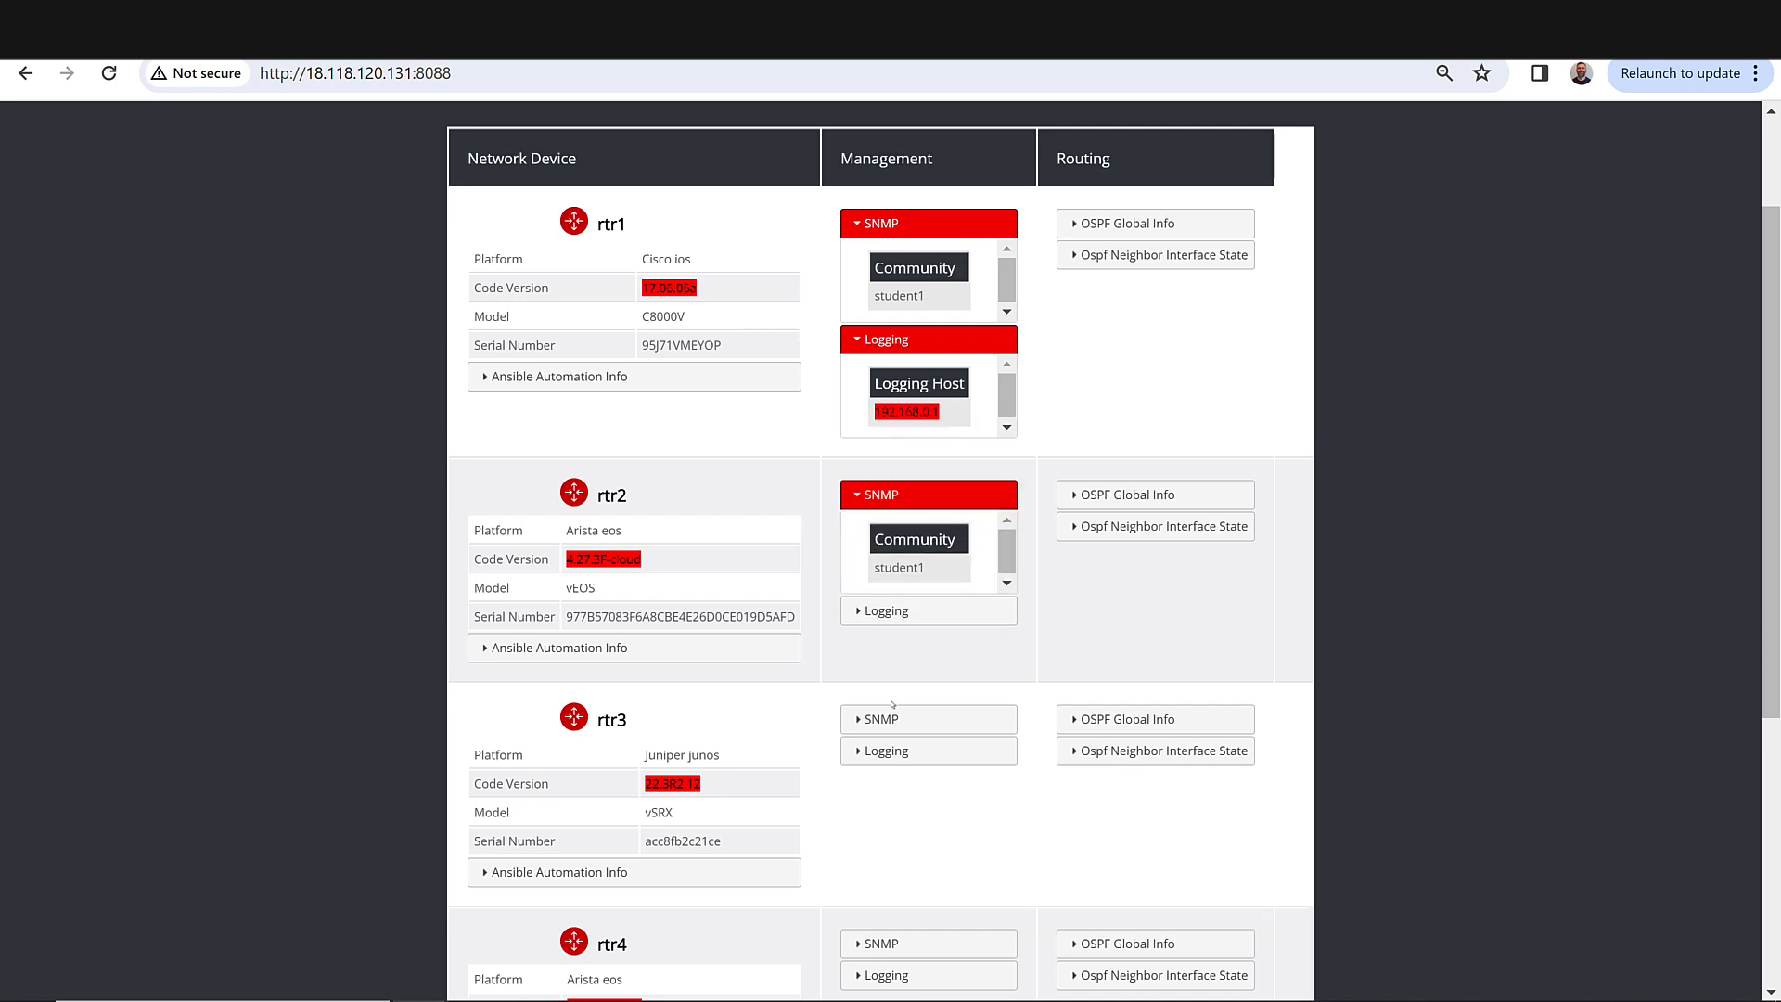
click(878, 719)
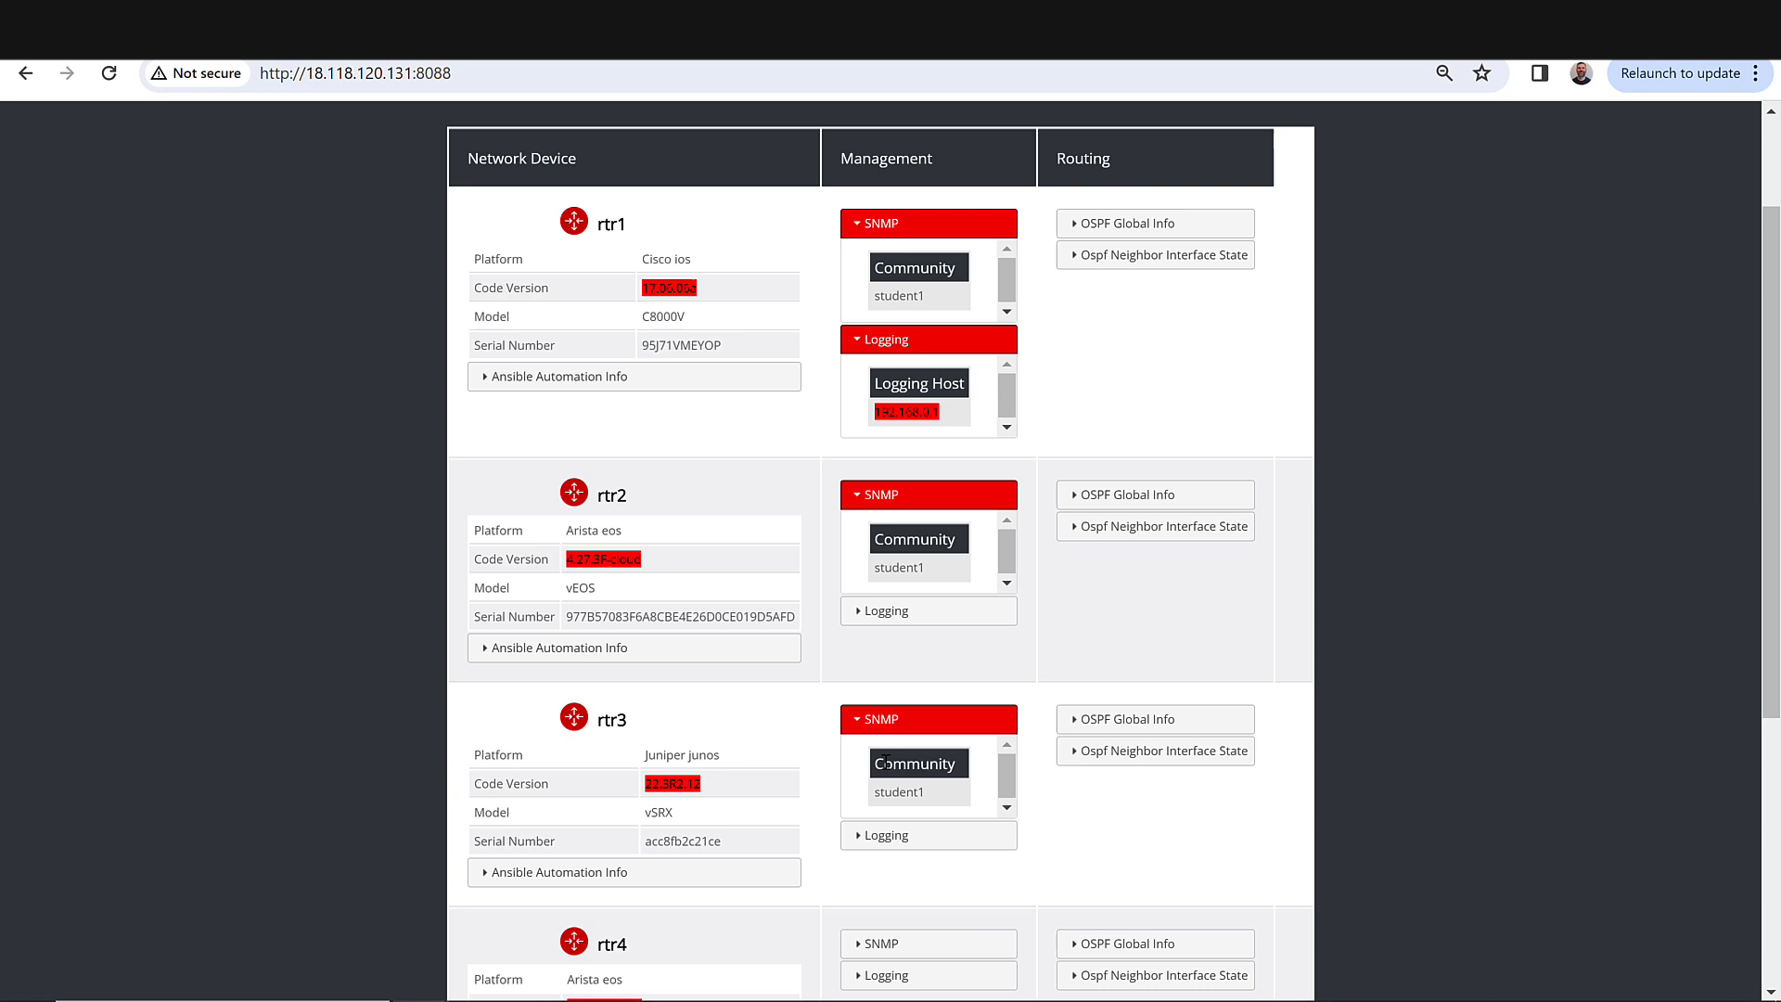
click(885, 611)
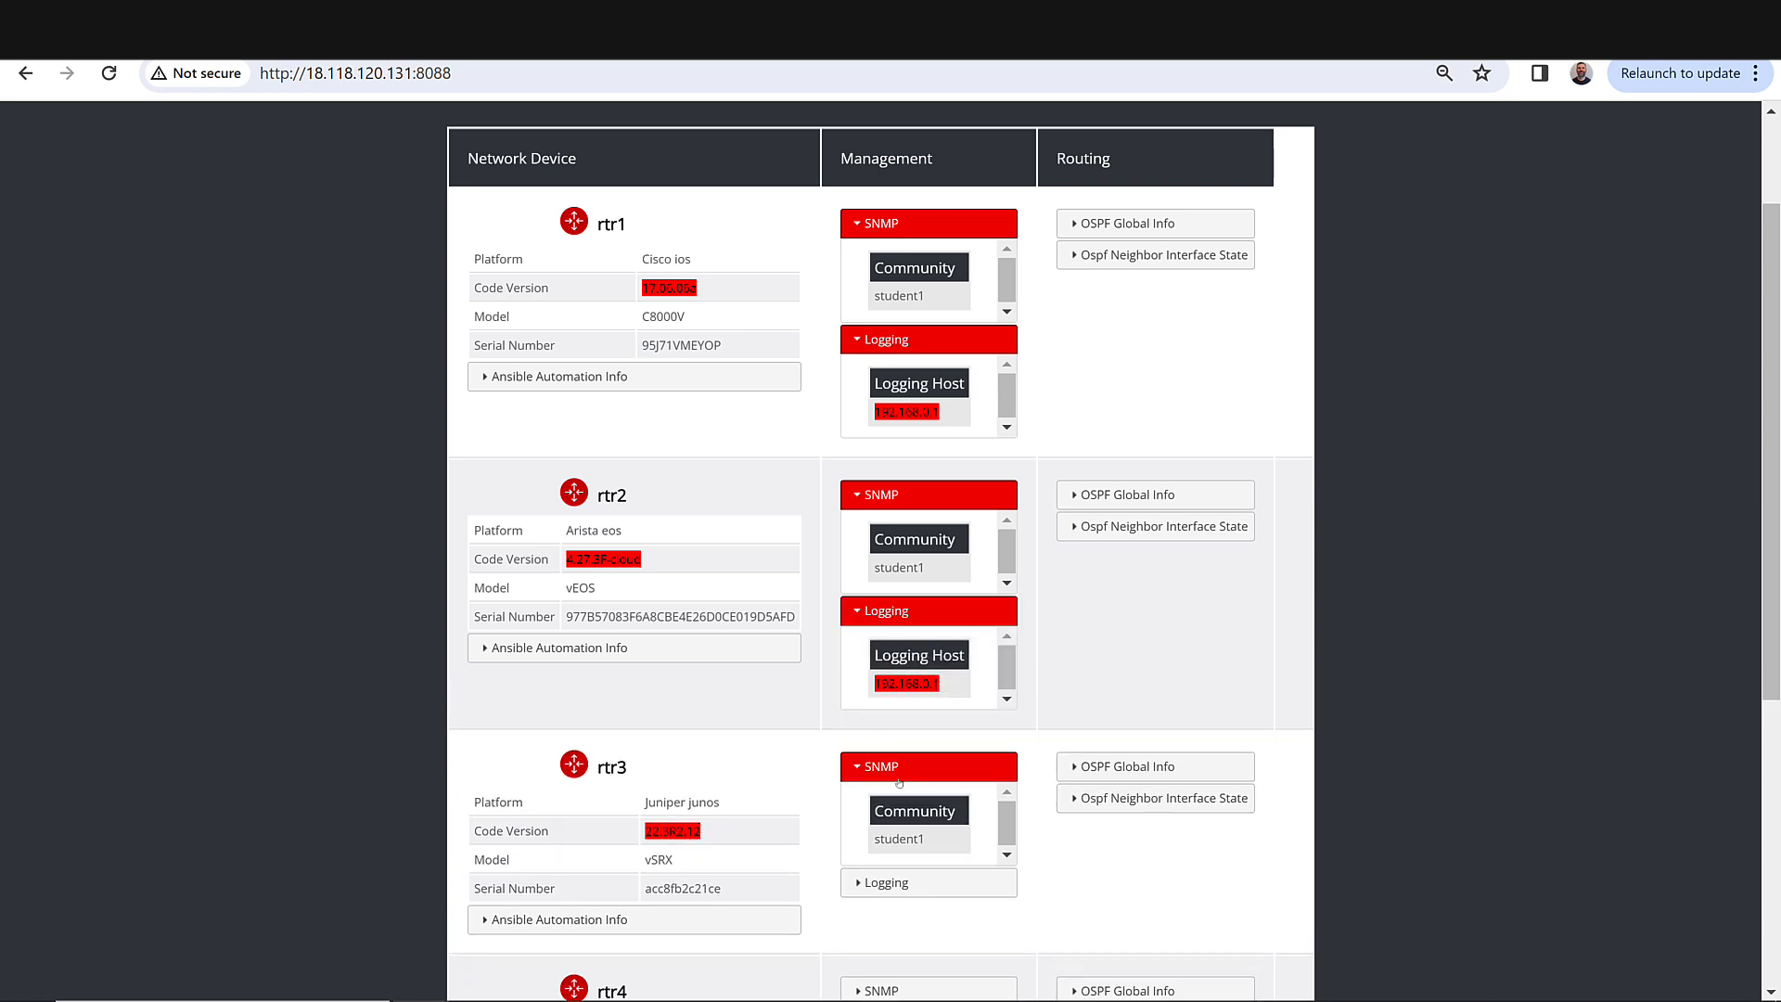
click(884, 882)
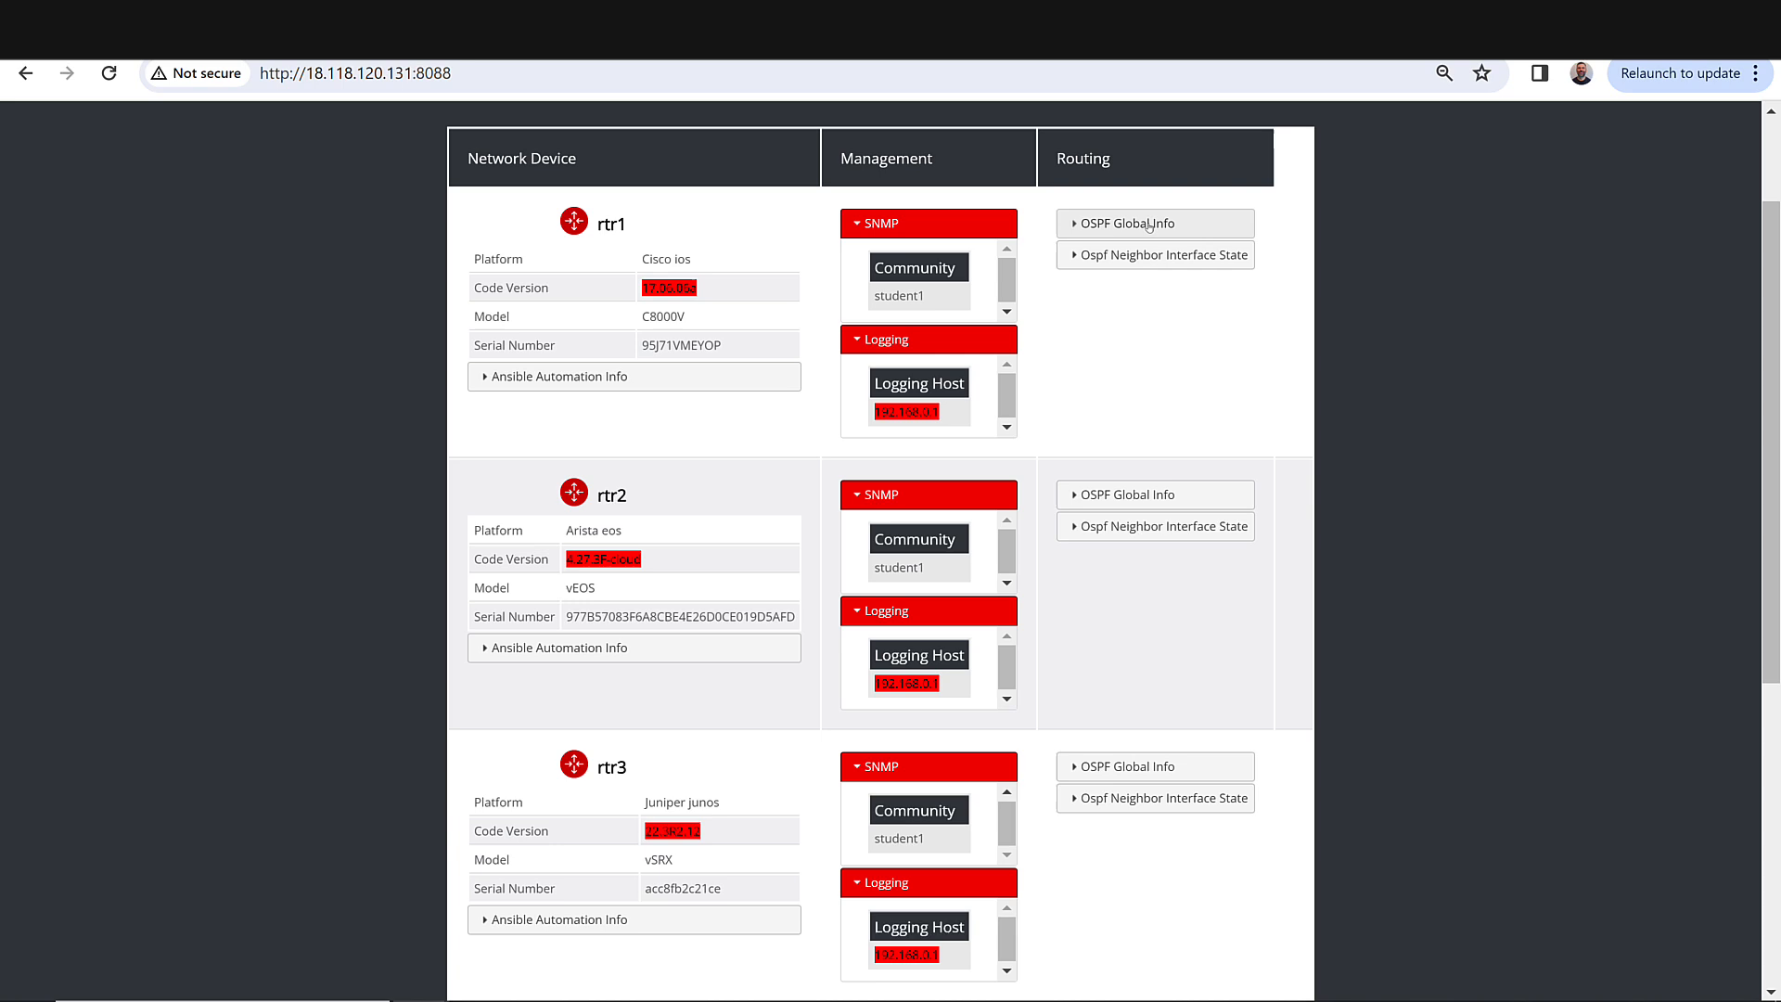
click(1149, 222)
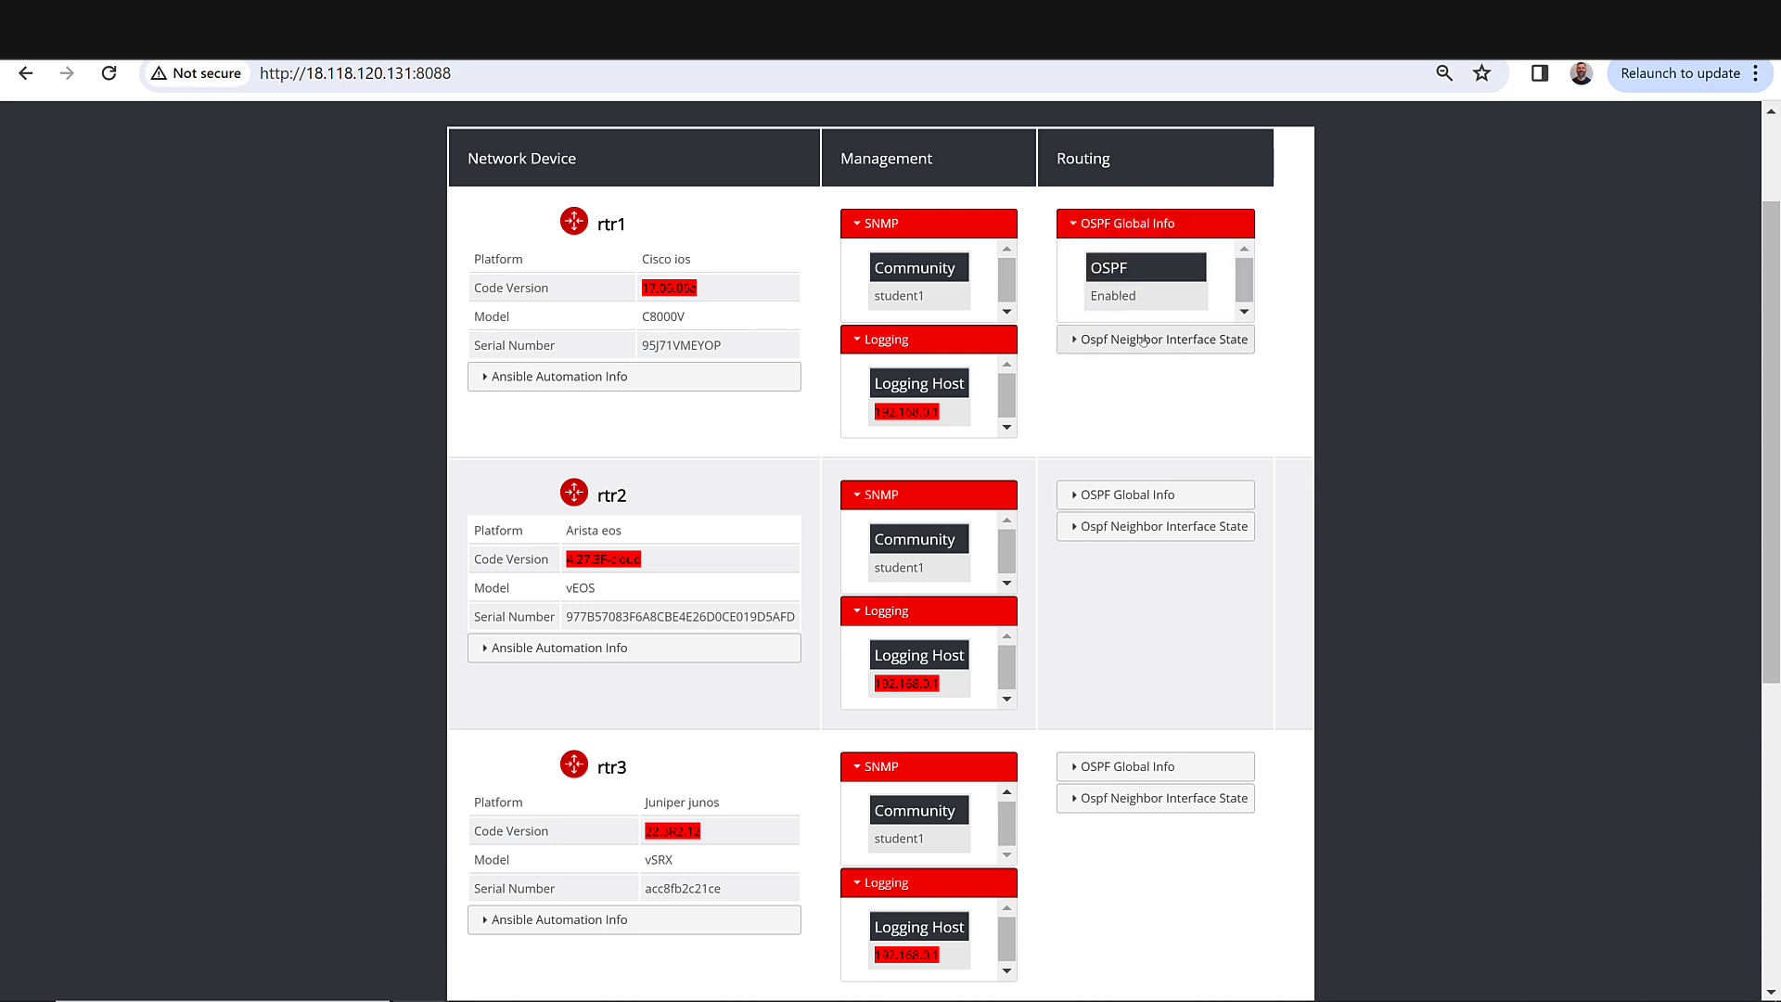
Expand OSPF neighbor interface states, OSPF global info and rtr4's SNMP details.
click(1155, 339)
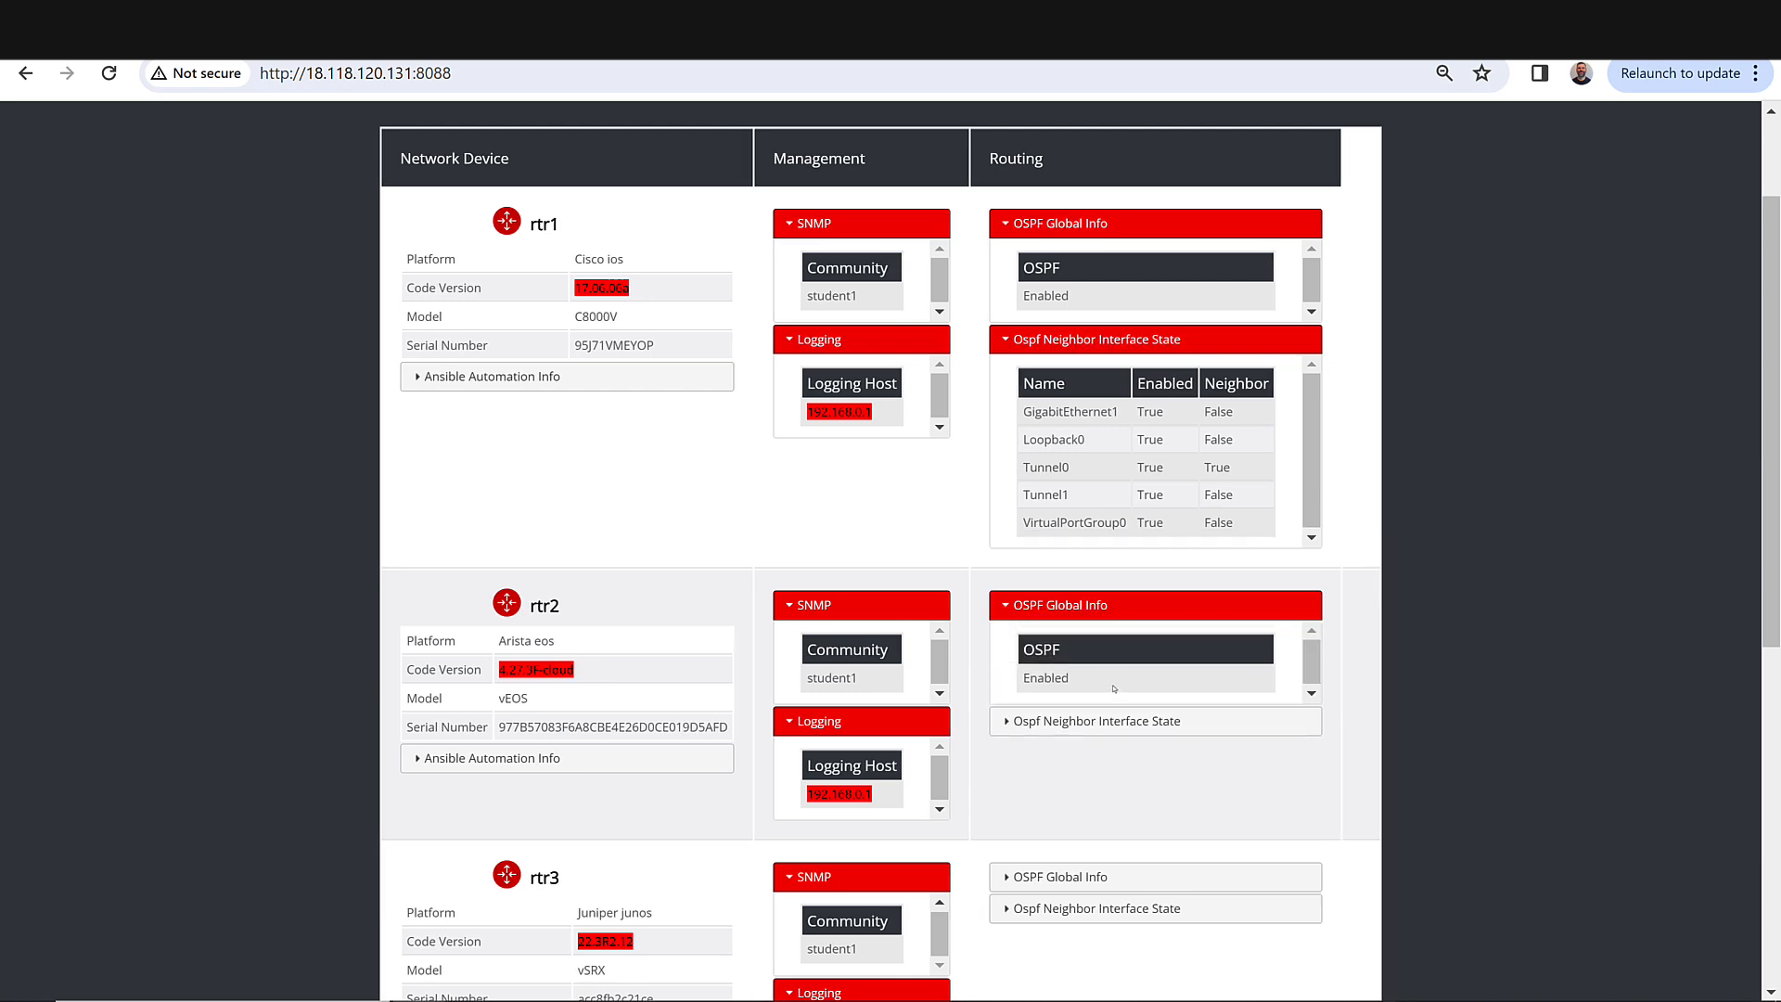
click(1093, 720)
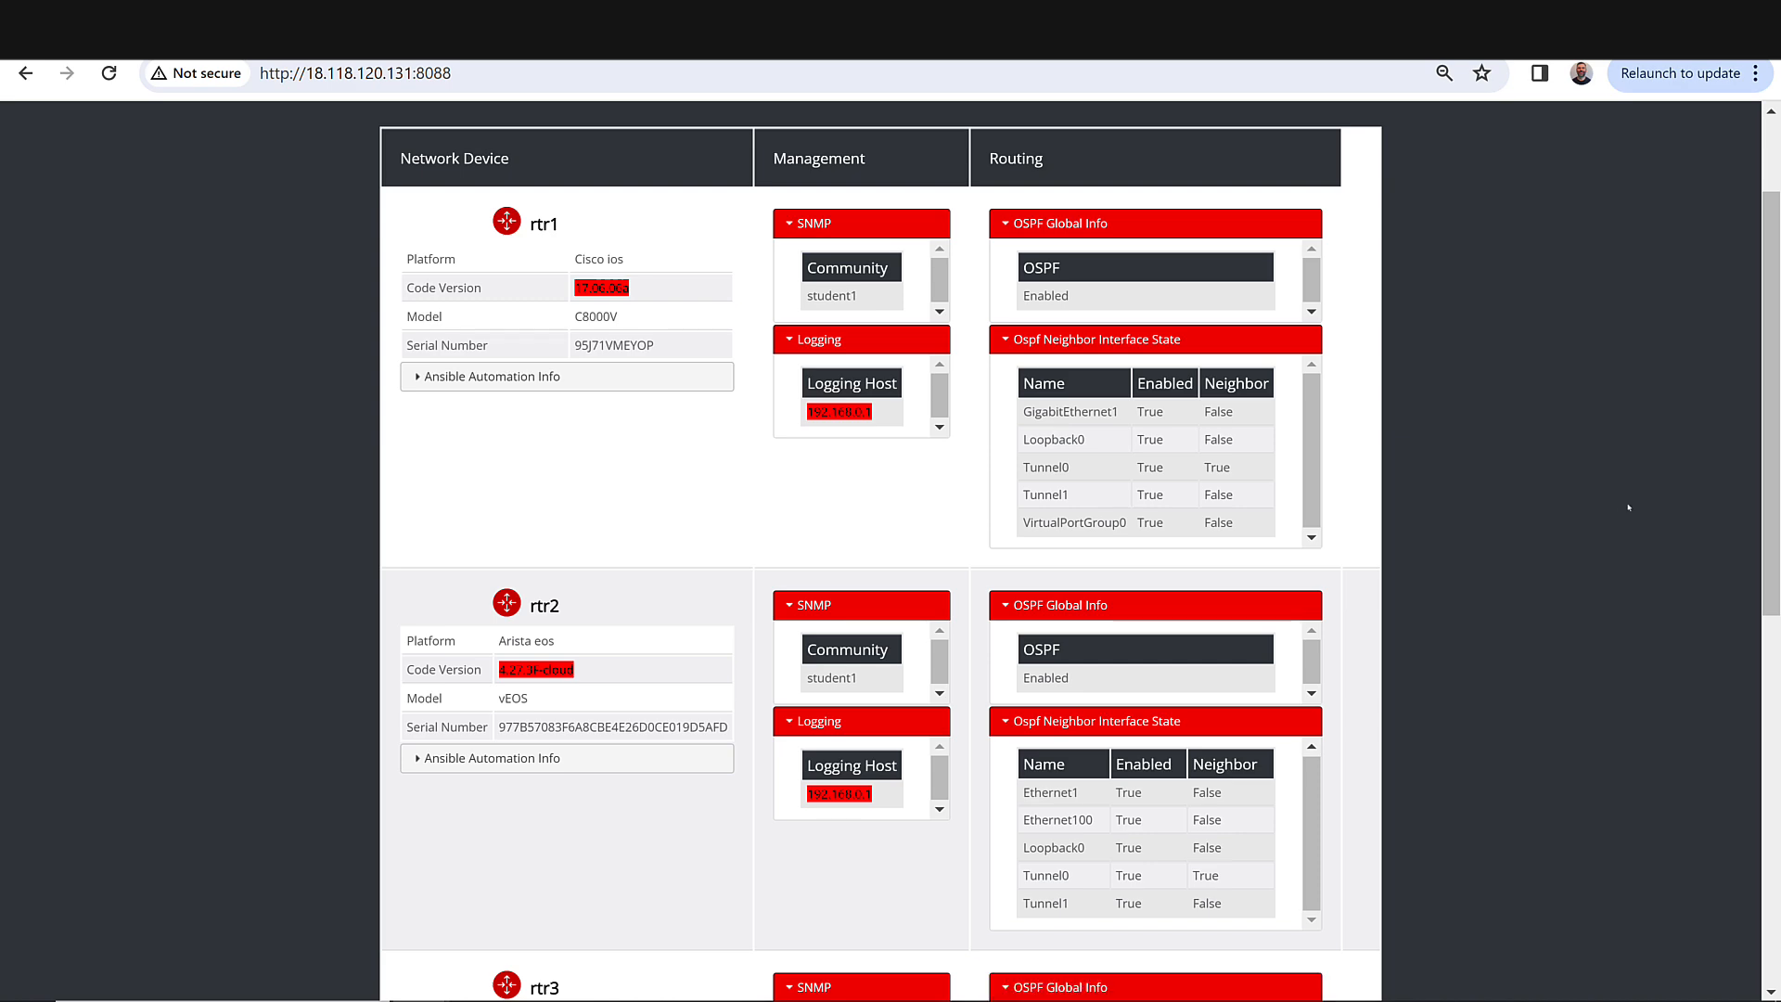
mouse_move(1727, 481)
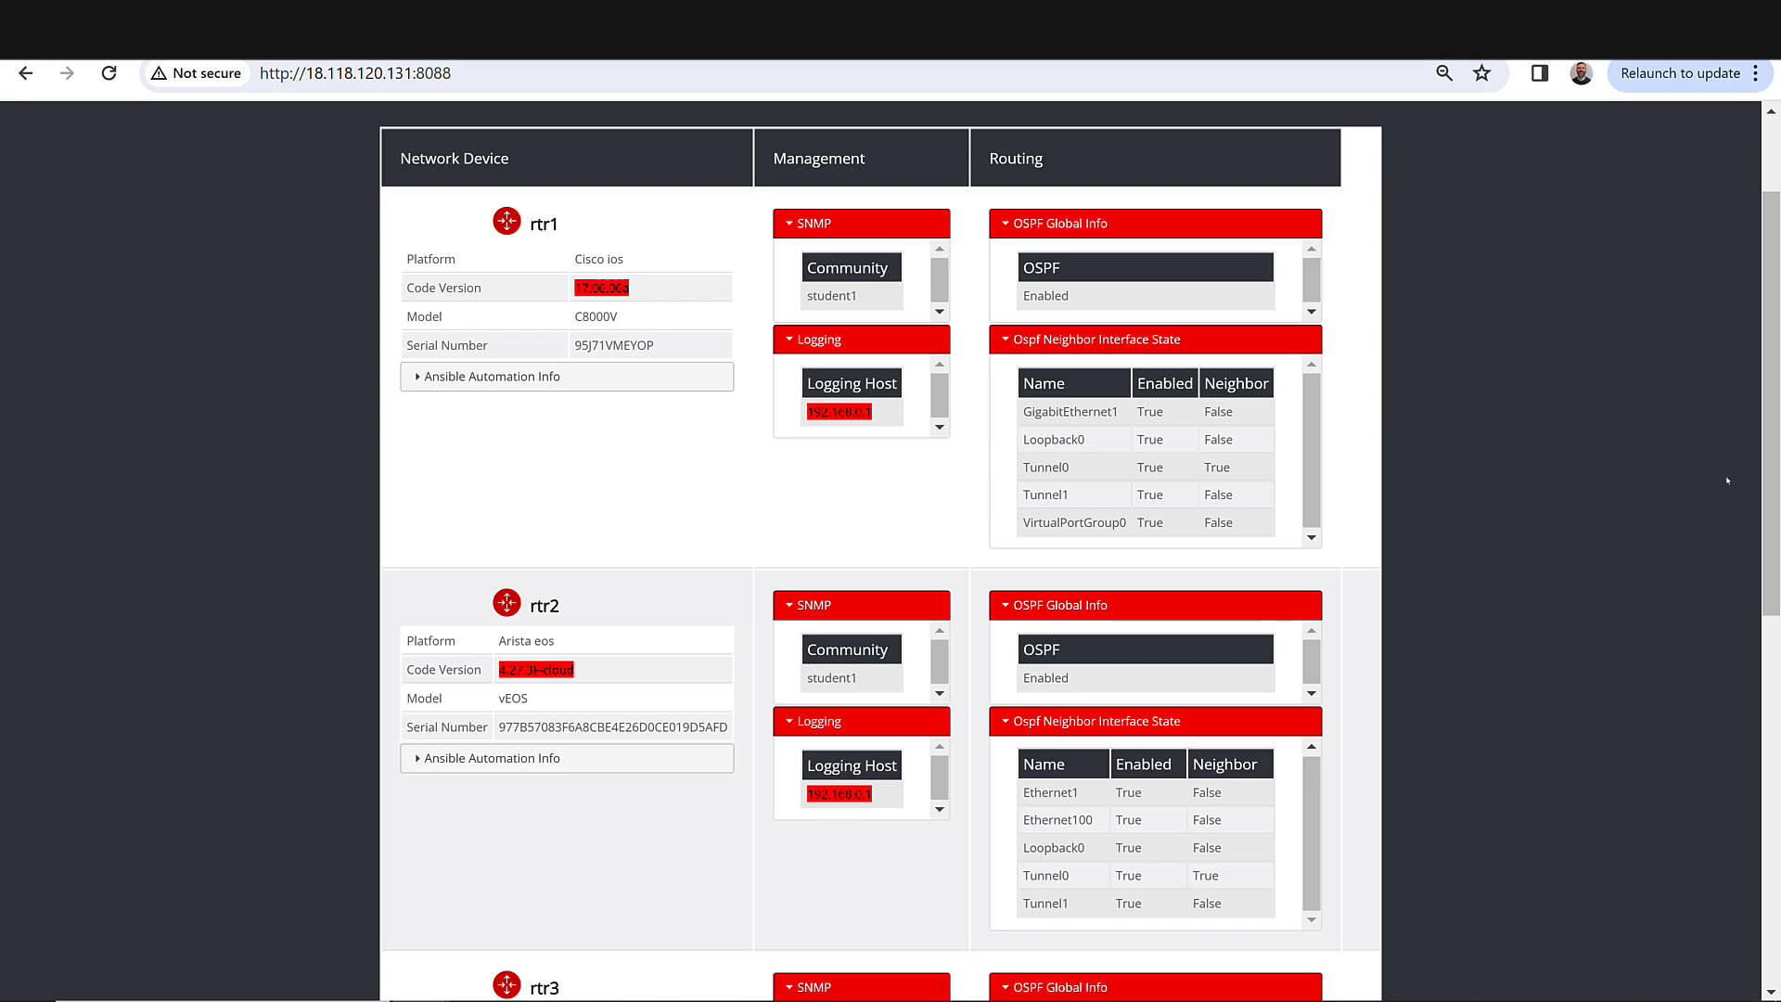
scroll(down, 3)
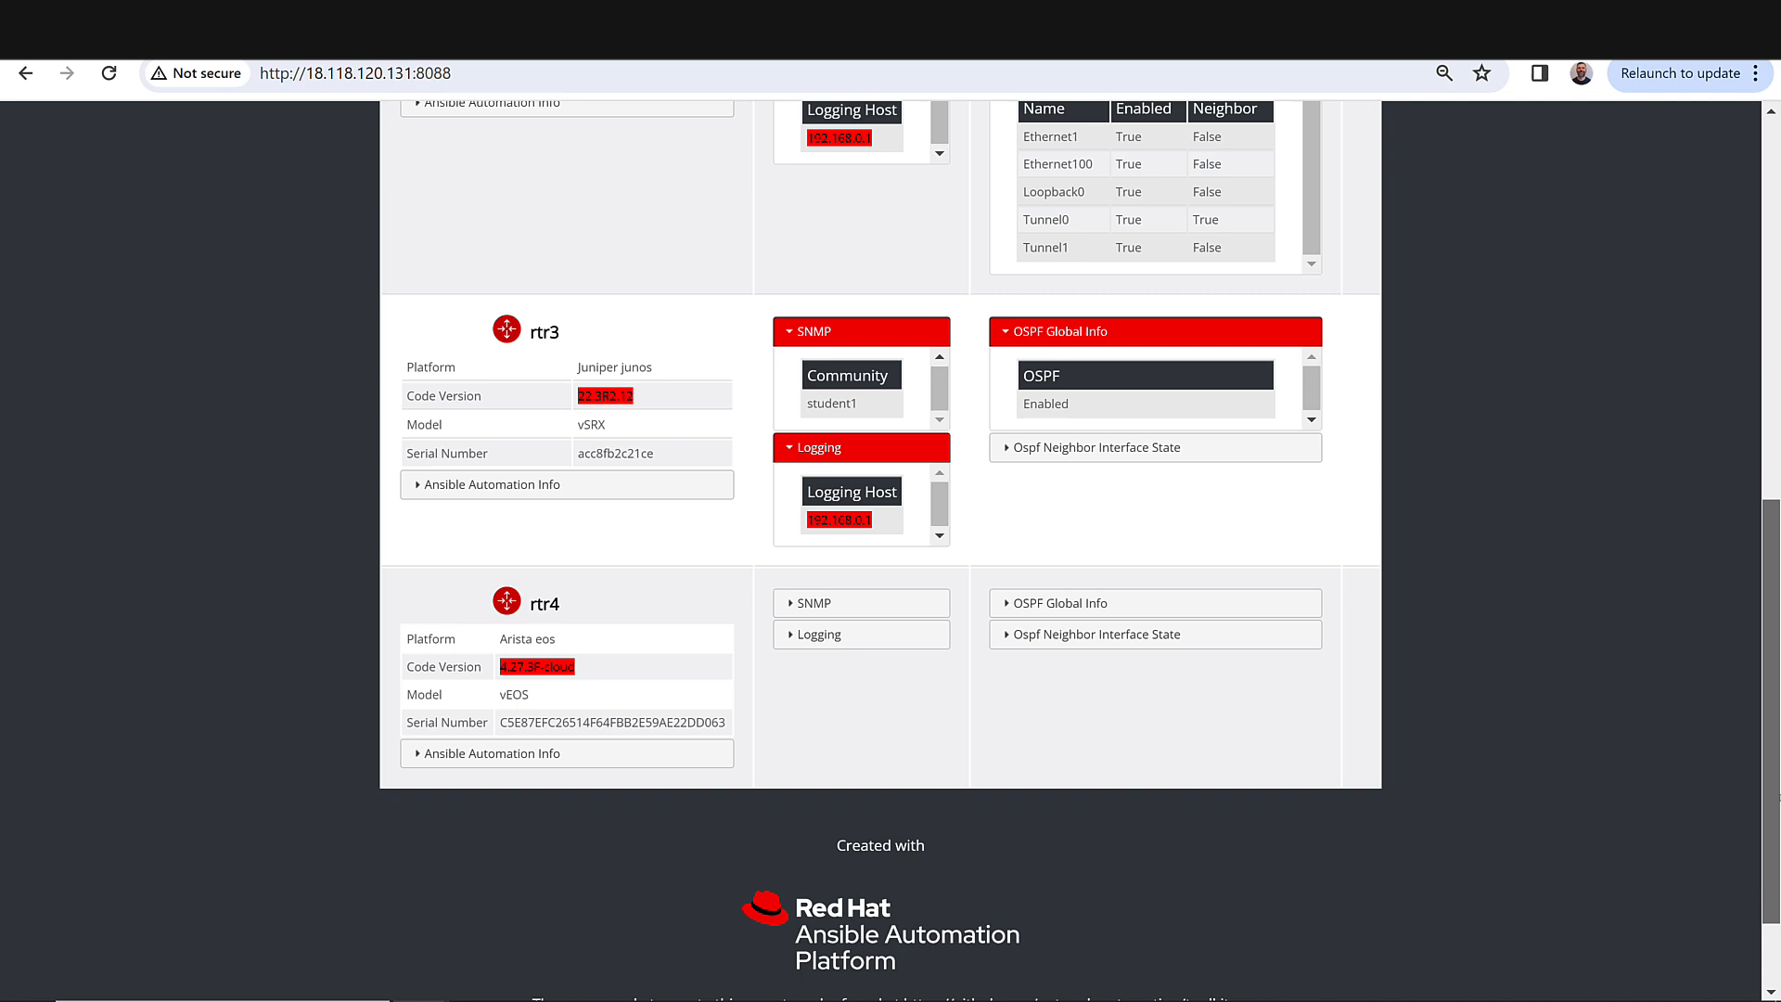
click(1057, 603)
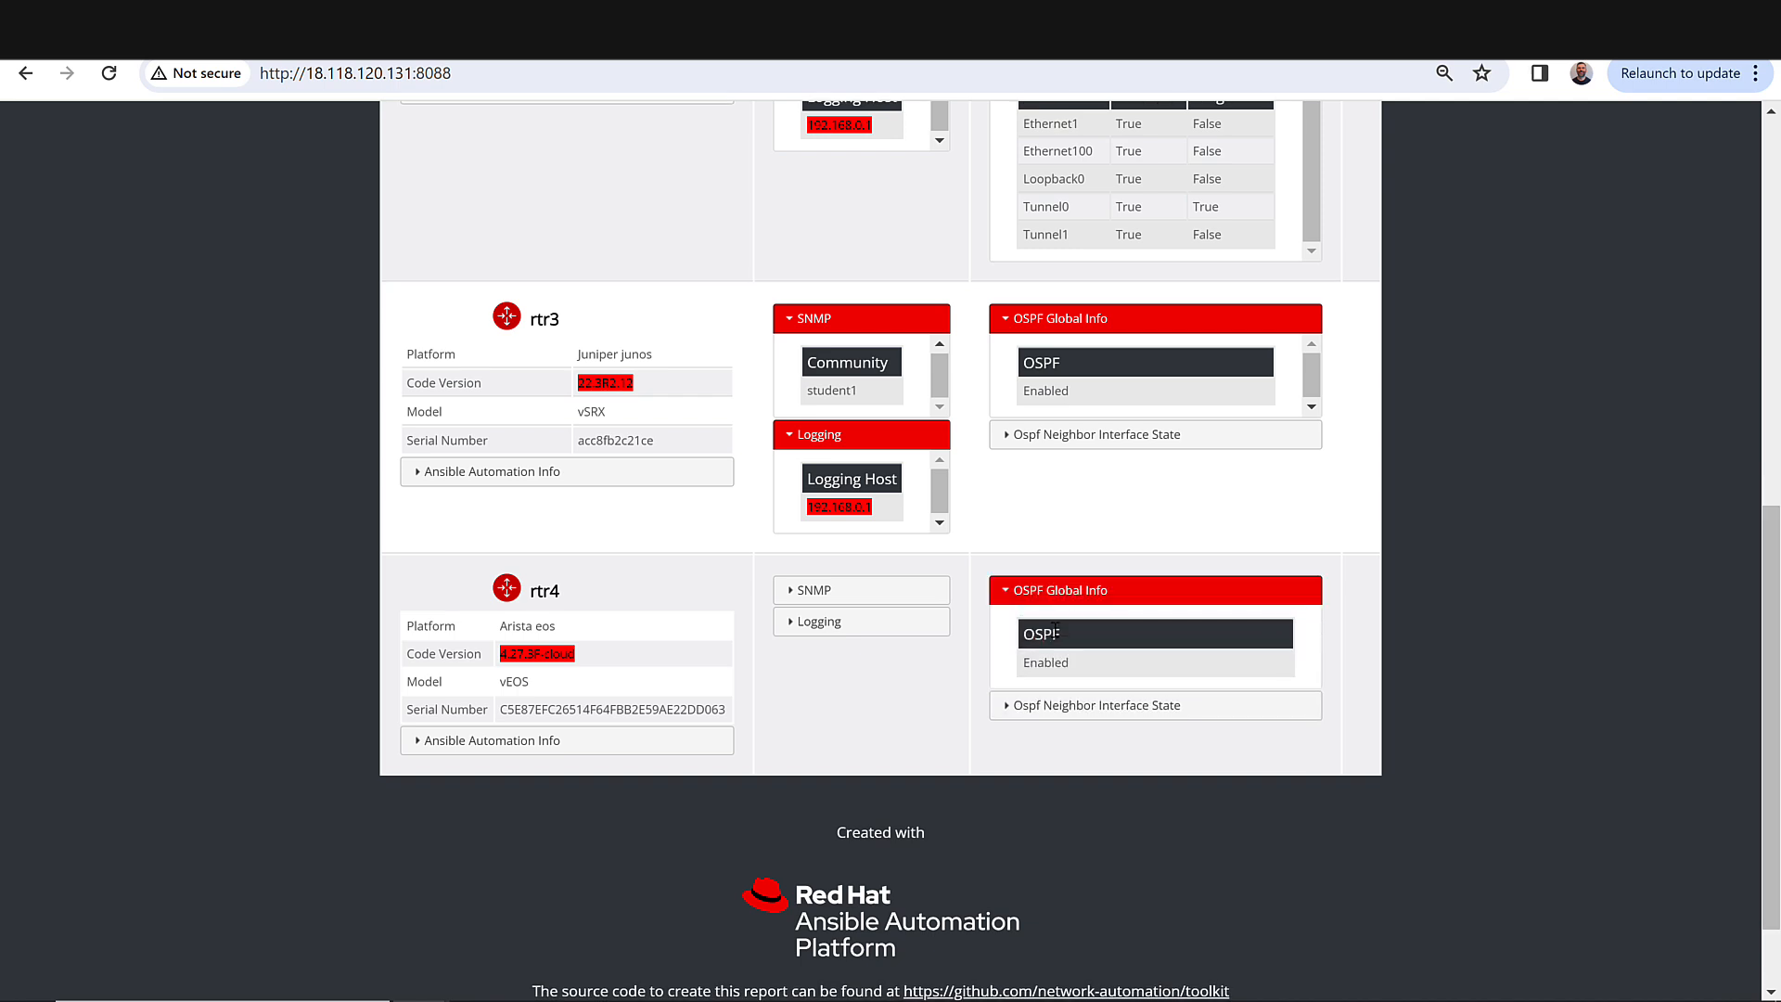
click(1094, 704)
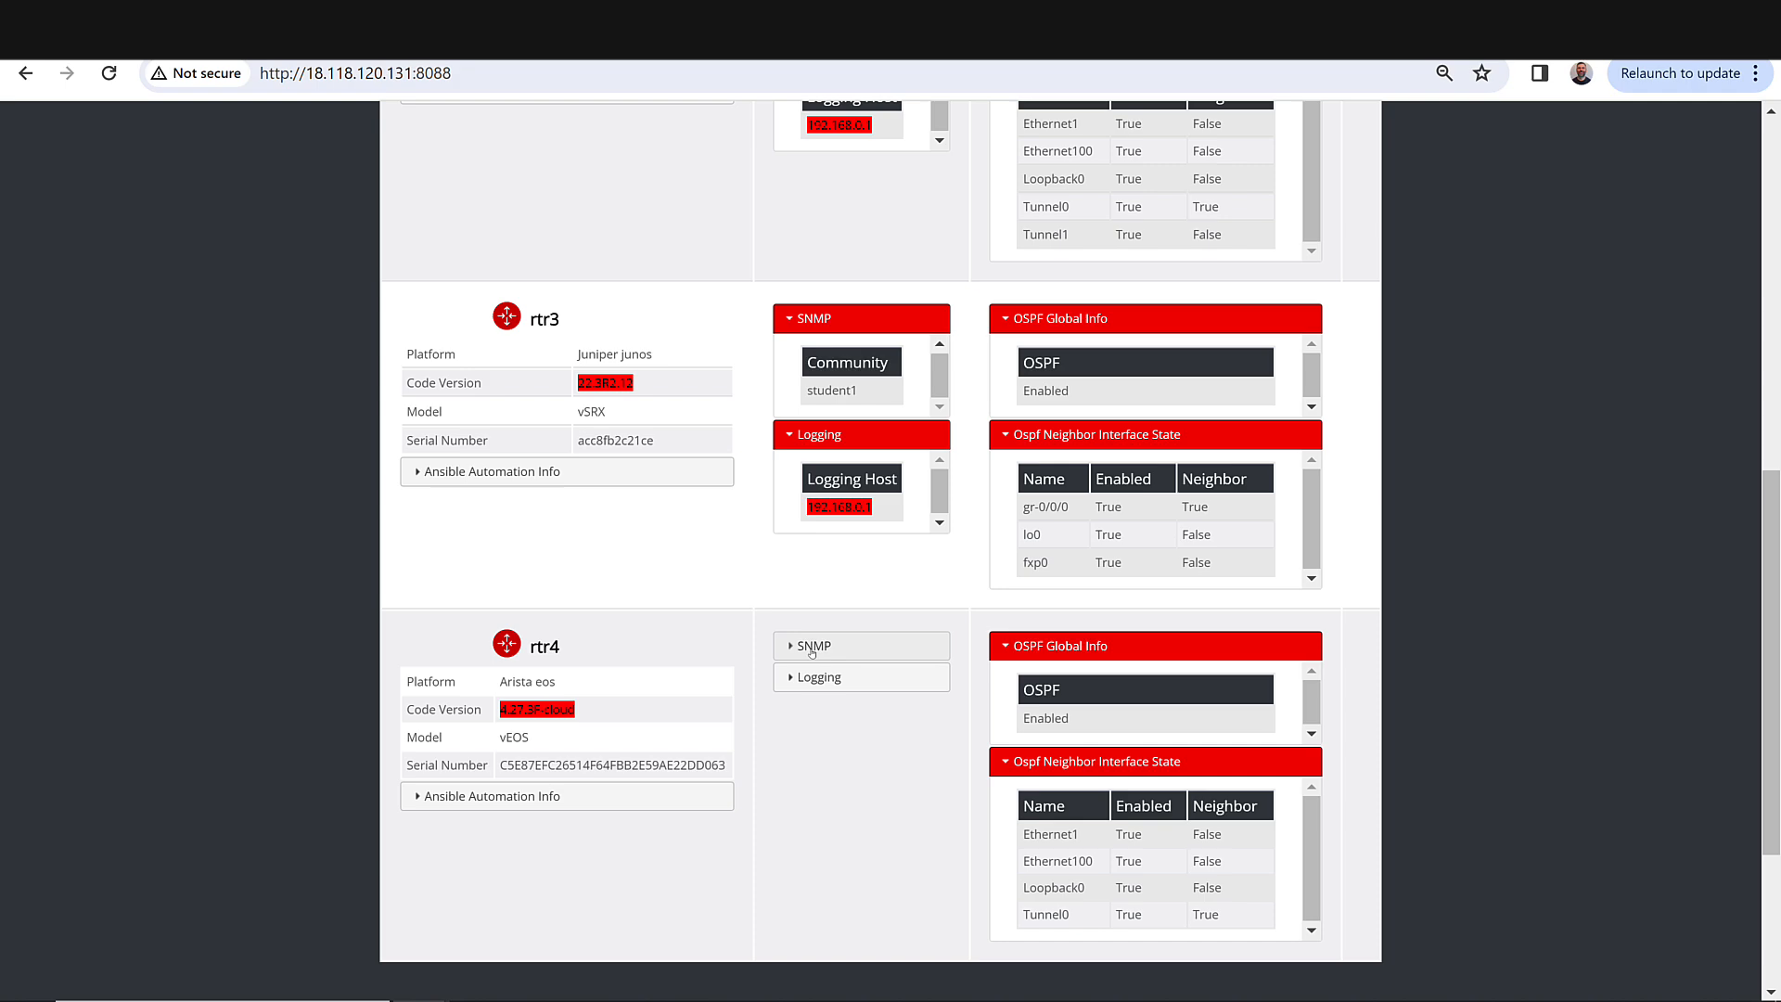
click(814, 646)
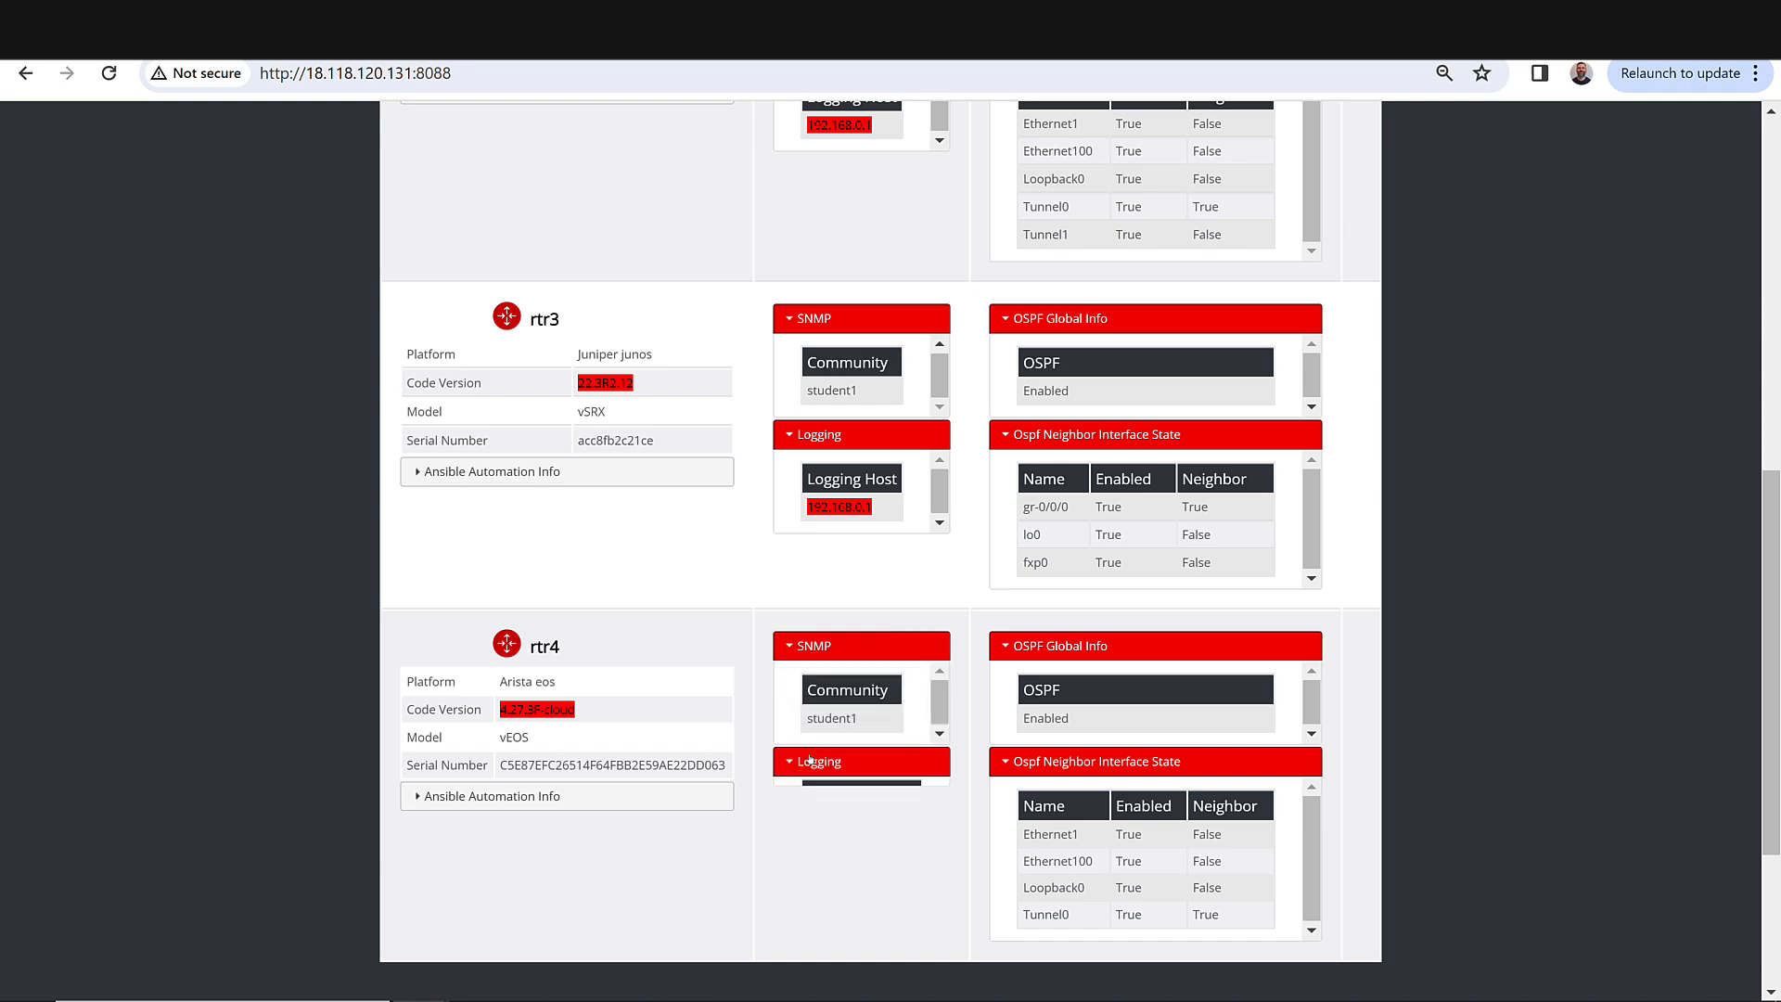
scroll(down, 3)
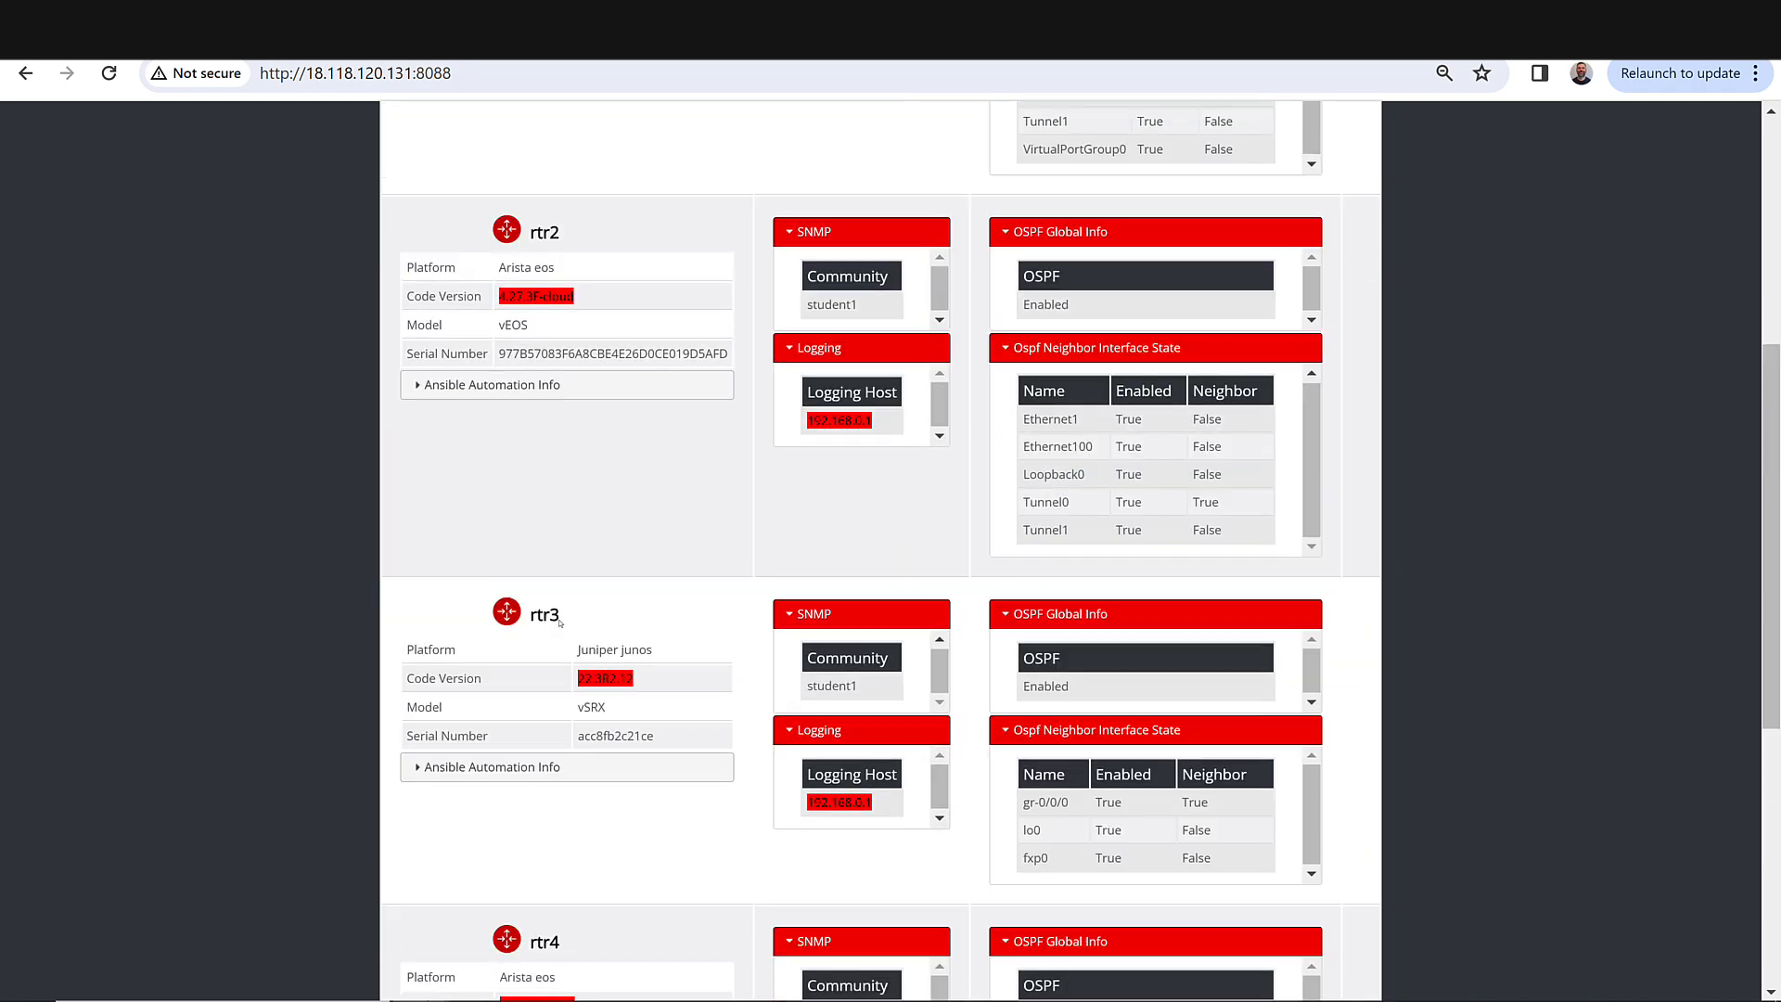
scroll(up, 3)
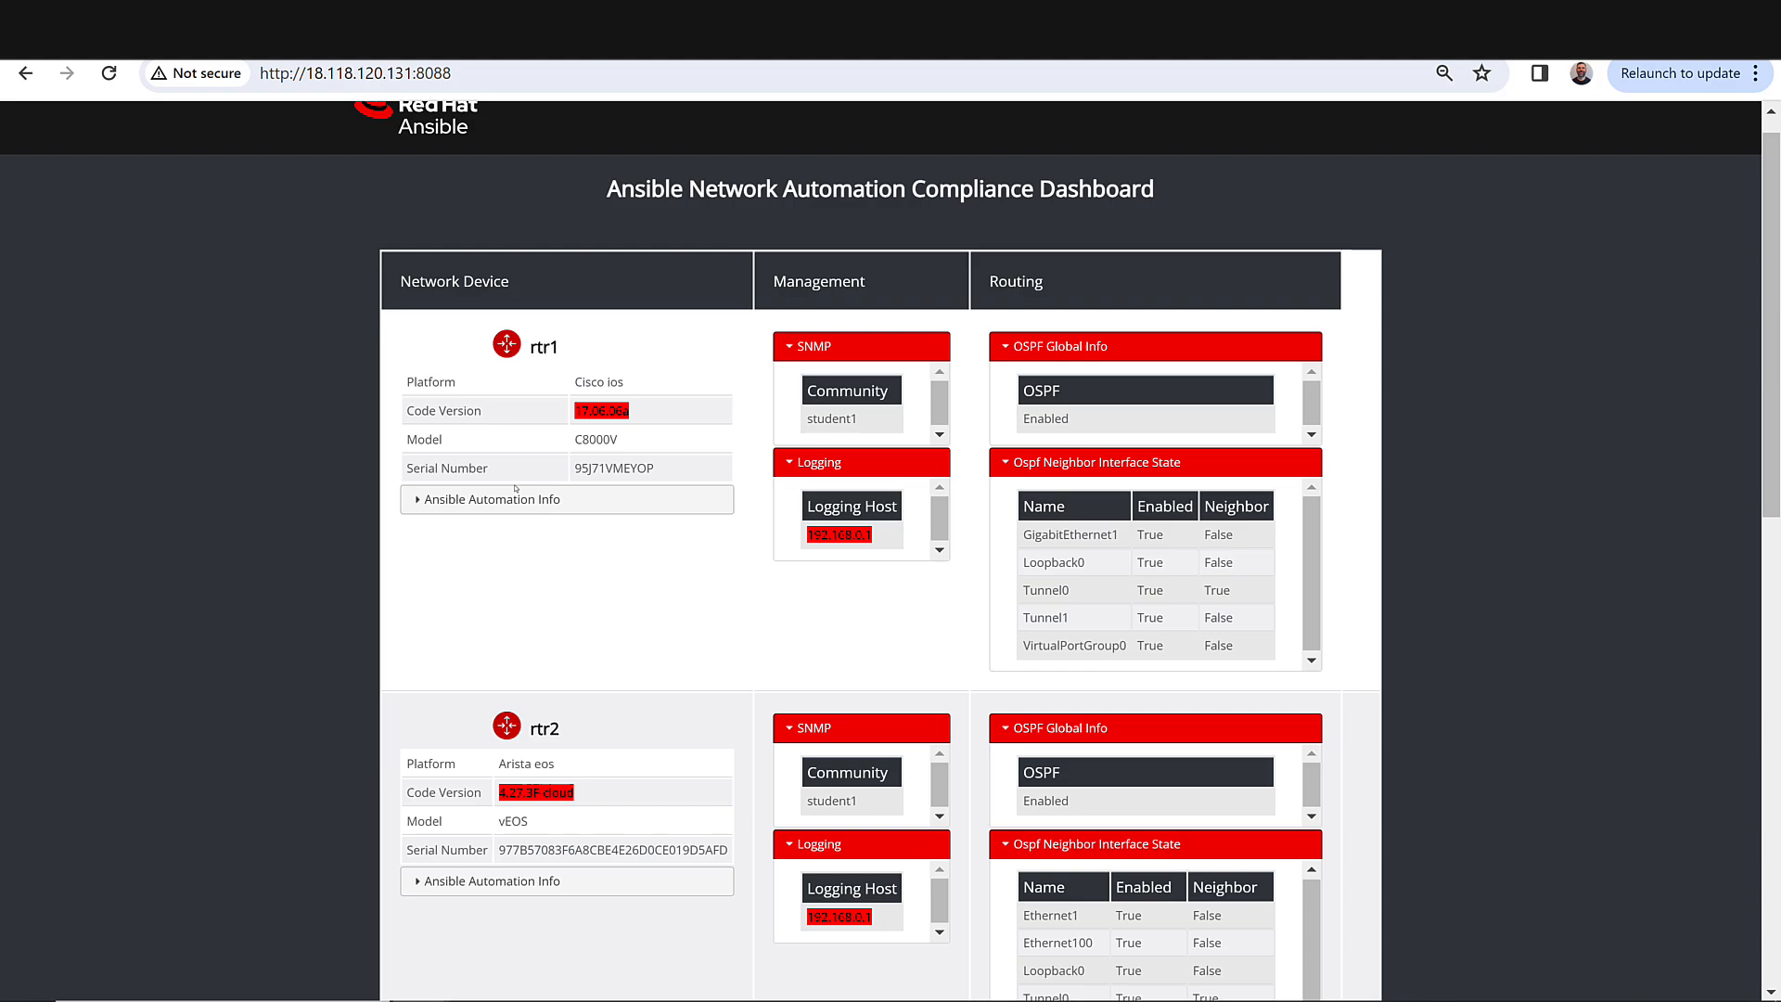
click(492, 500)
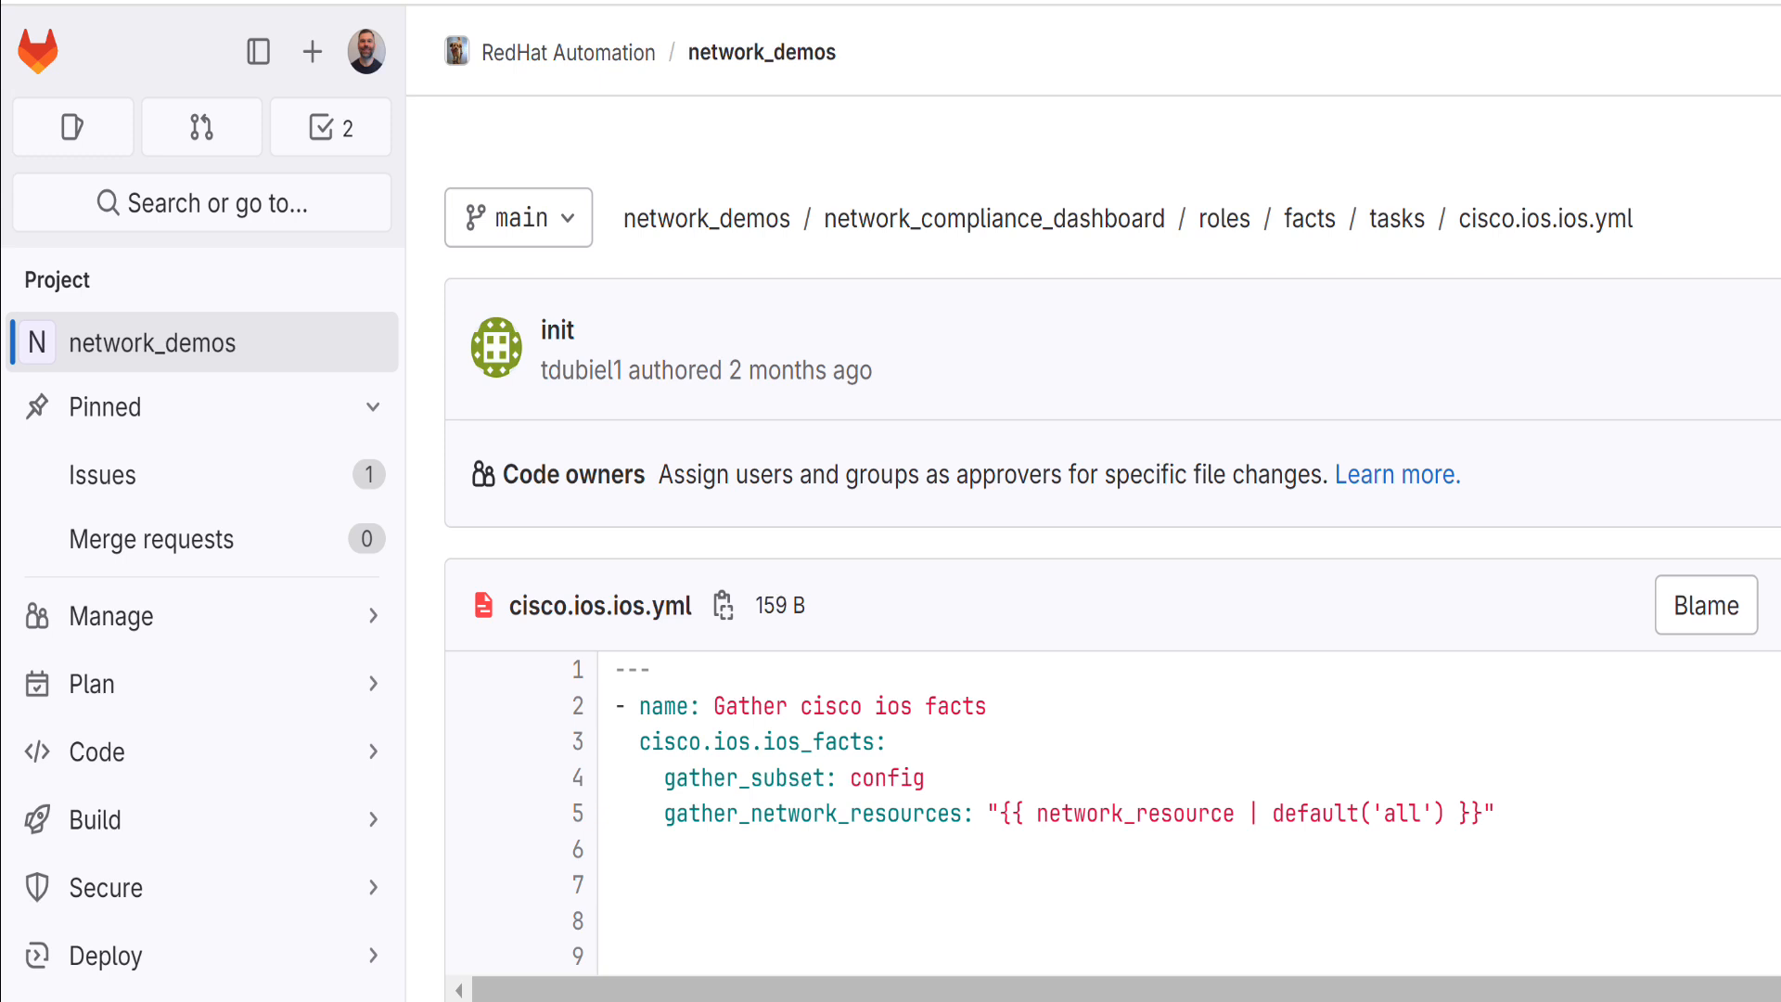
Browse network_demos to the facts role's cisco.ios.ios.yml 'Gather cisco ios facts' task.
double_click(893, 780)
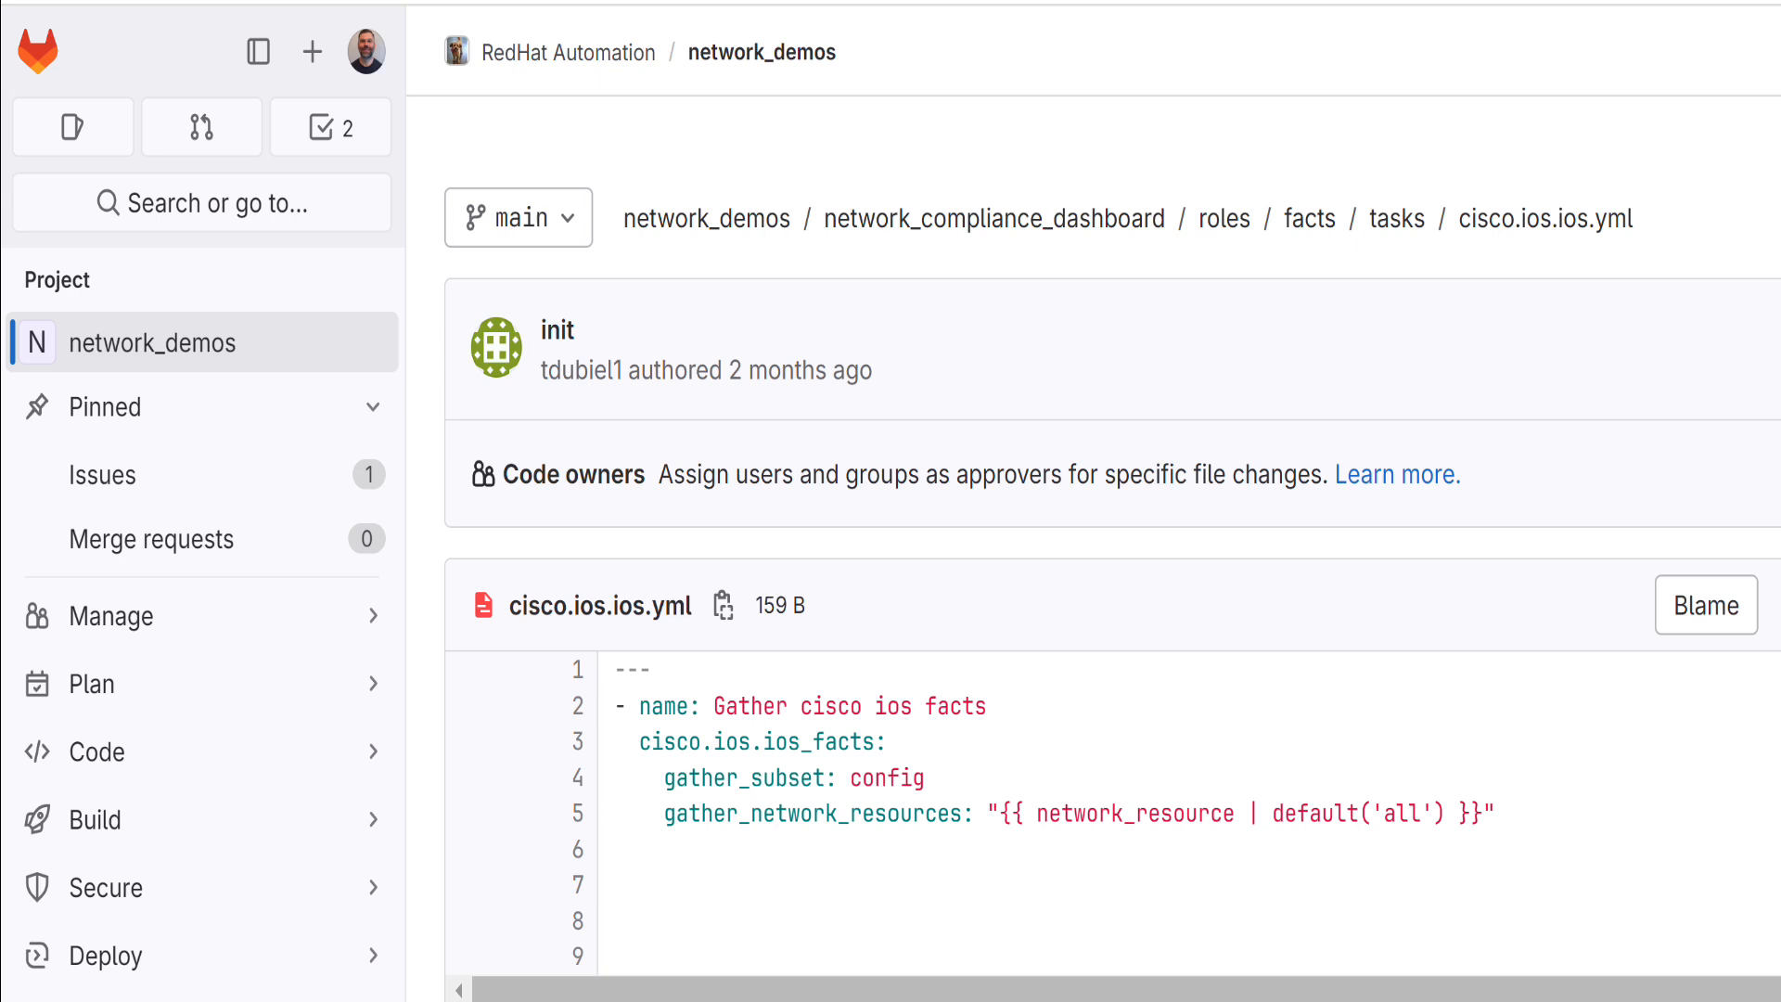
double_click(1406, 813)
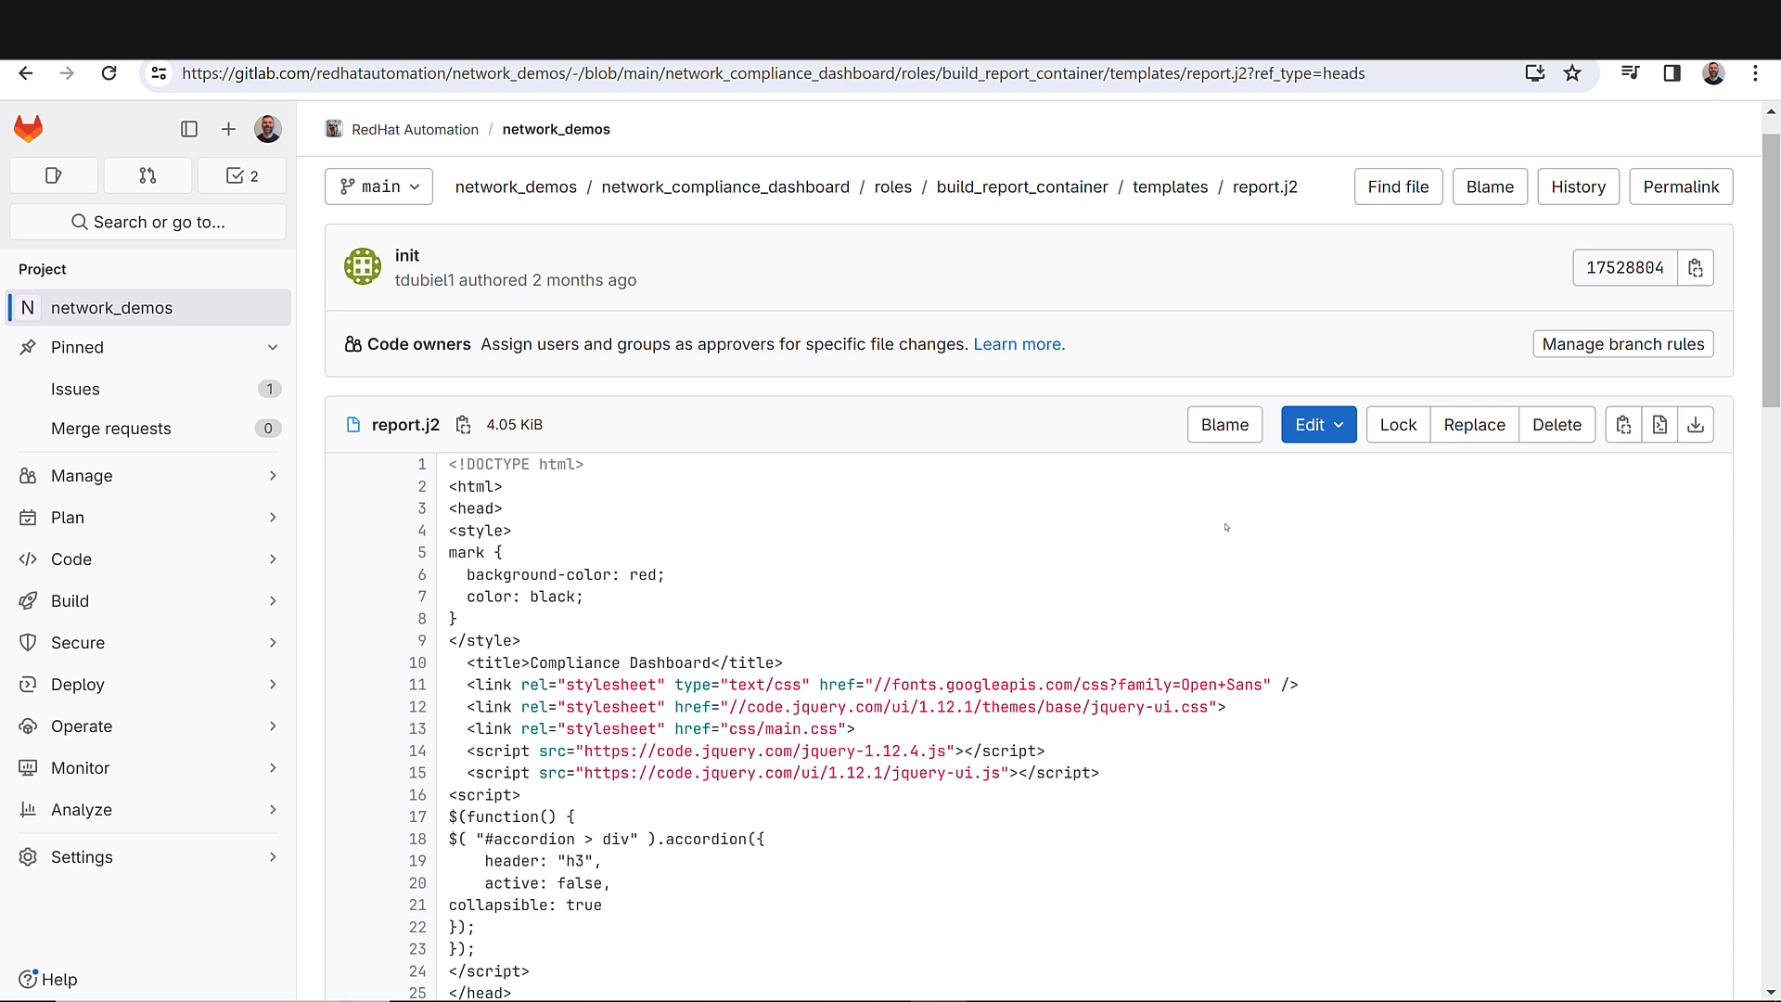
mouse_move(1243, 905)
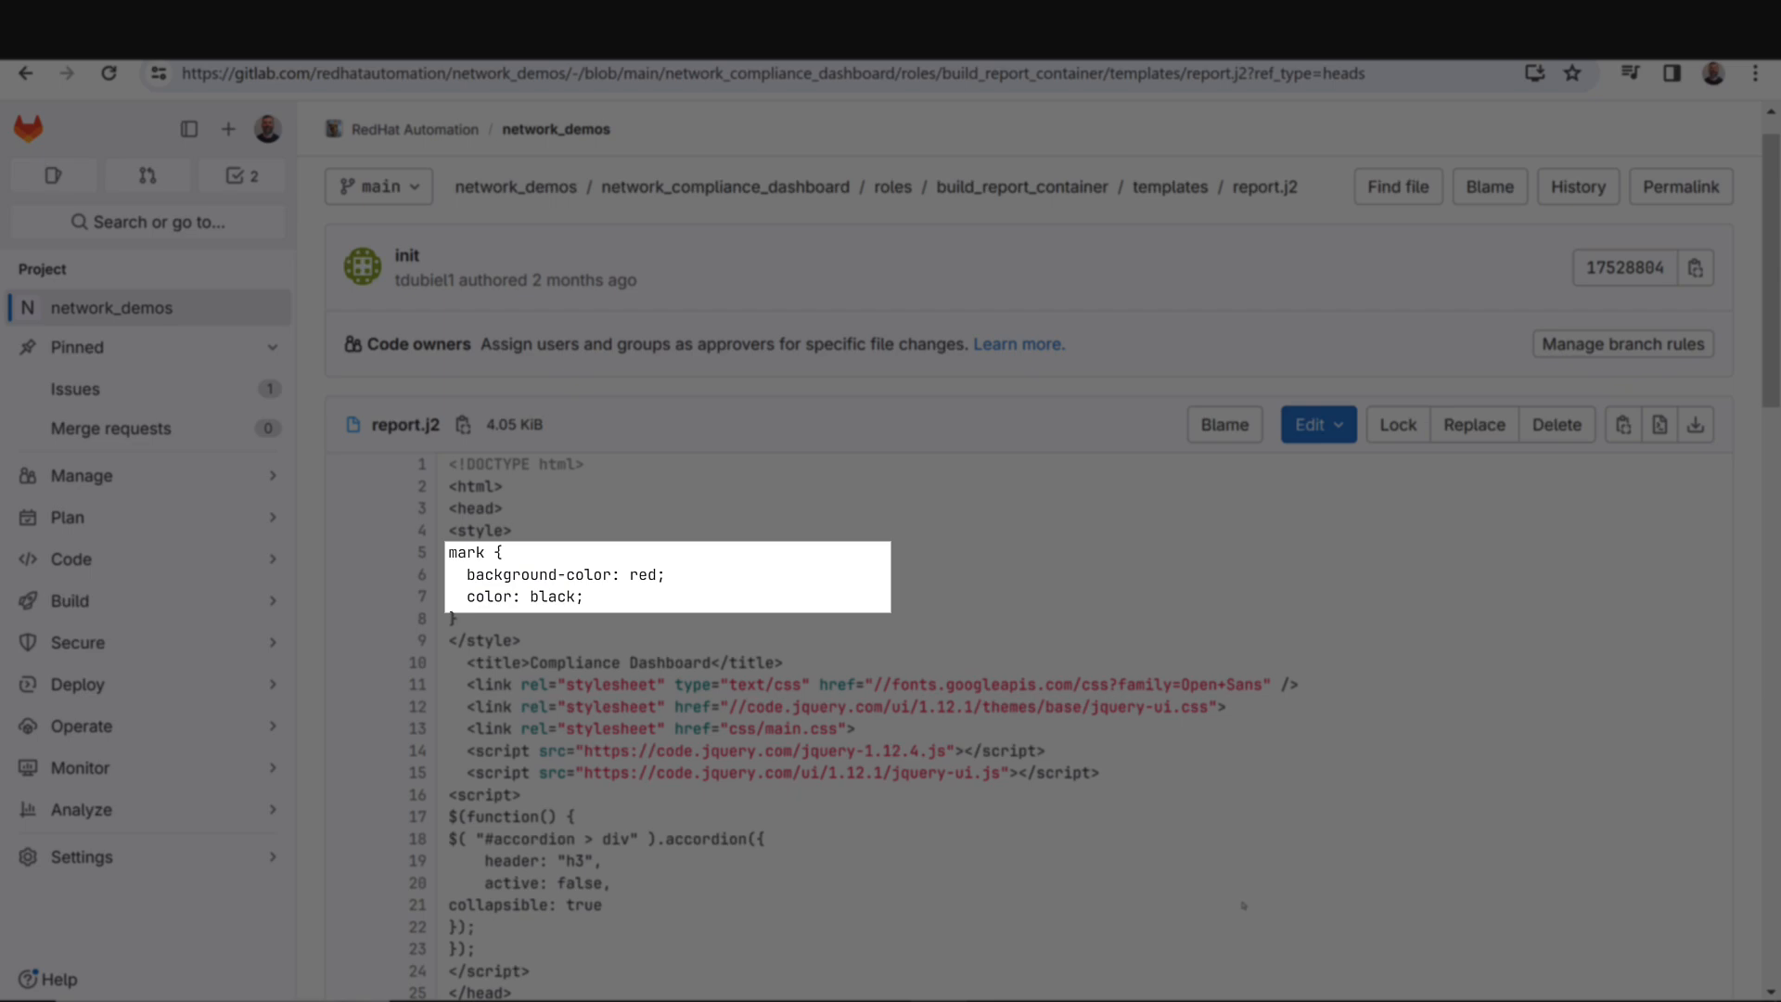
Scroll through report.j2's red mark style block and per-device table rows.
scroll(down, 3)
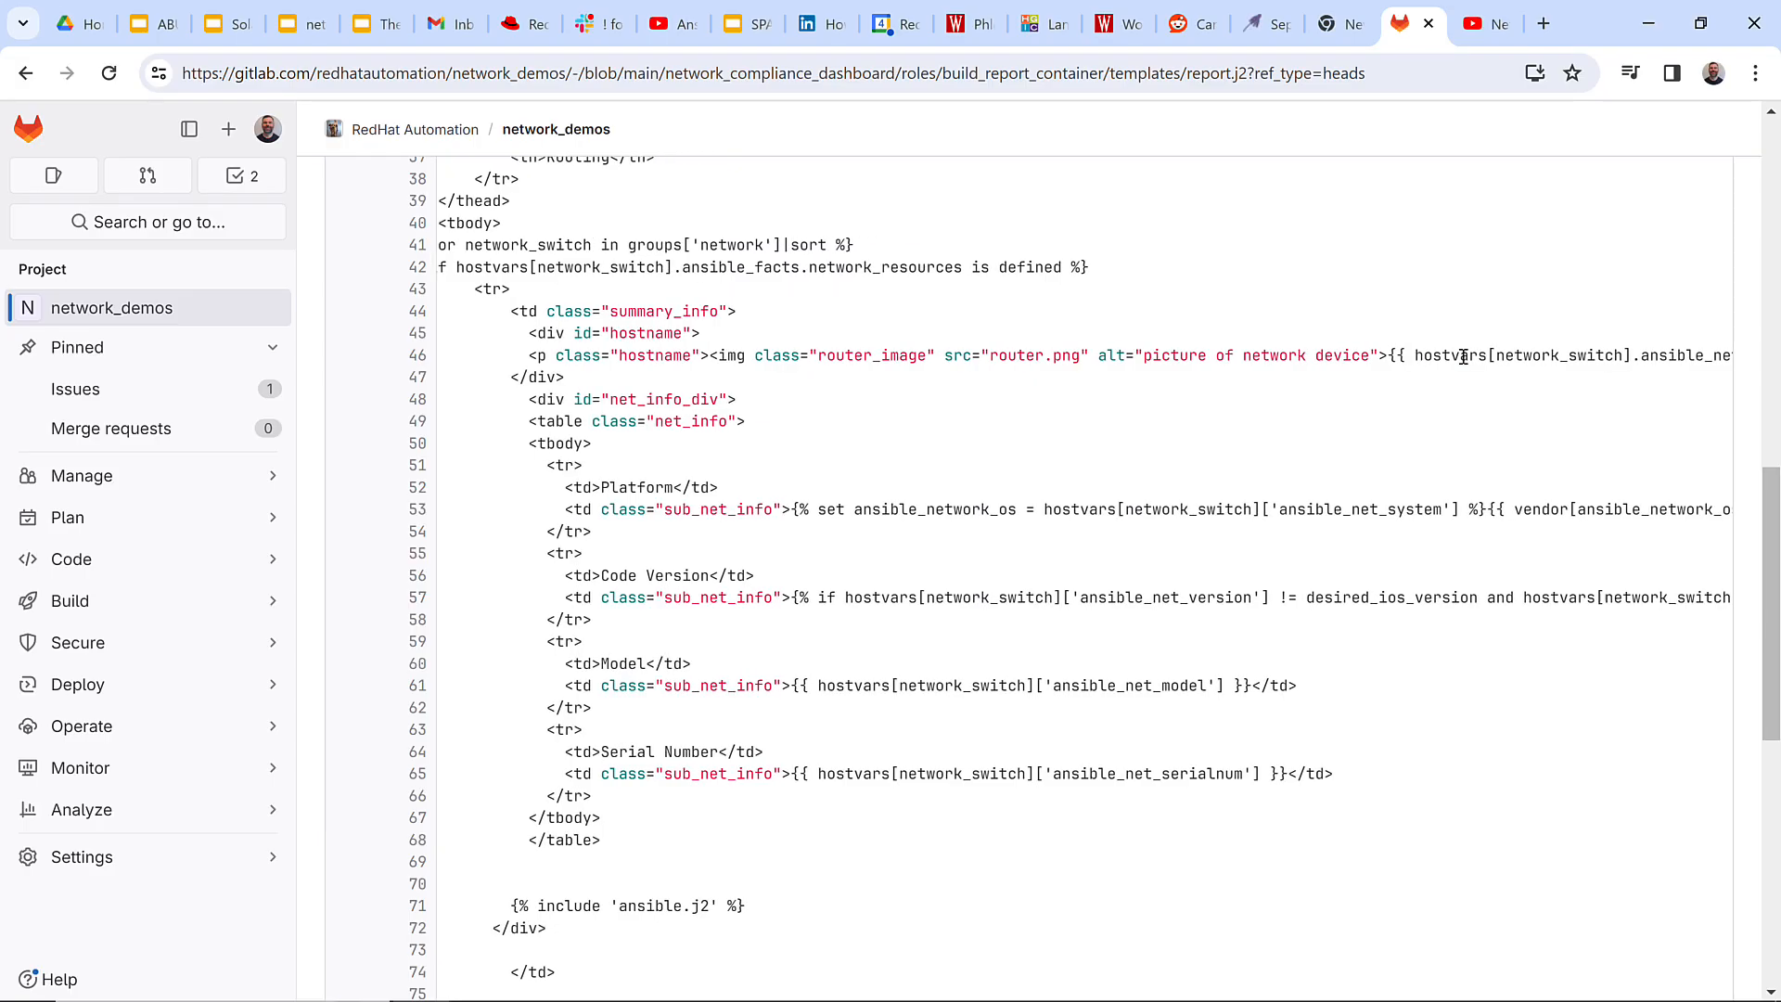
scroll(right, 3)
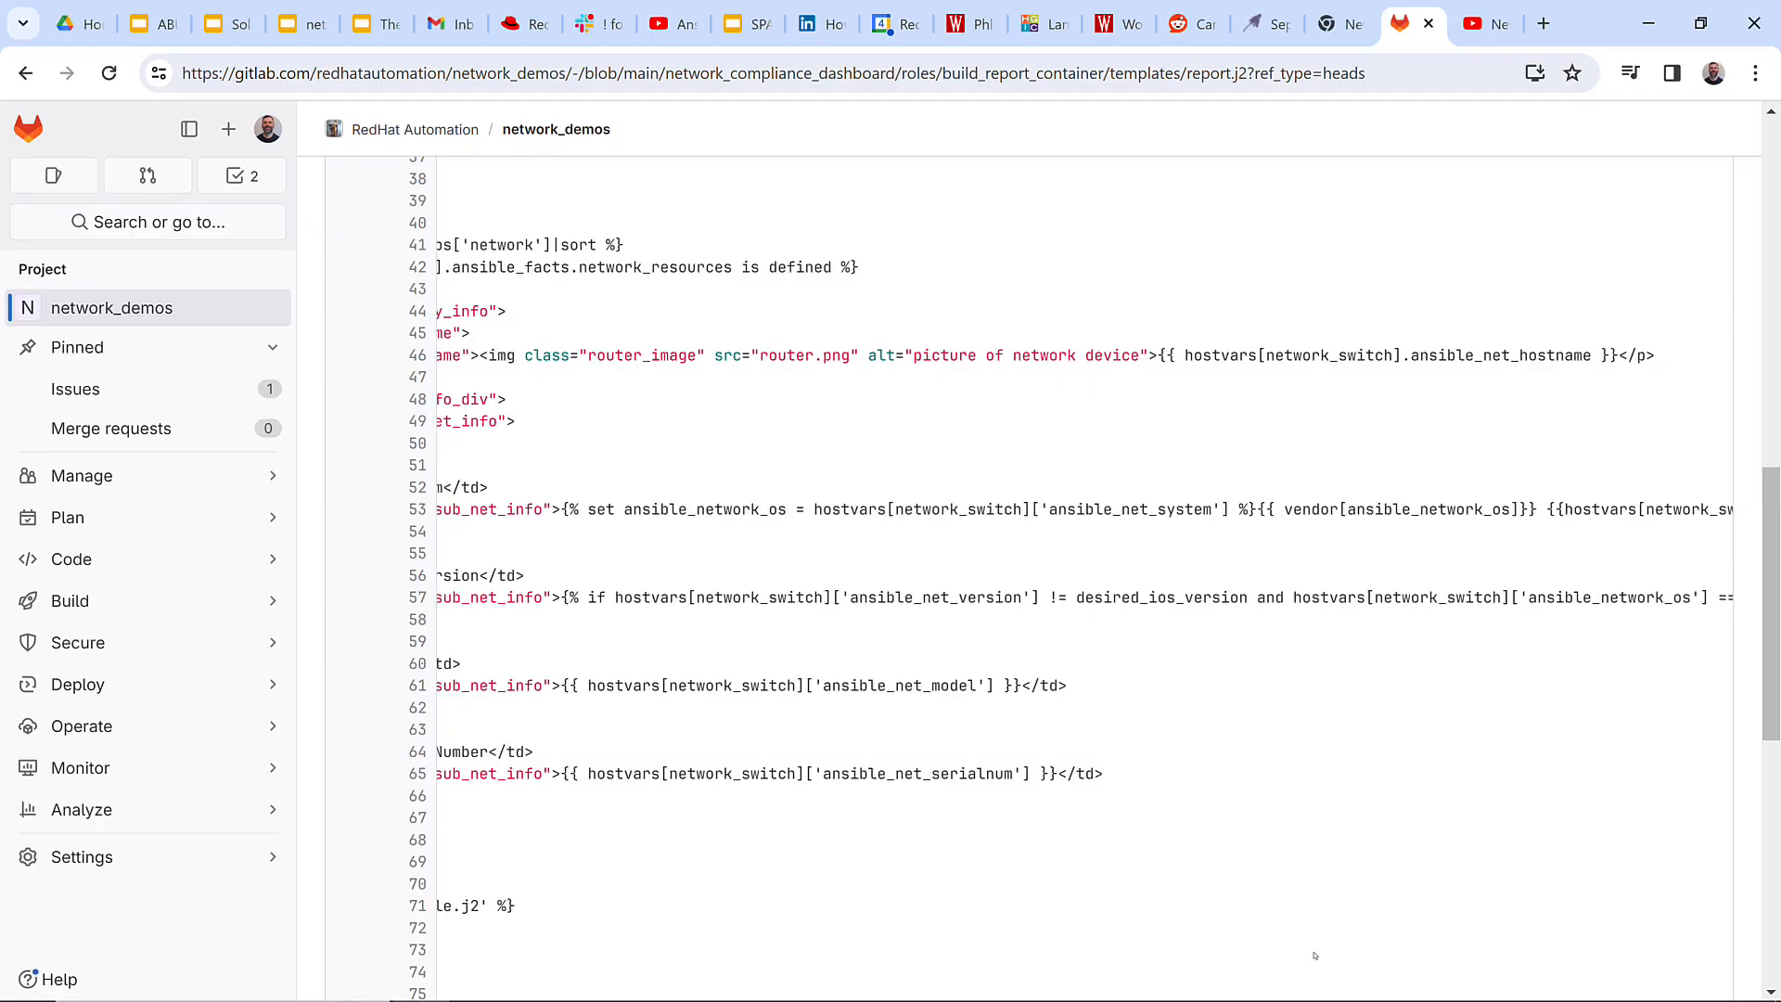
scroll(left, 3)
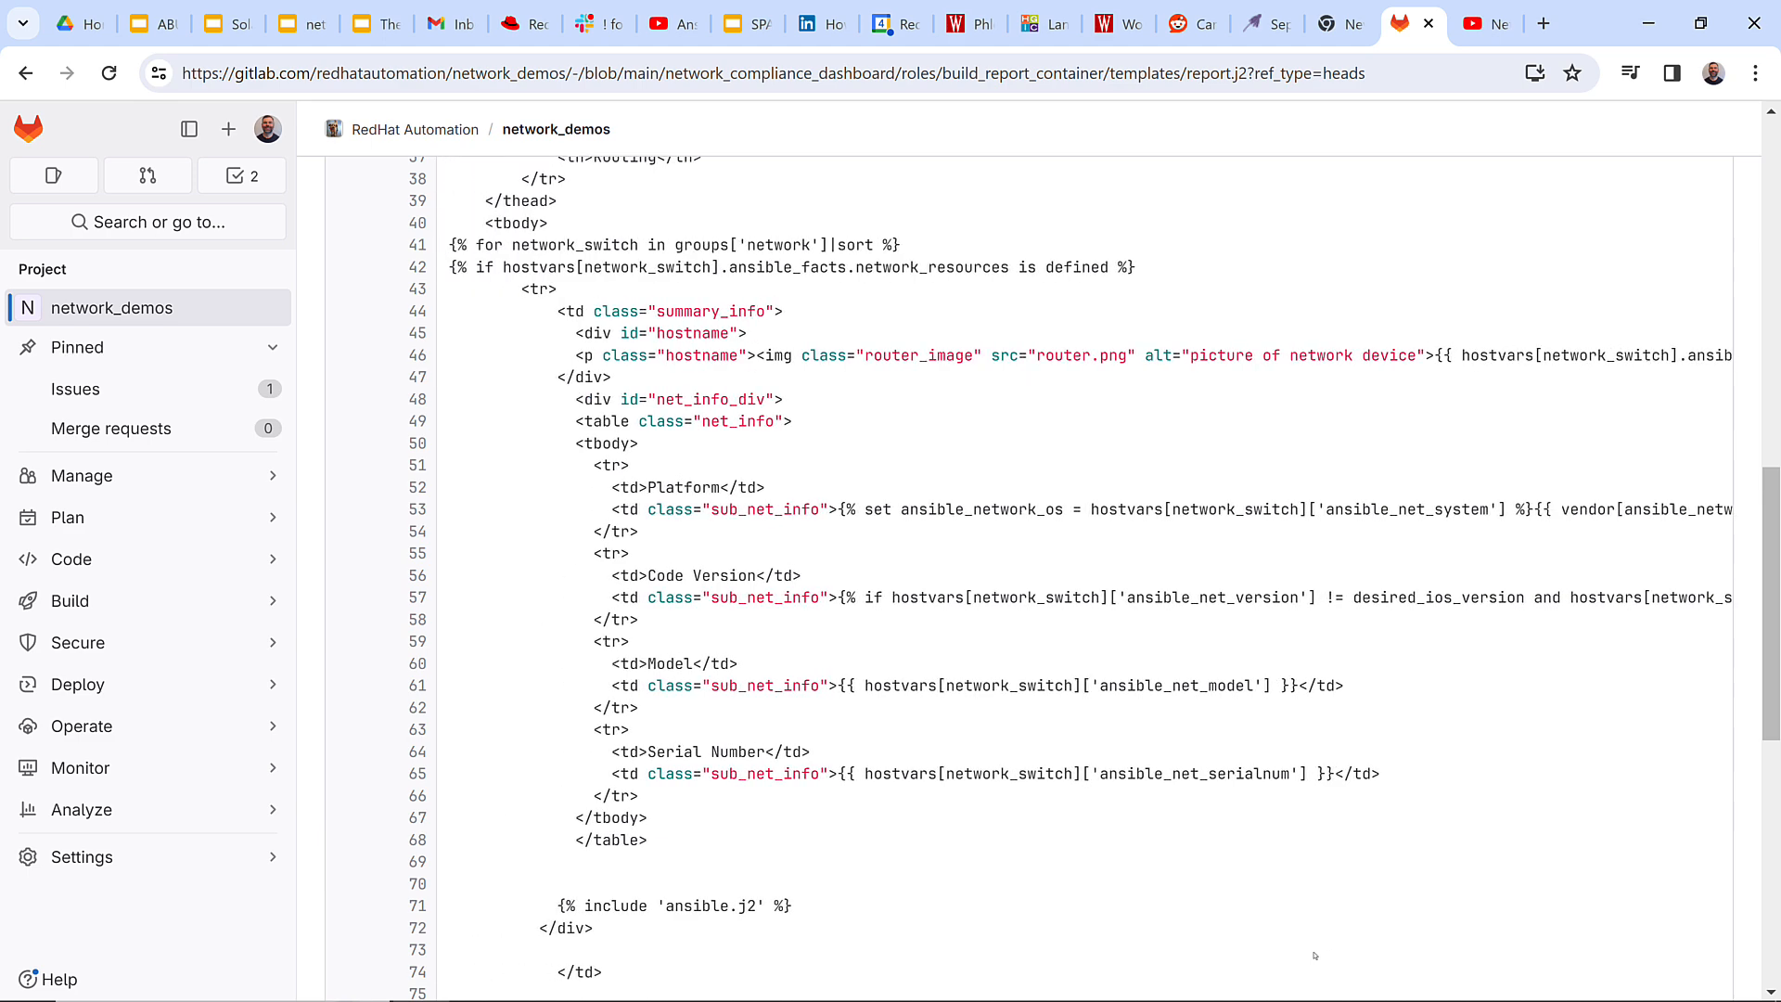
scroll(down, 3)
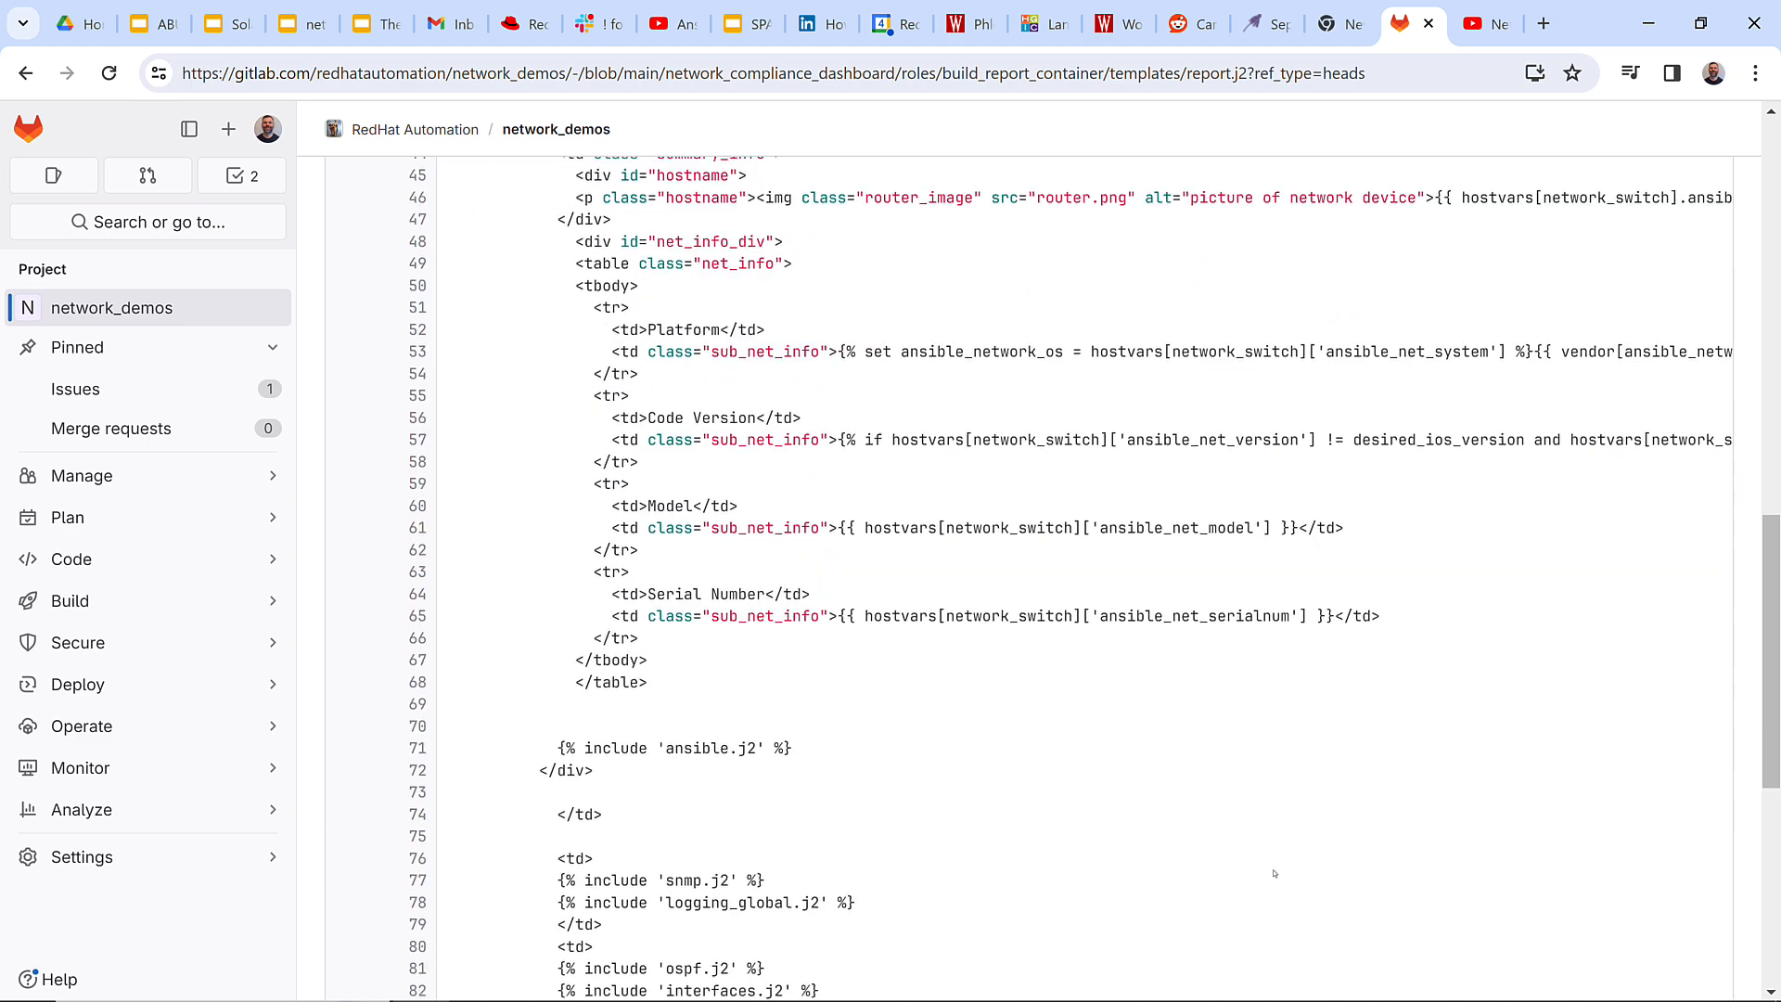
scroll(down, 3)
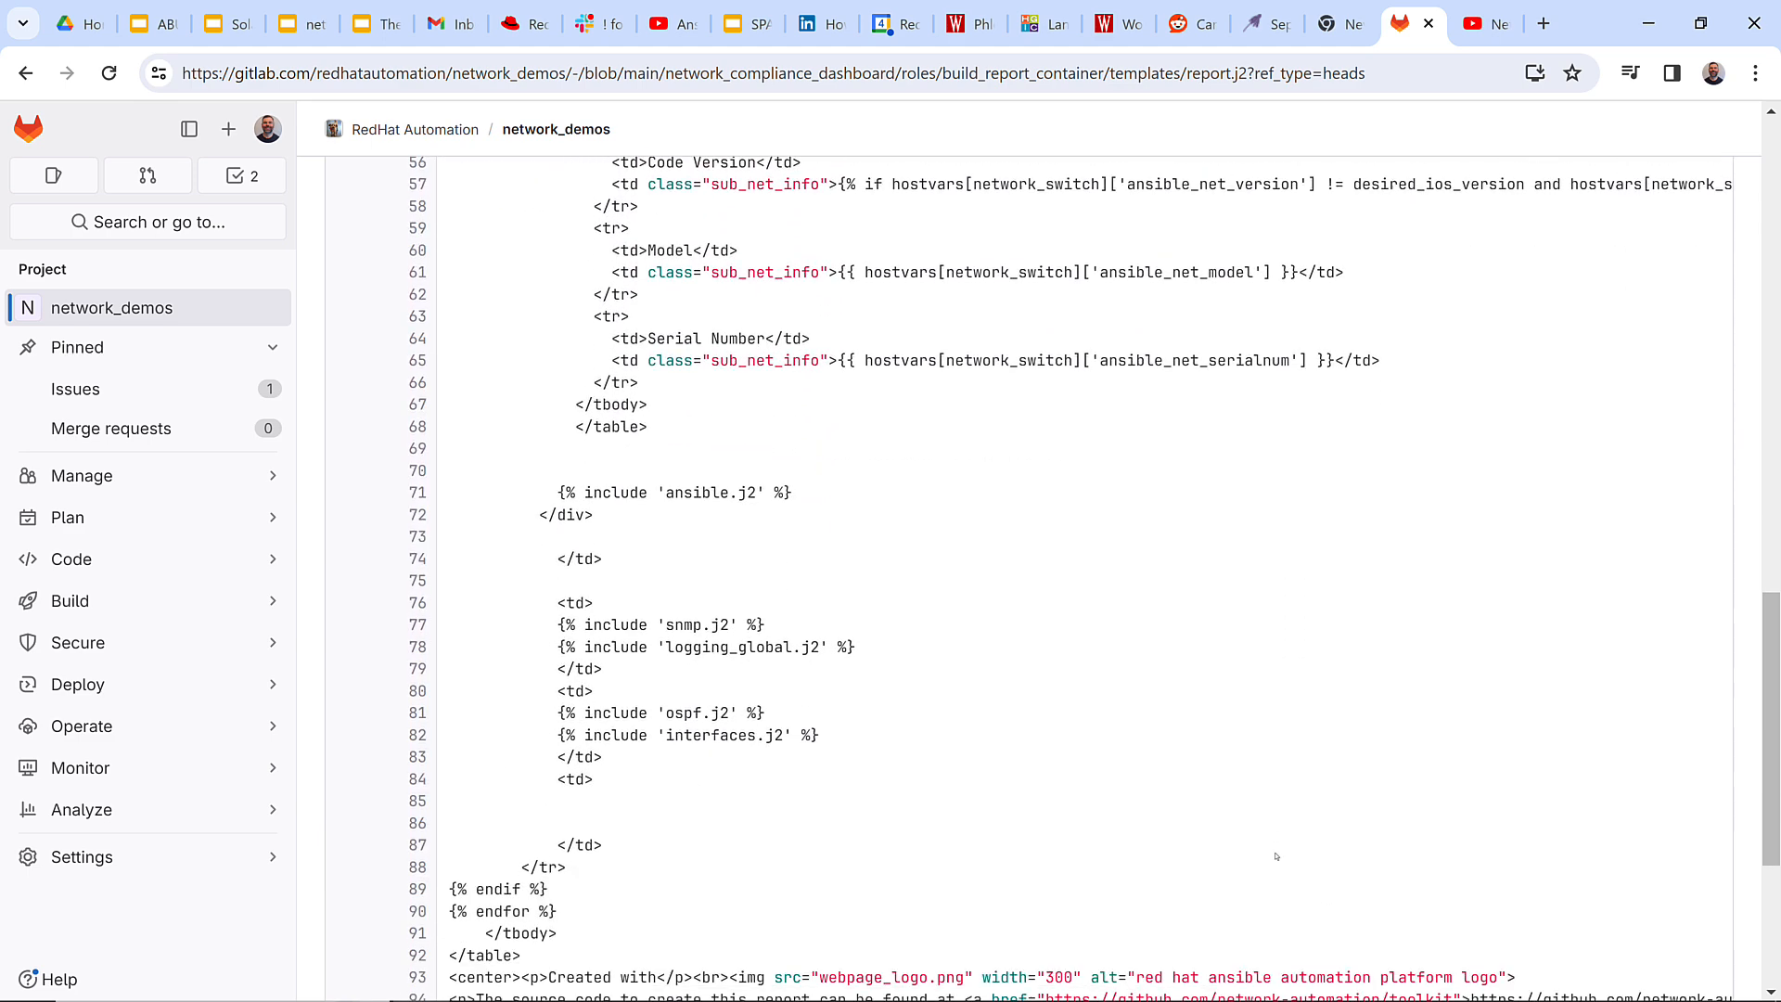
scroll(down, 3)
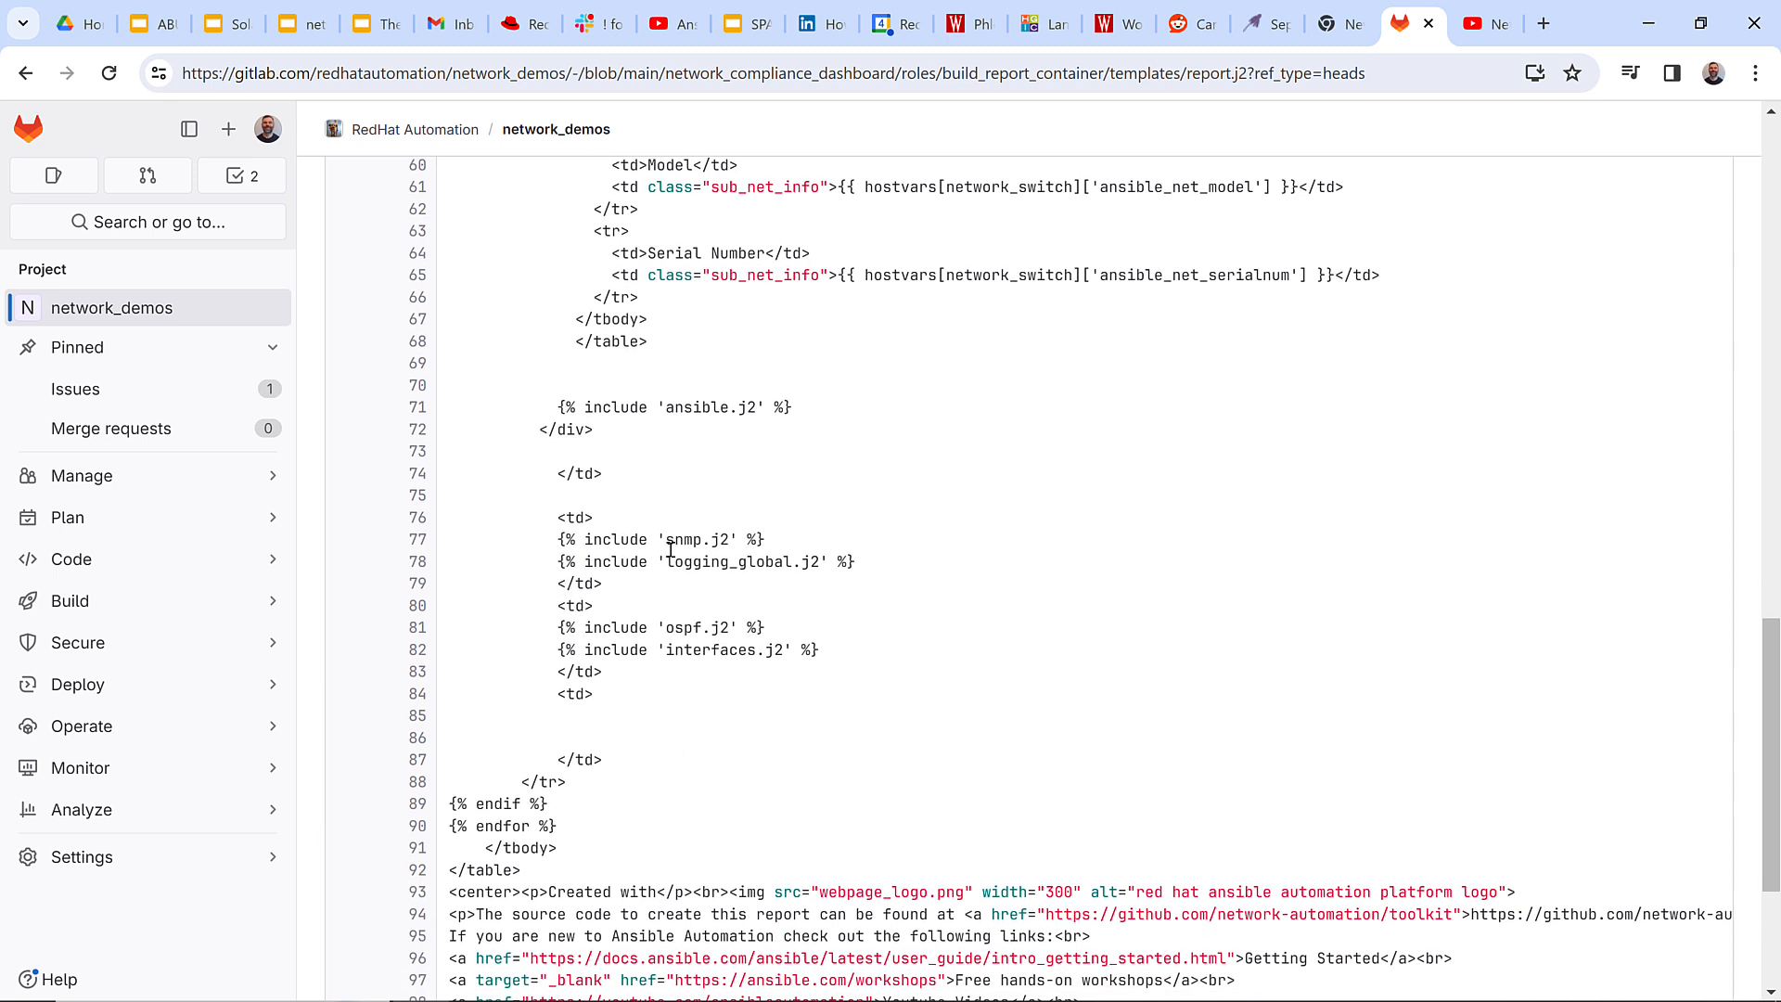
mouse_move(807, 537)
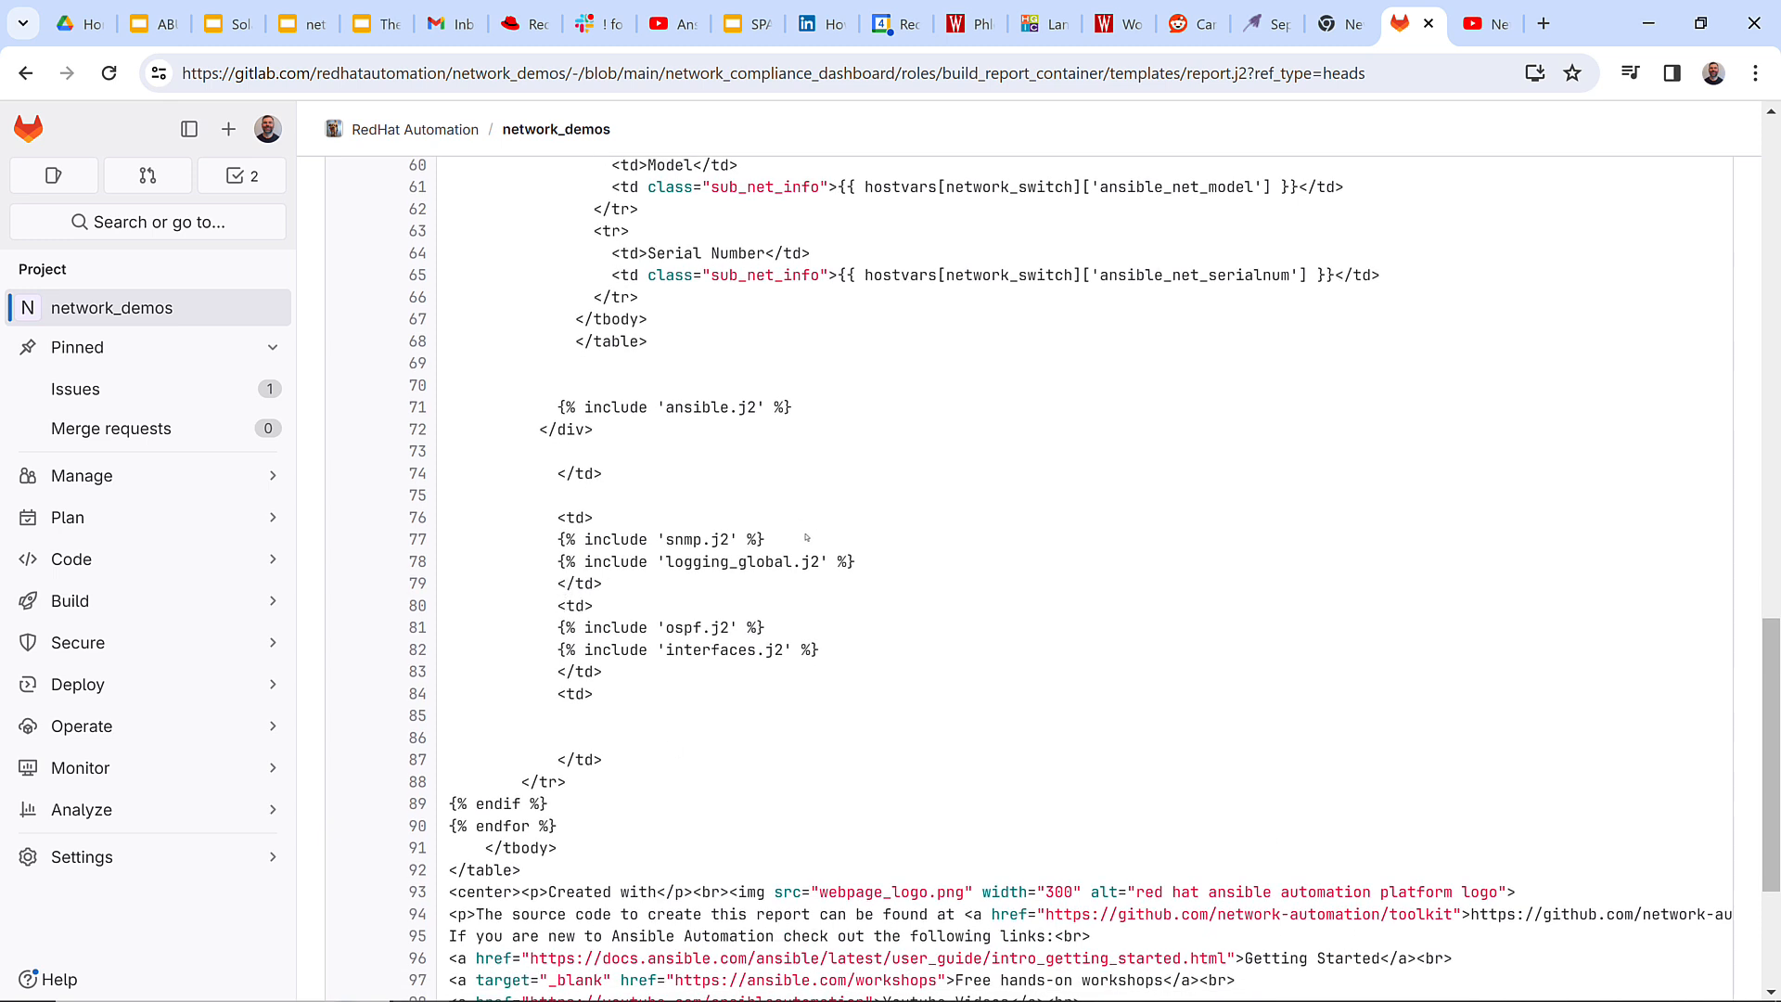
double_click(669, 538)
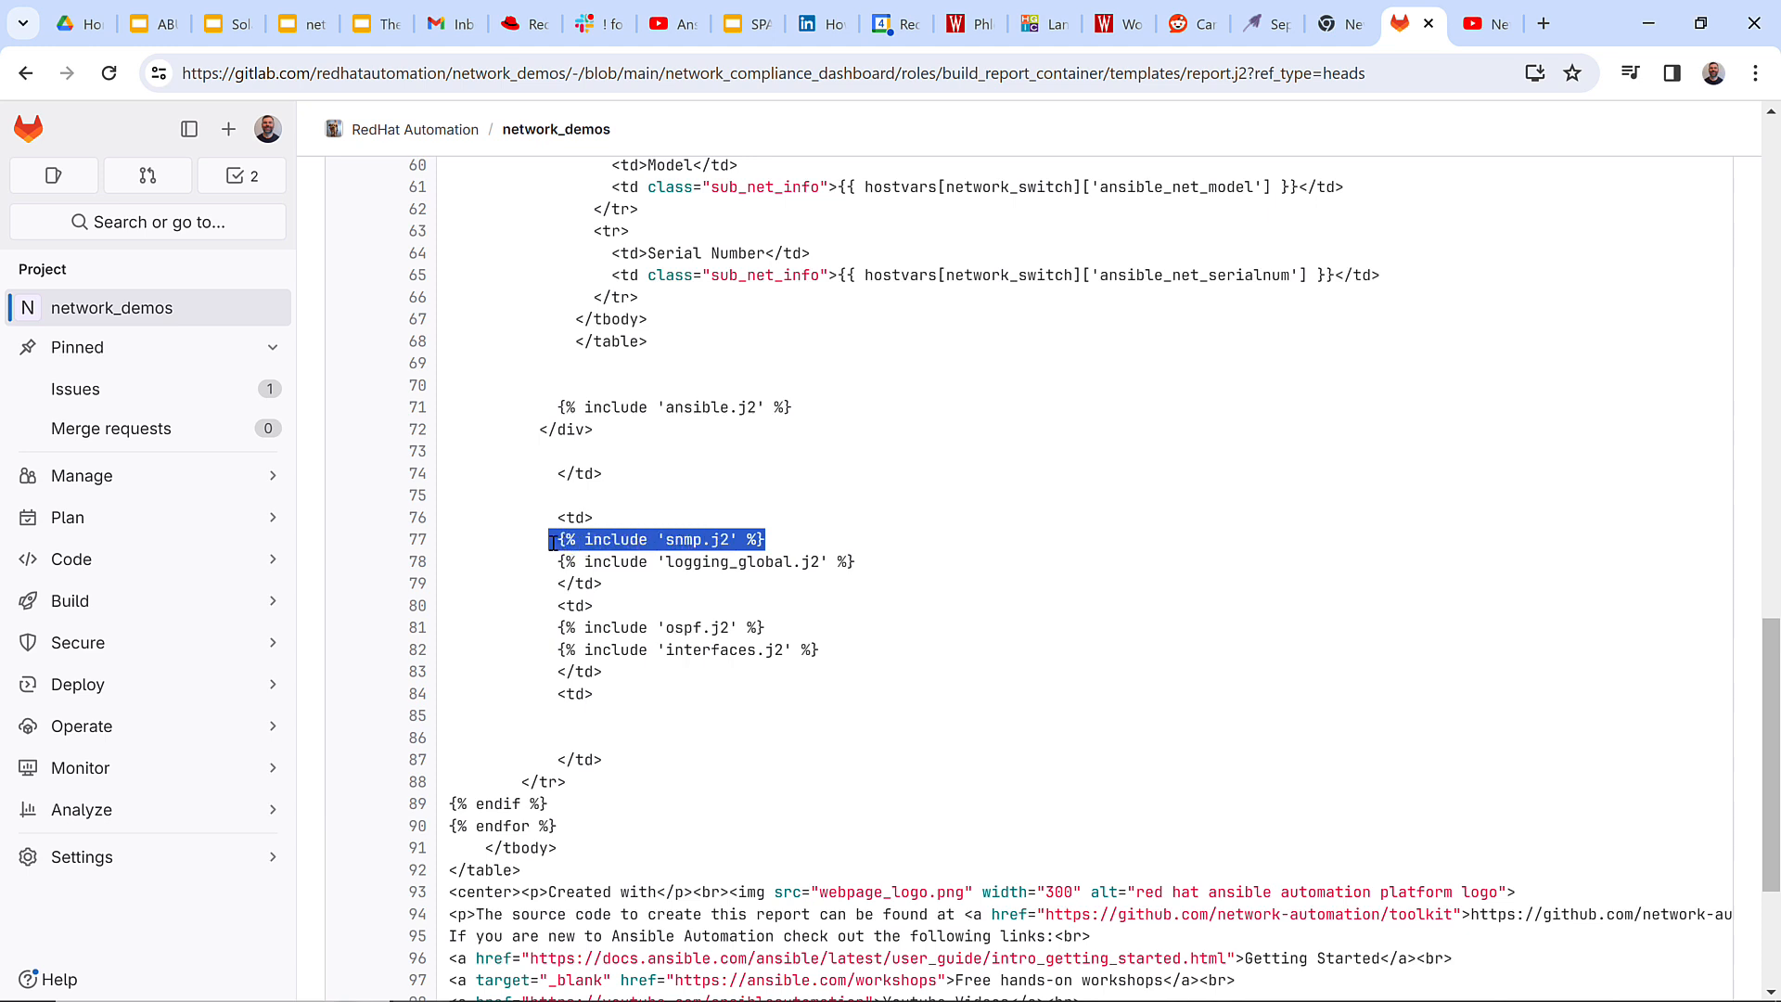
click(653, 540)
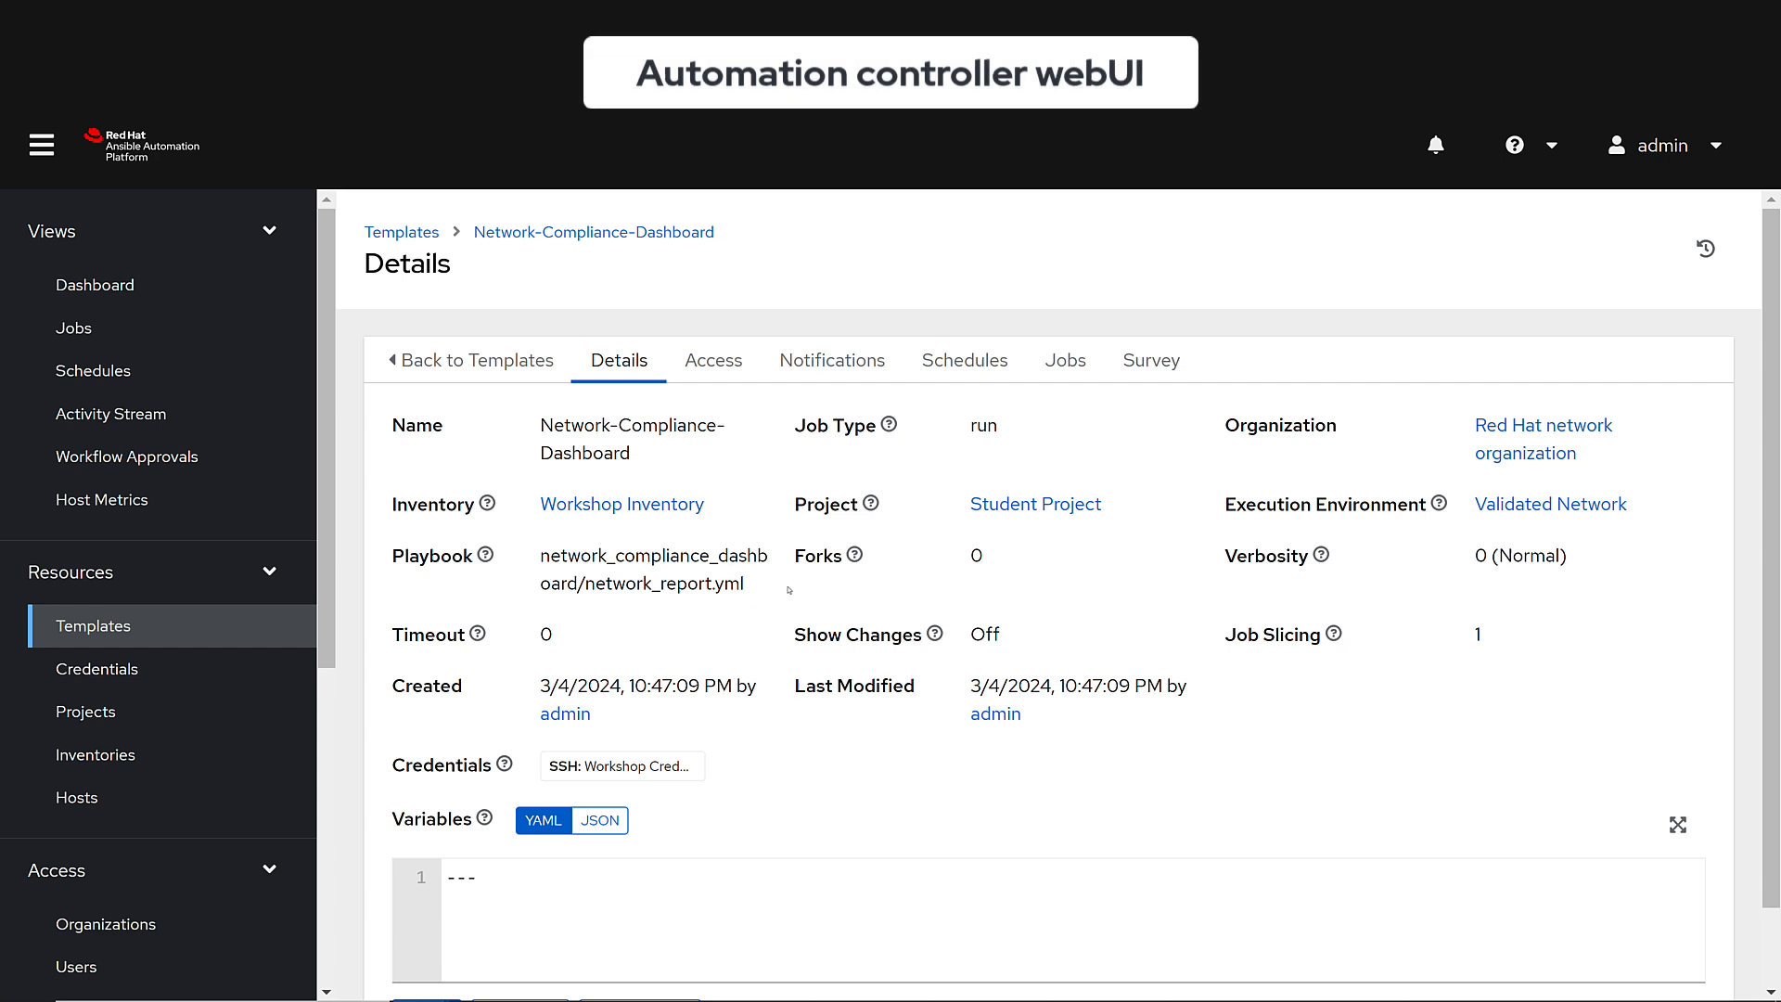
Switch the template playbook to solution/network_report.yml, save, and run job 31 successfully.
scroll(down, 3)
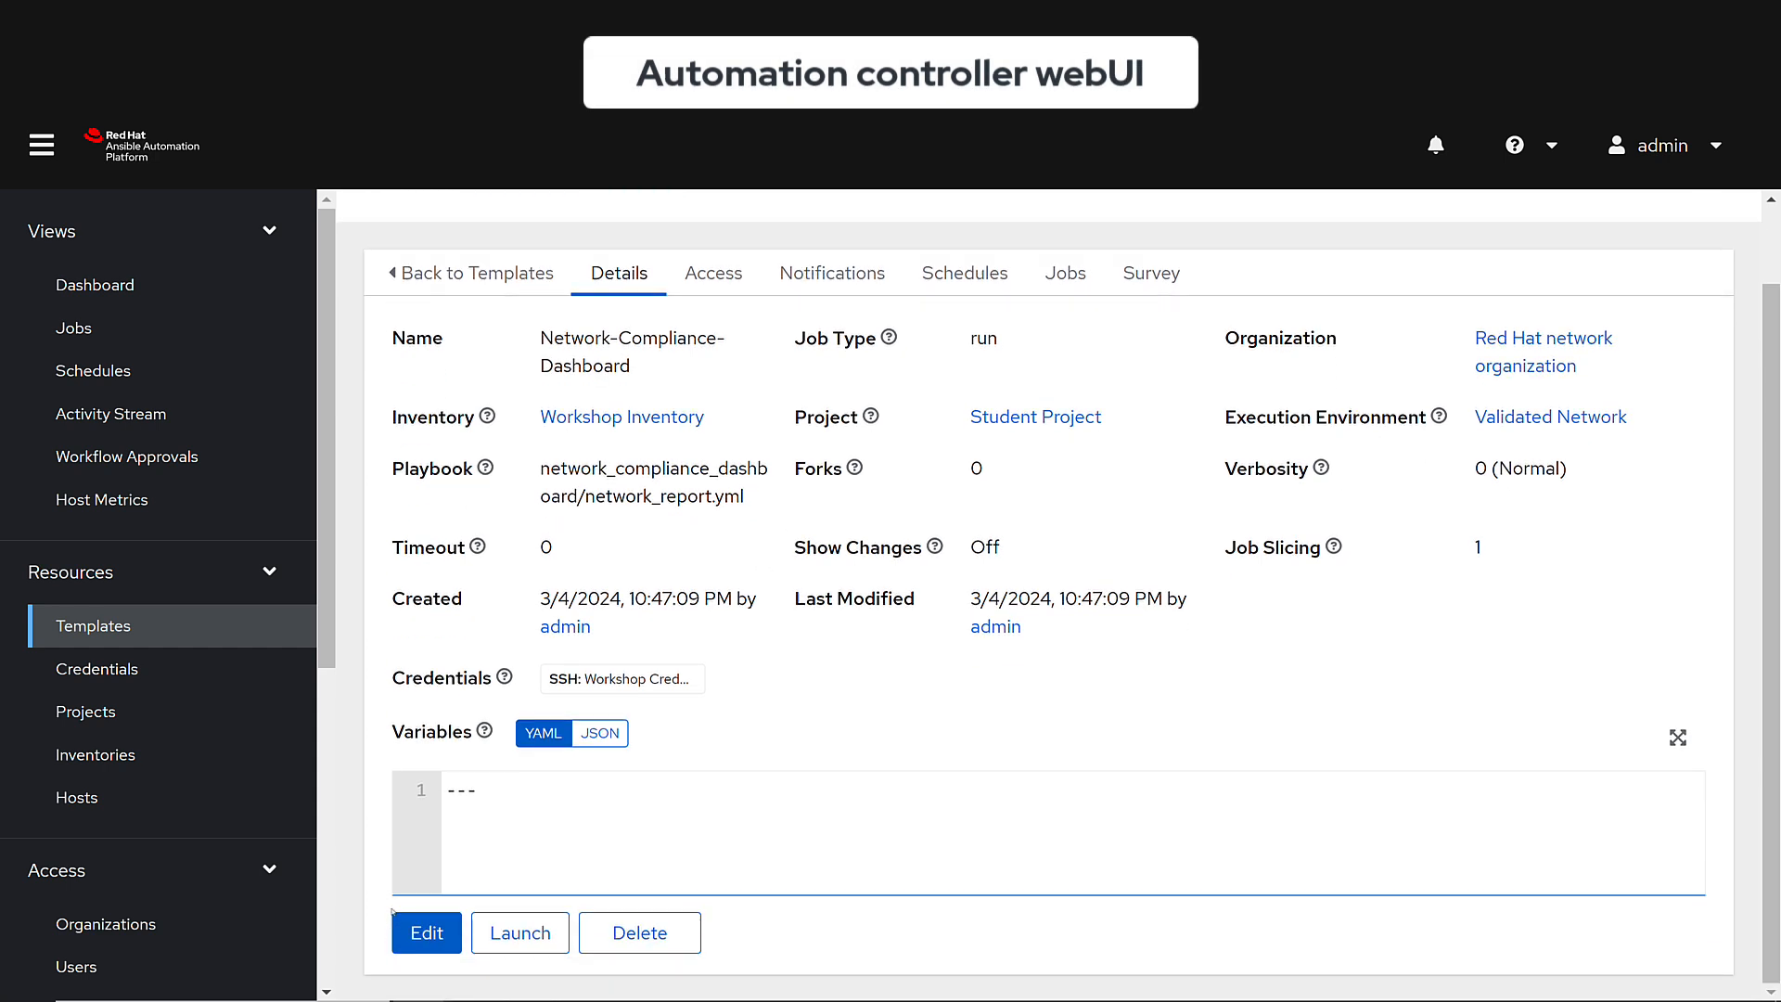
right_click(563, 626)
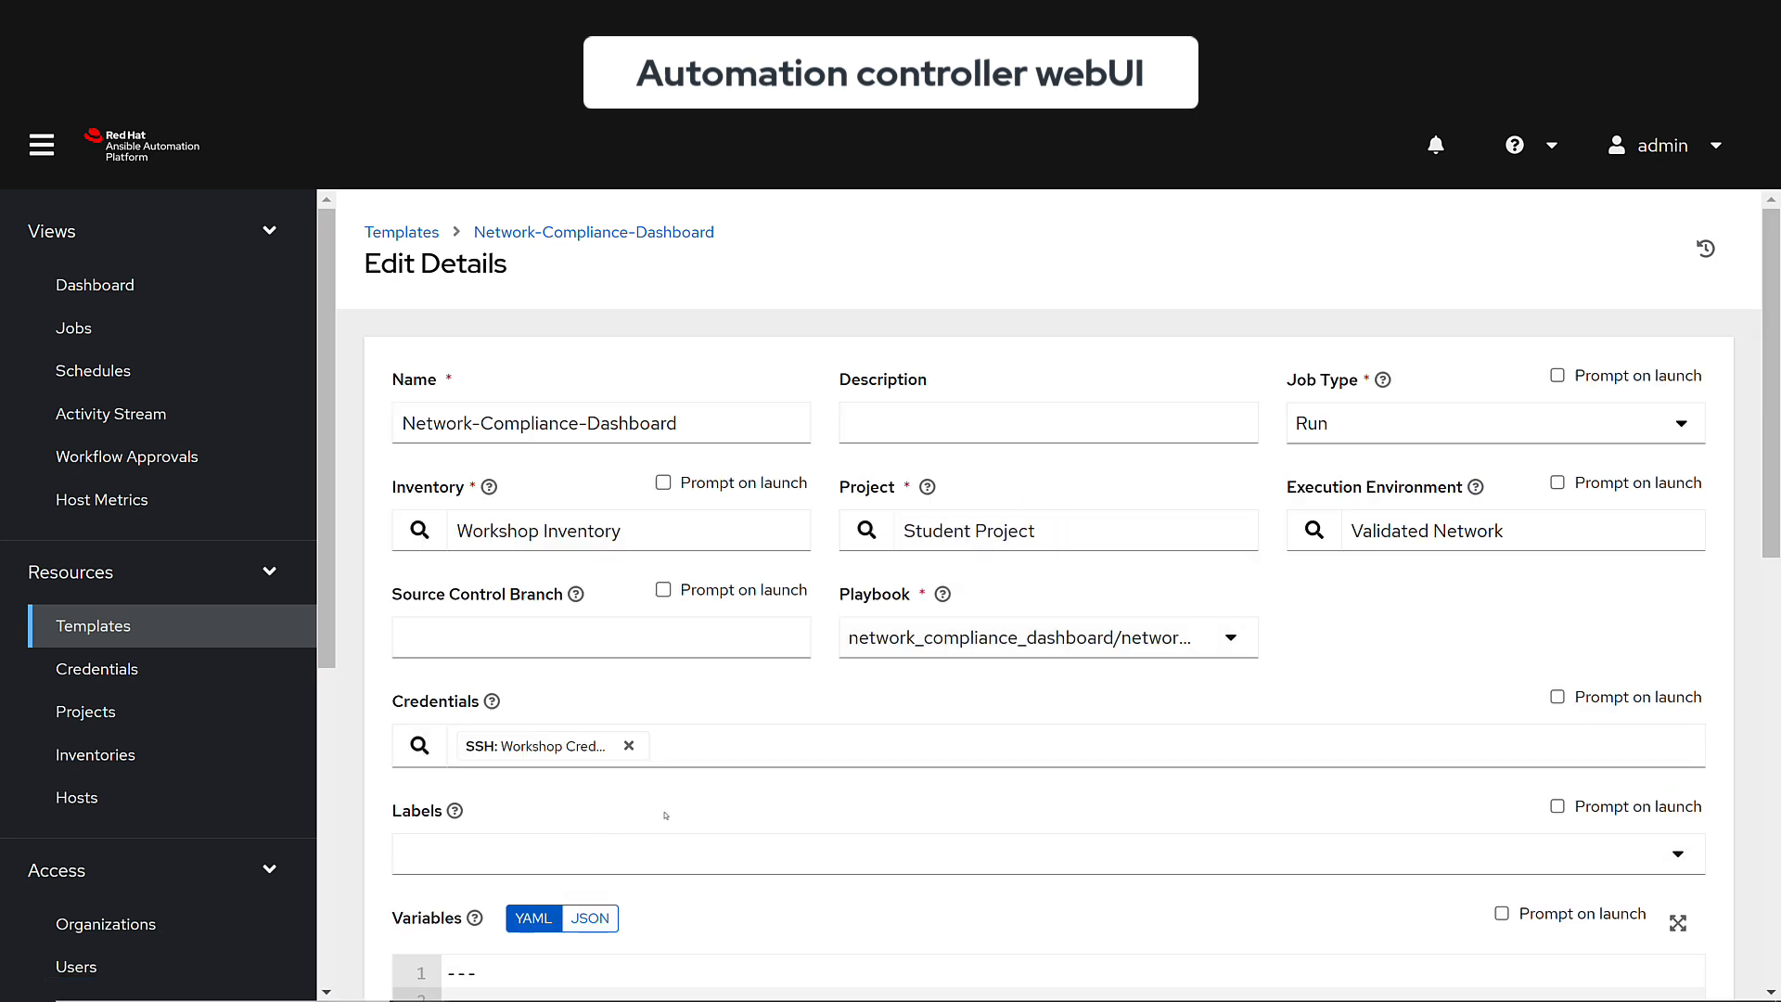
mouse_move(1091, 618)
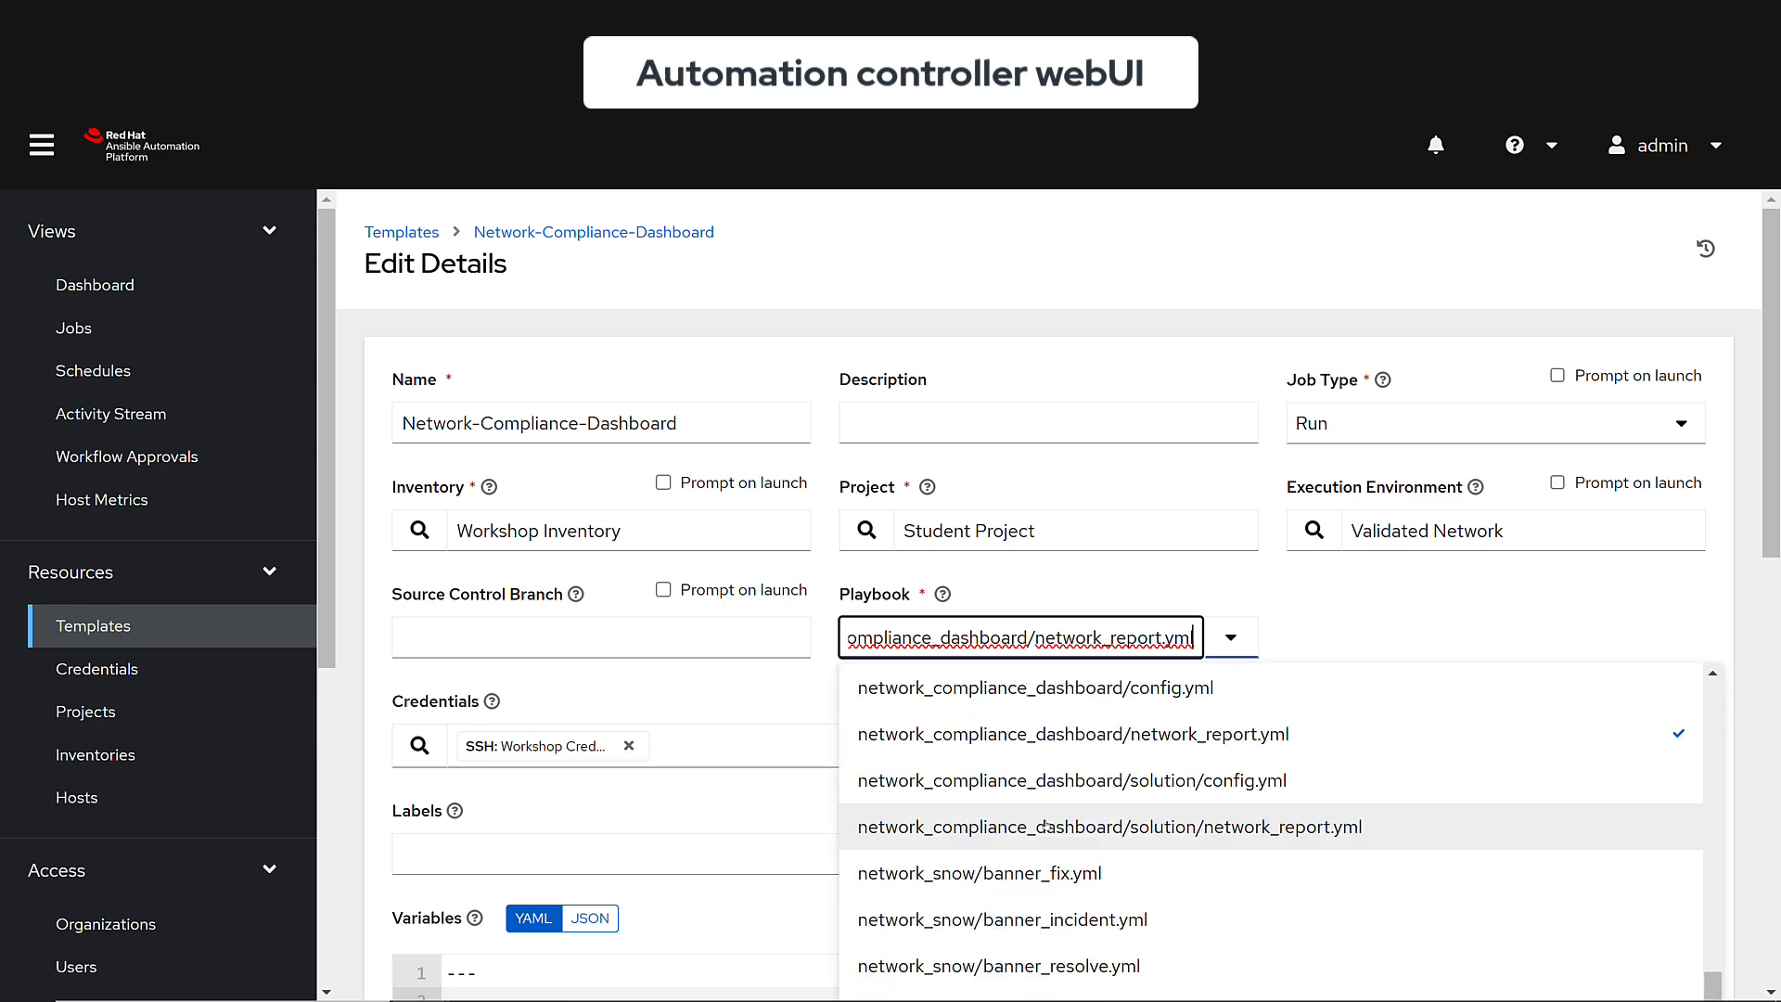
click(1109, 826)
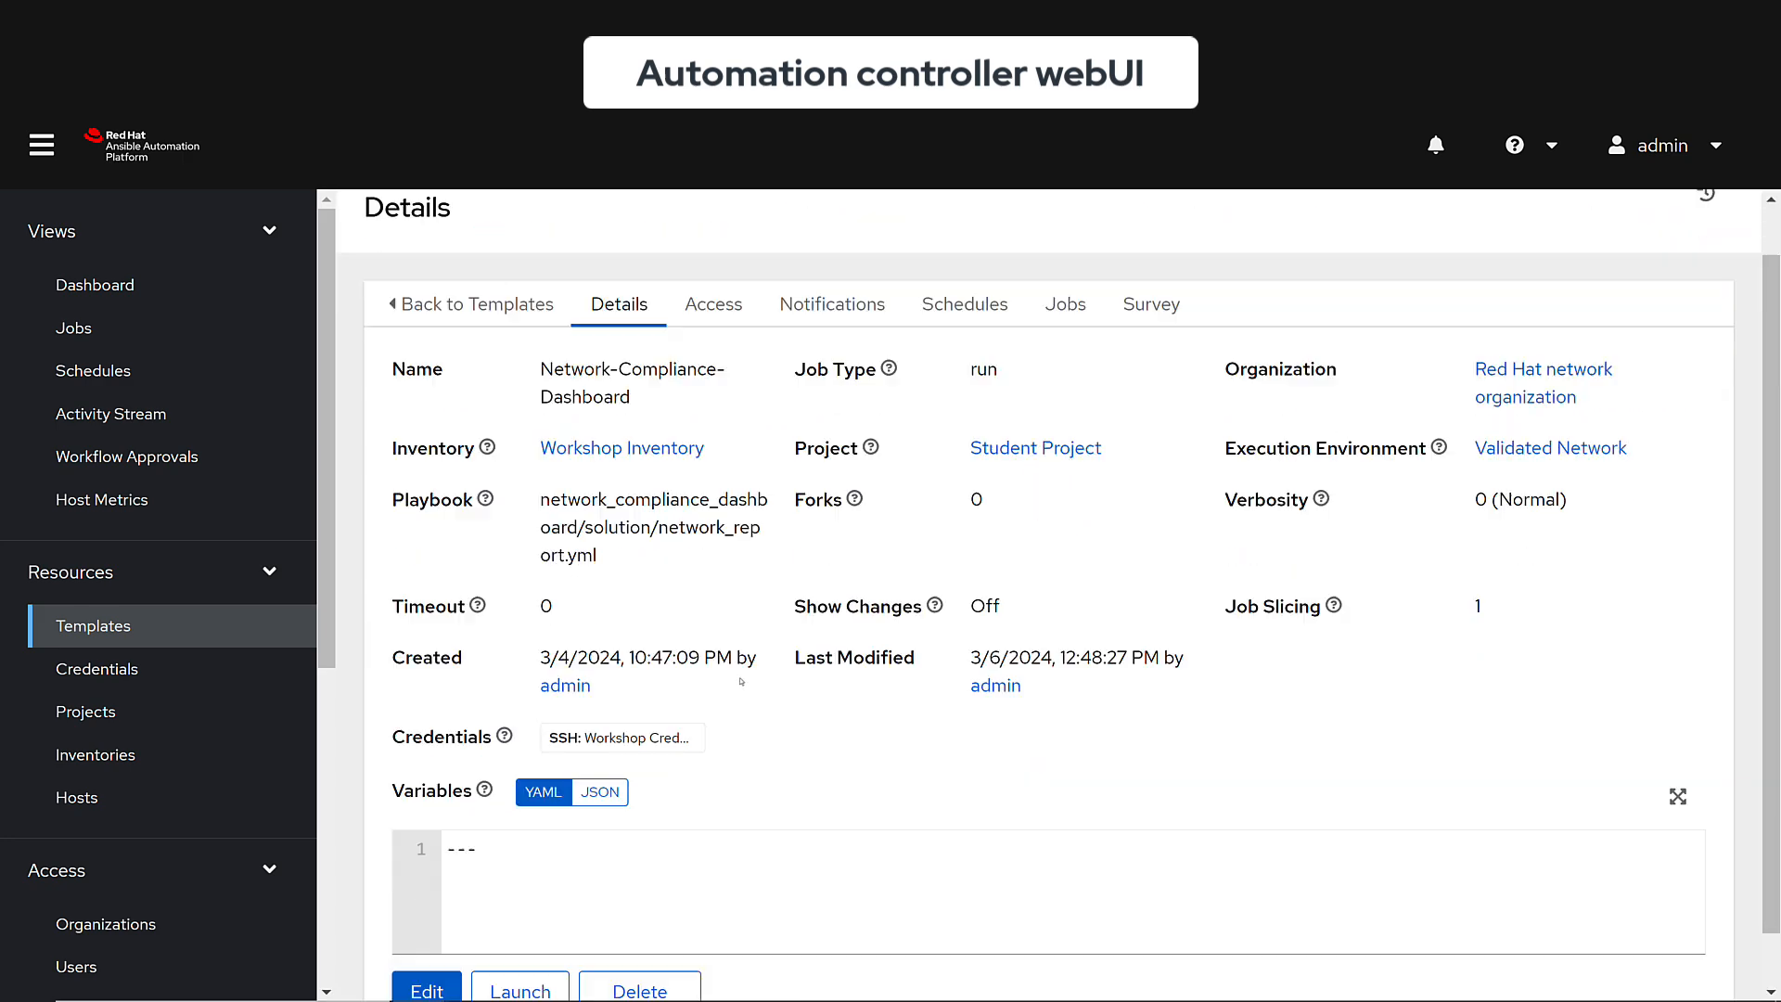
click(519, 990)
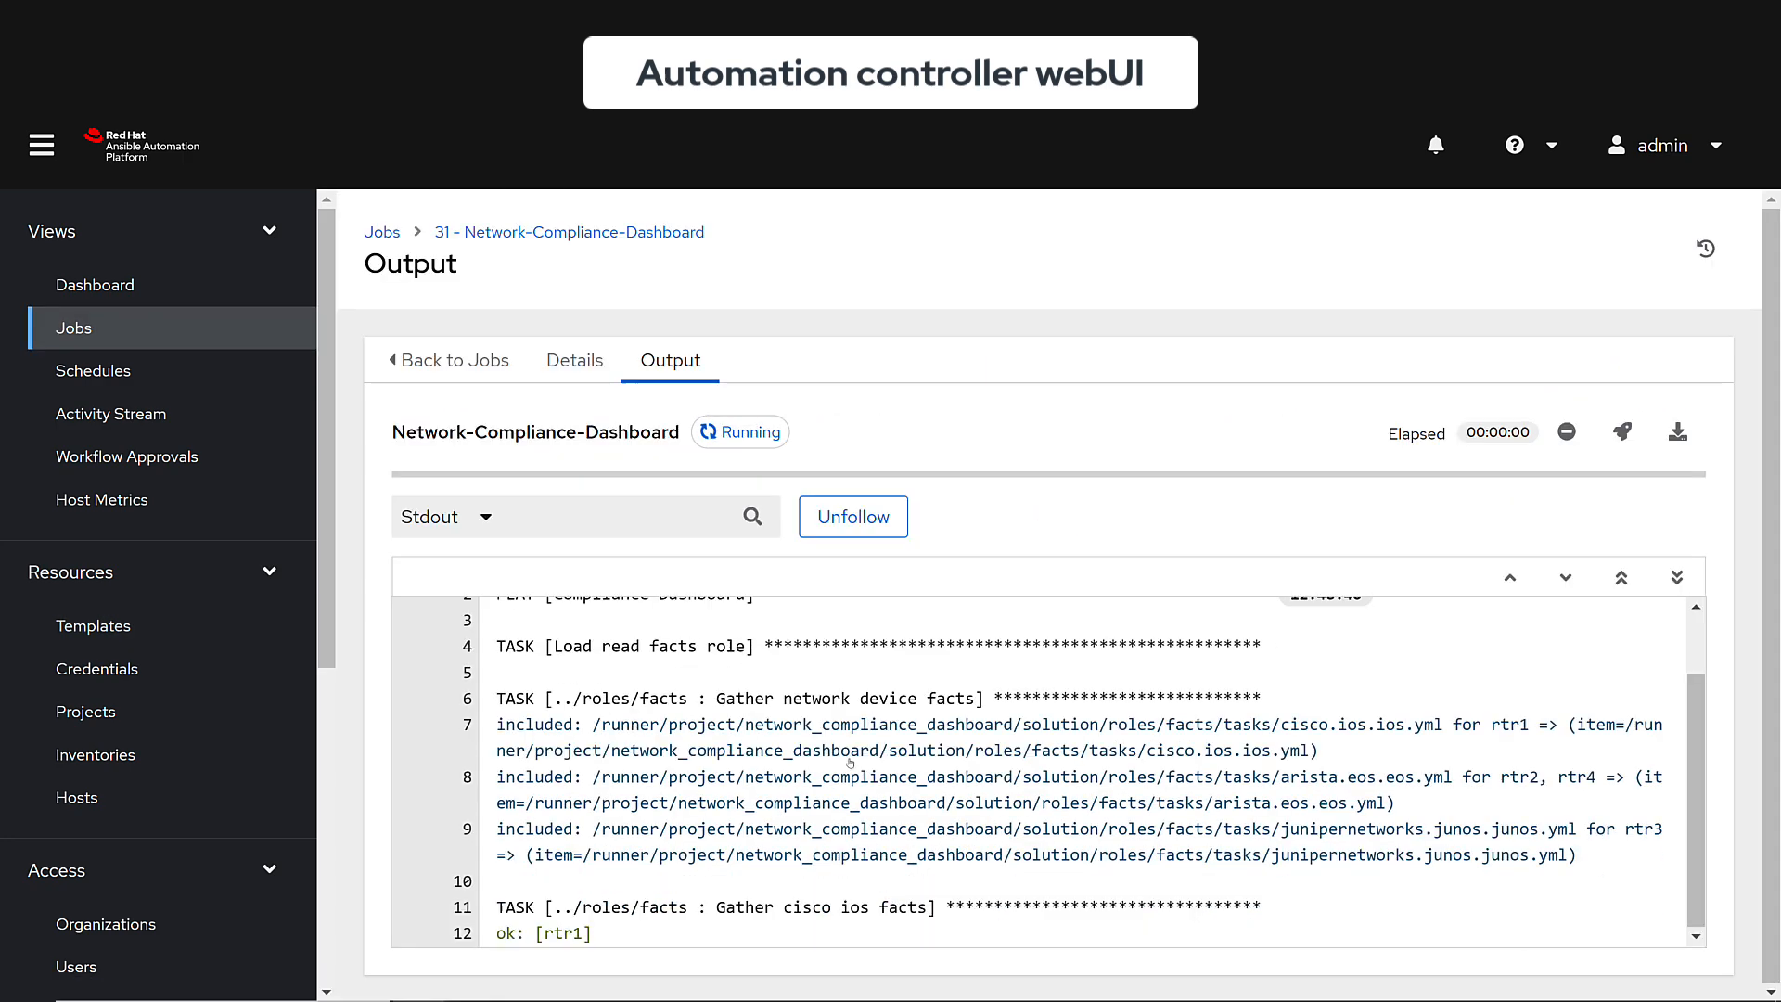
scroll(down, 3)
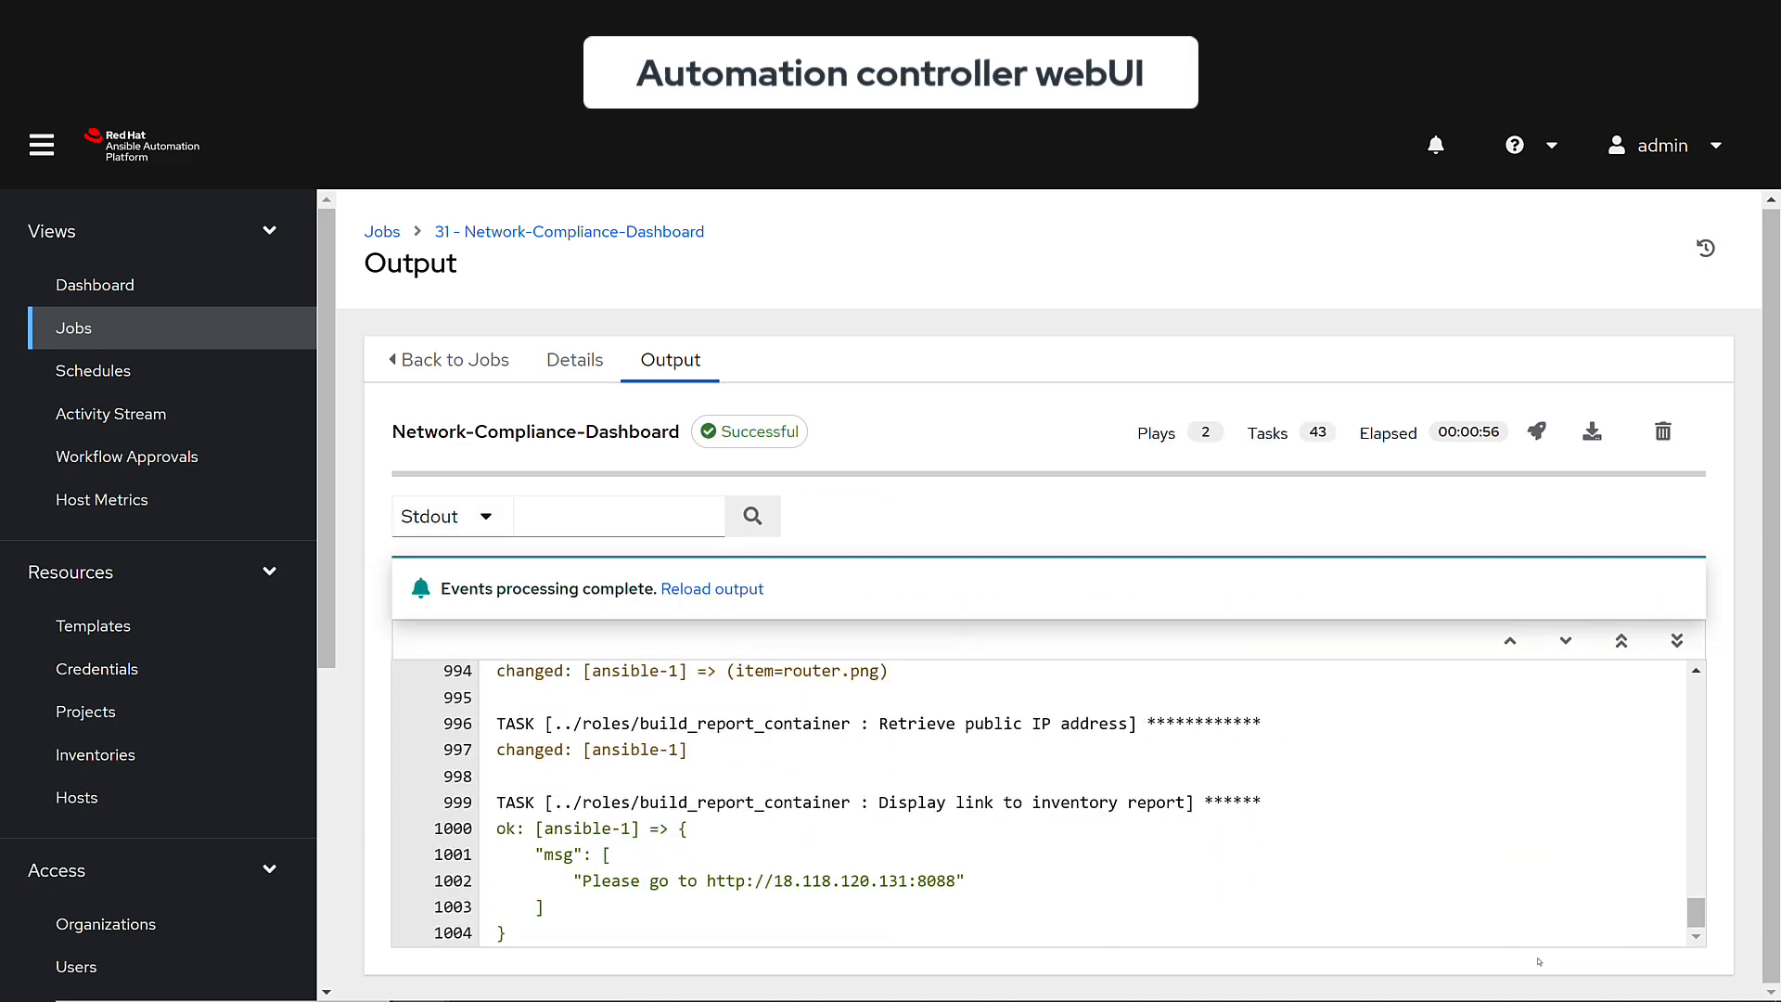
Open the new report and expand rtr1 SNMP and rtr1–rtr4 Logging, showing host 192.168.0.1.
click(834, 882)
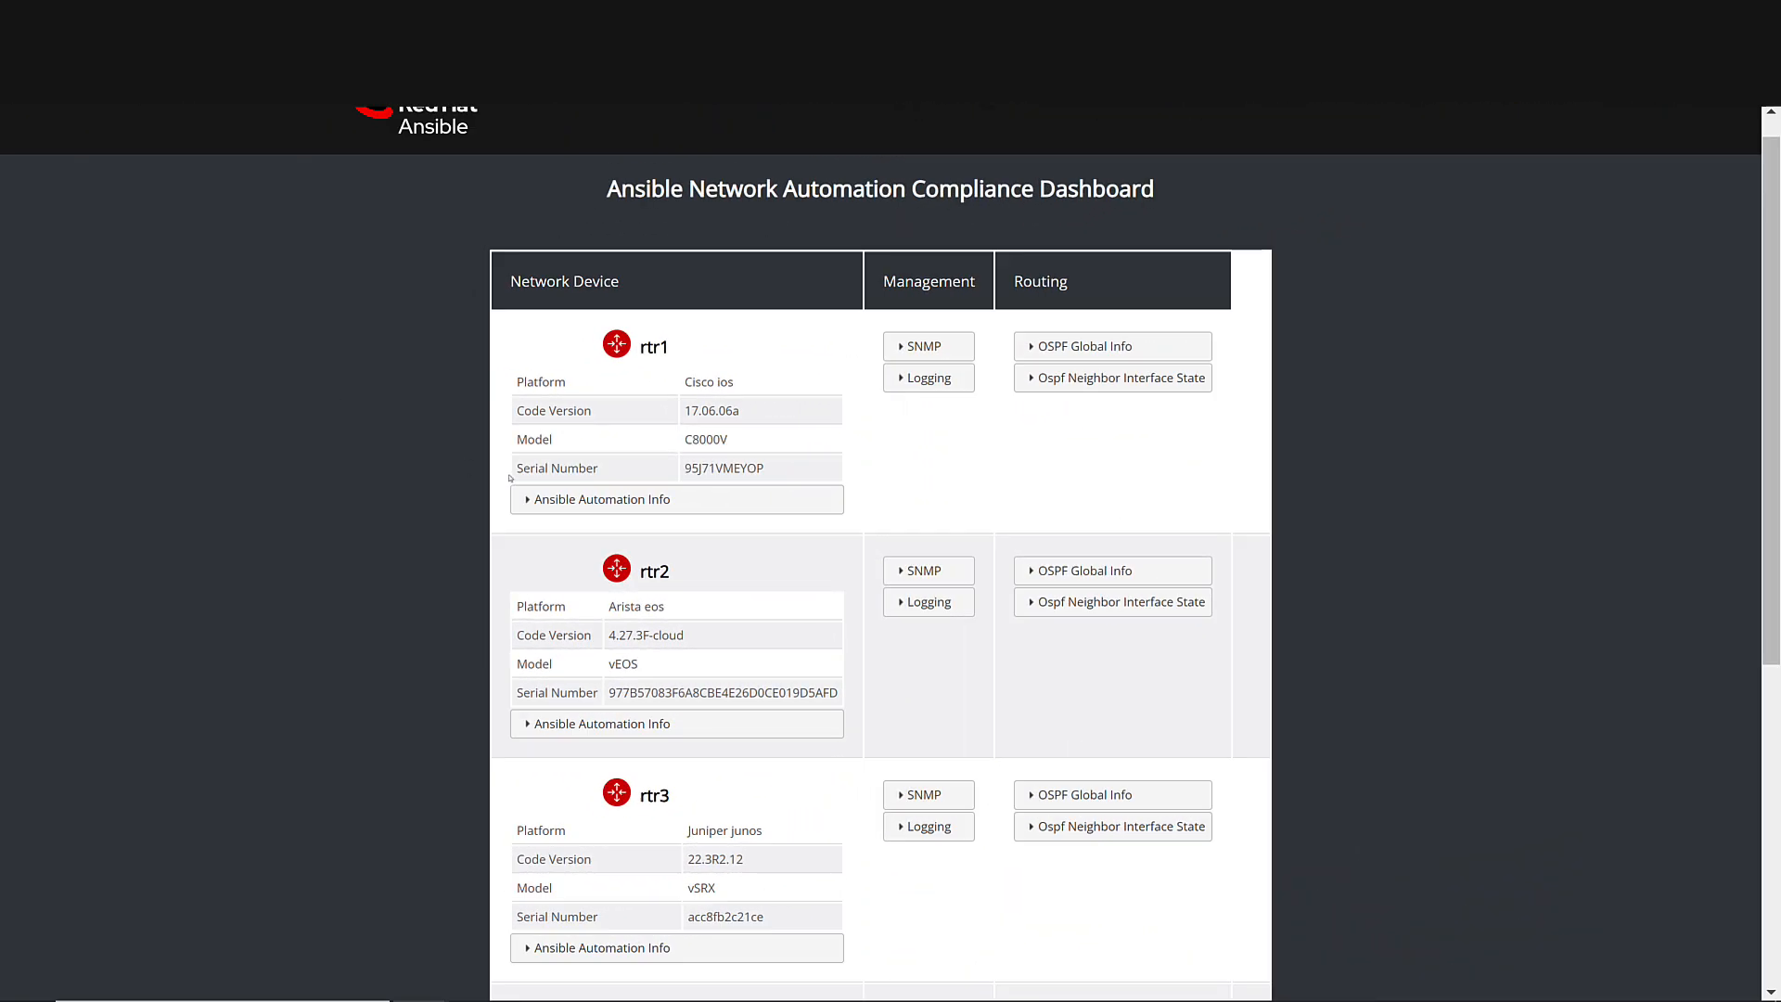
click(927, 345)
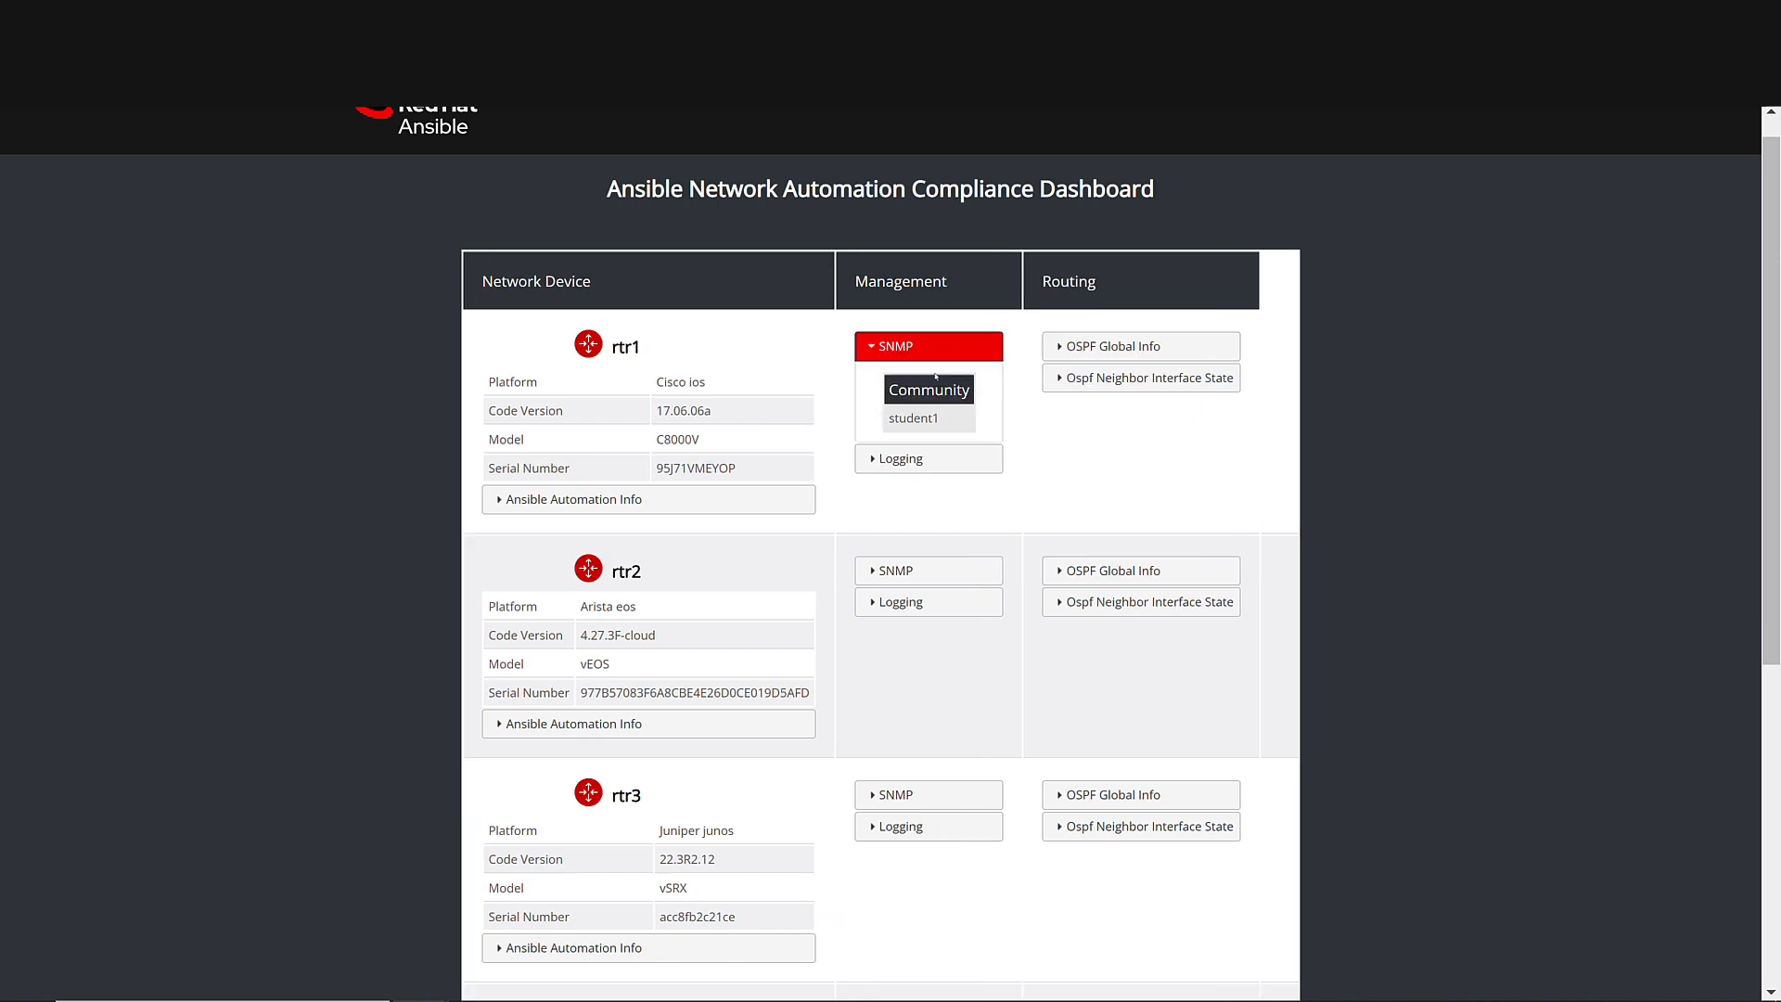
click(927, 457)
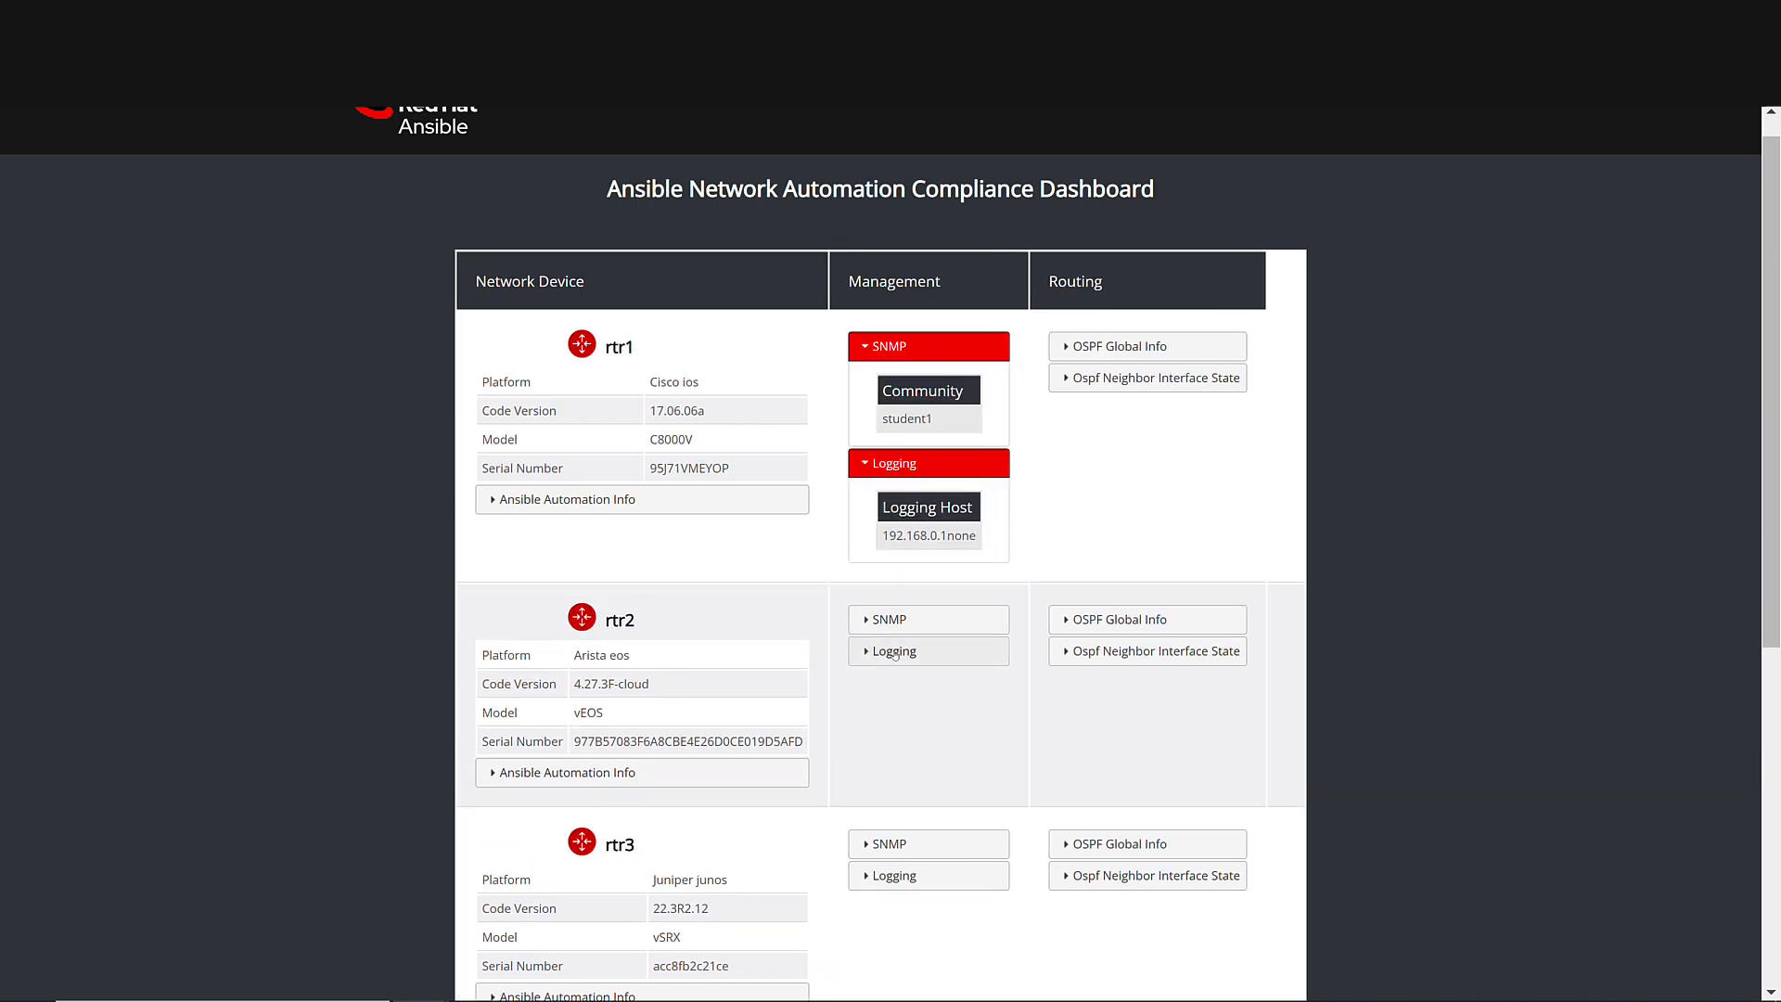
click(927, 651)
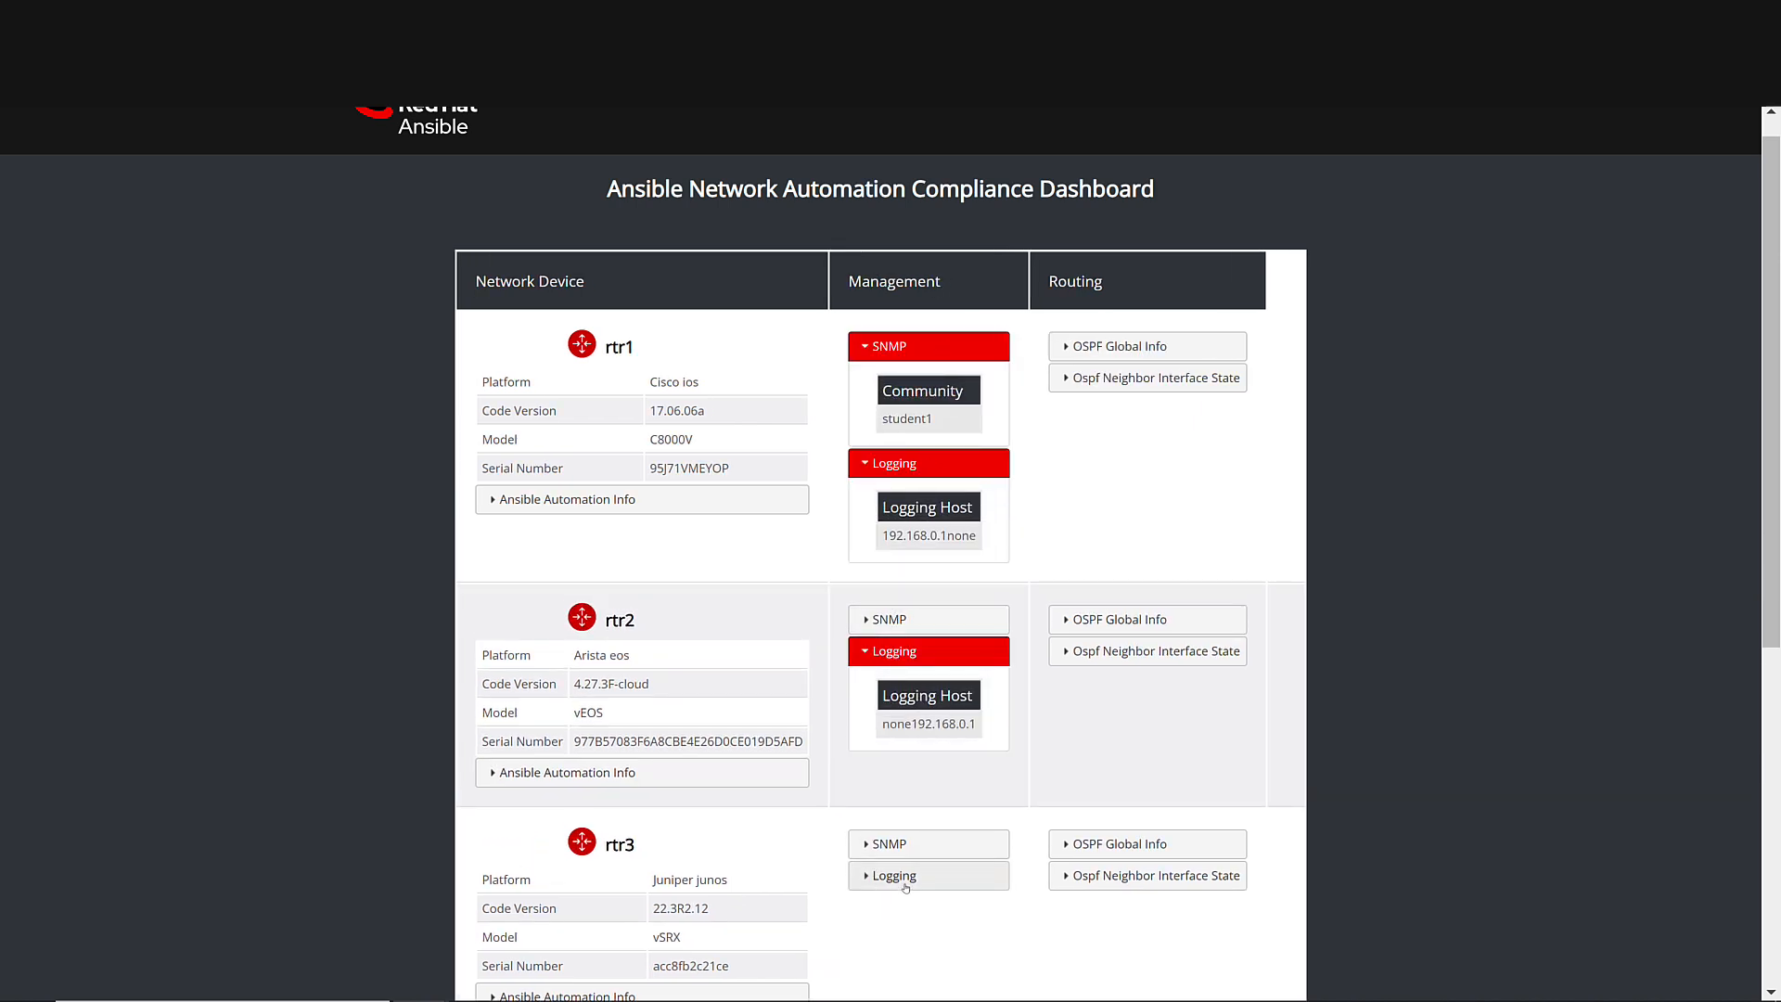
click(926, 875)
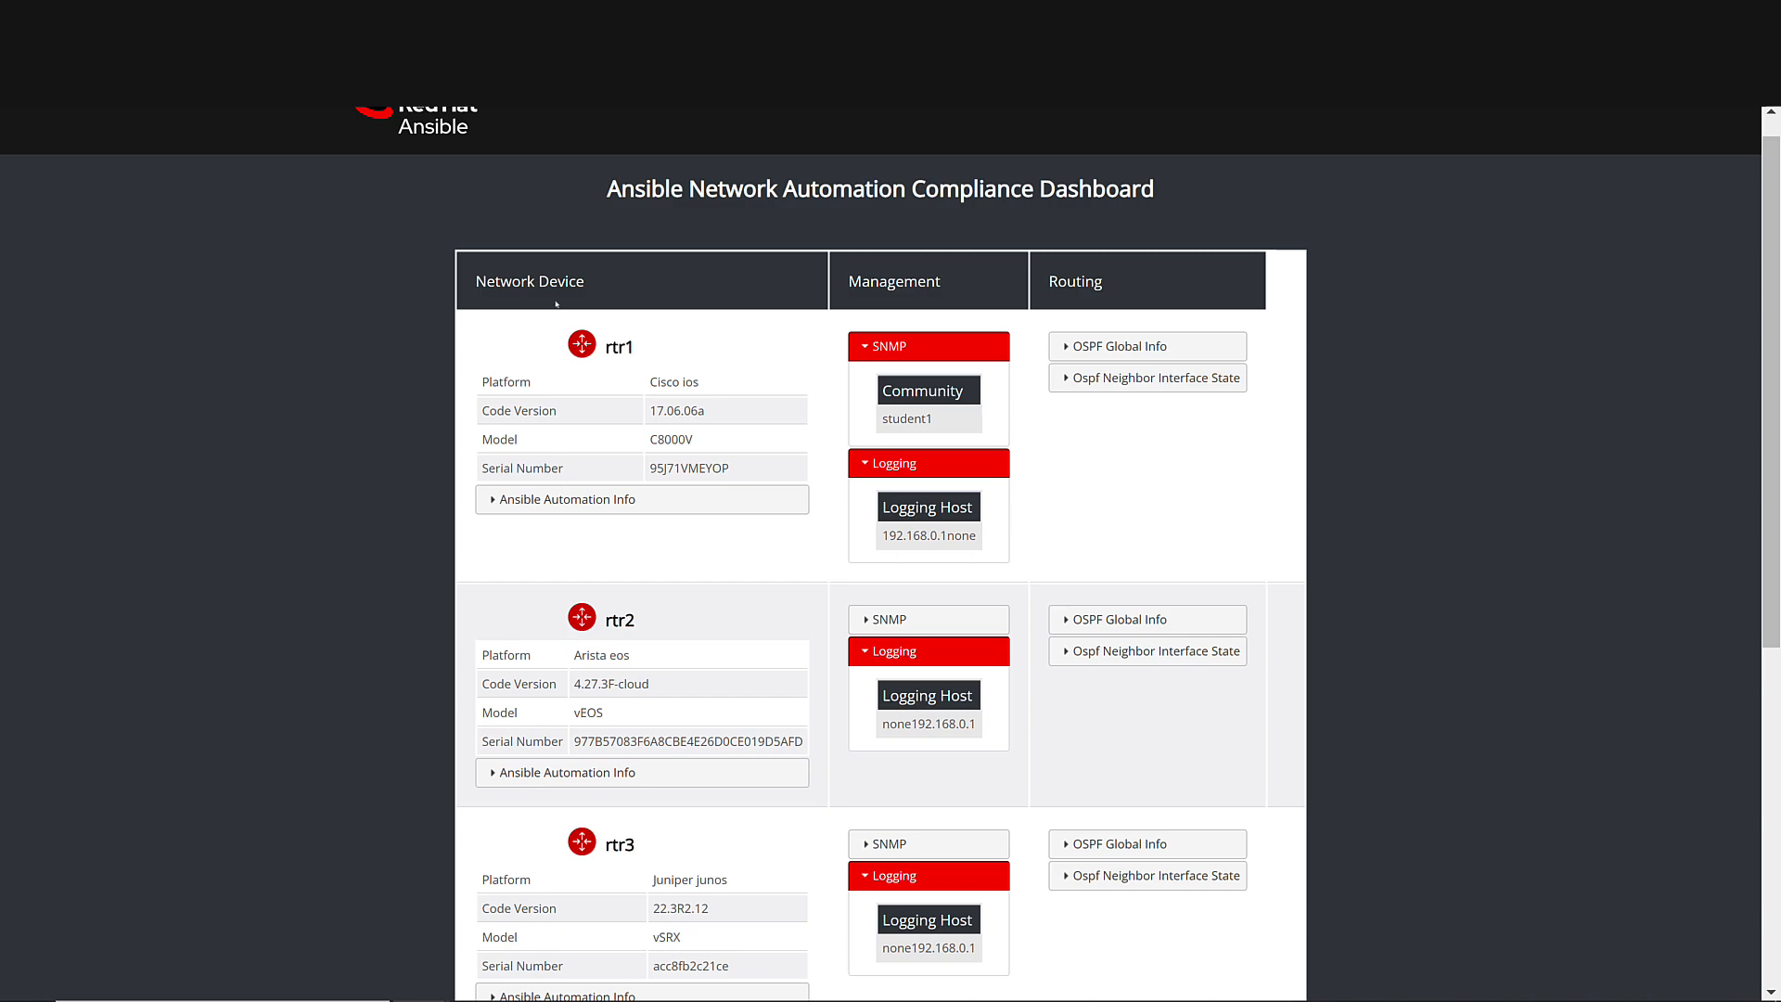
scroll(down, 3)
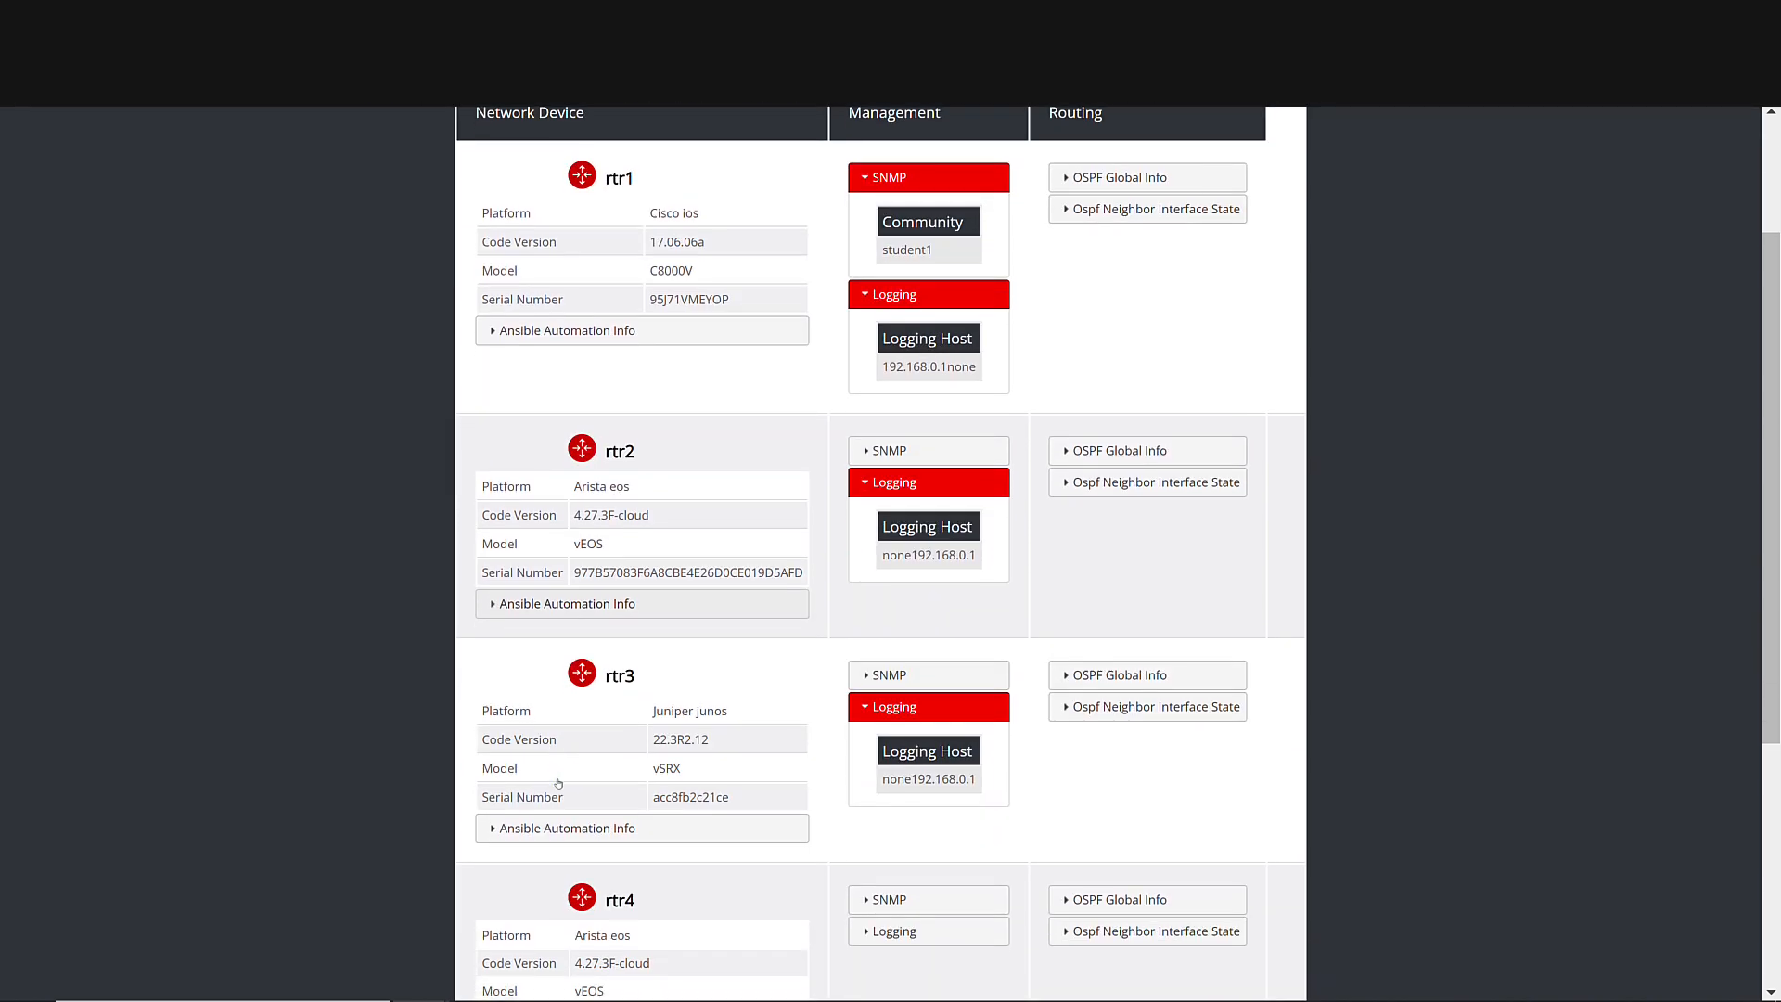
scroll(down, 3)
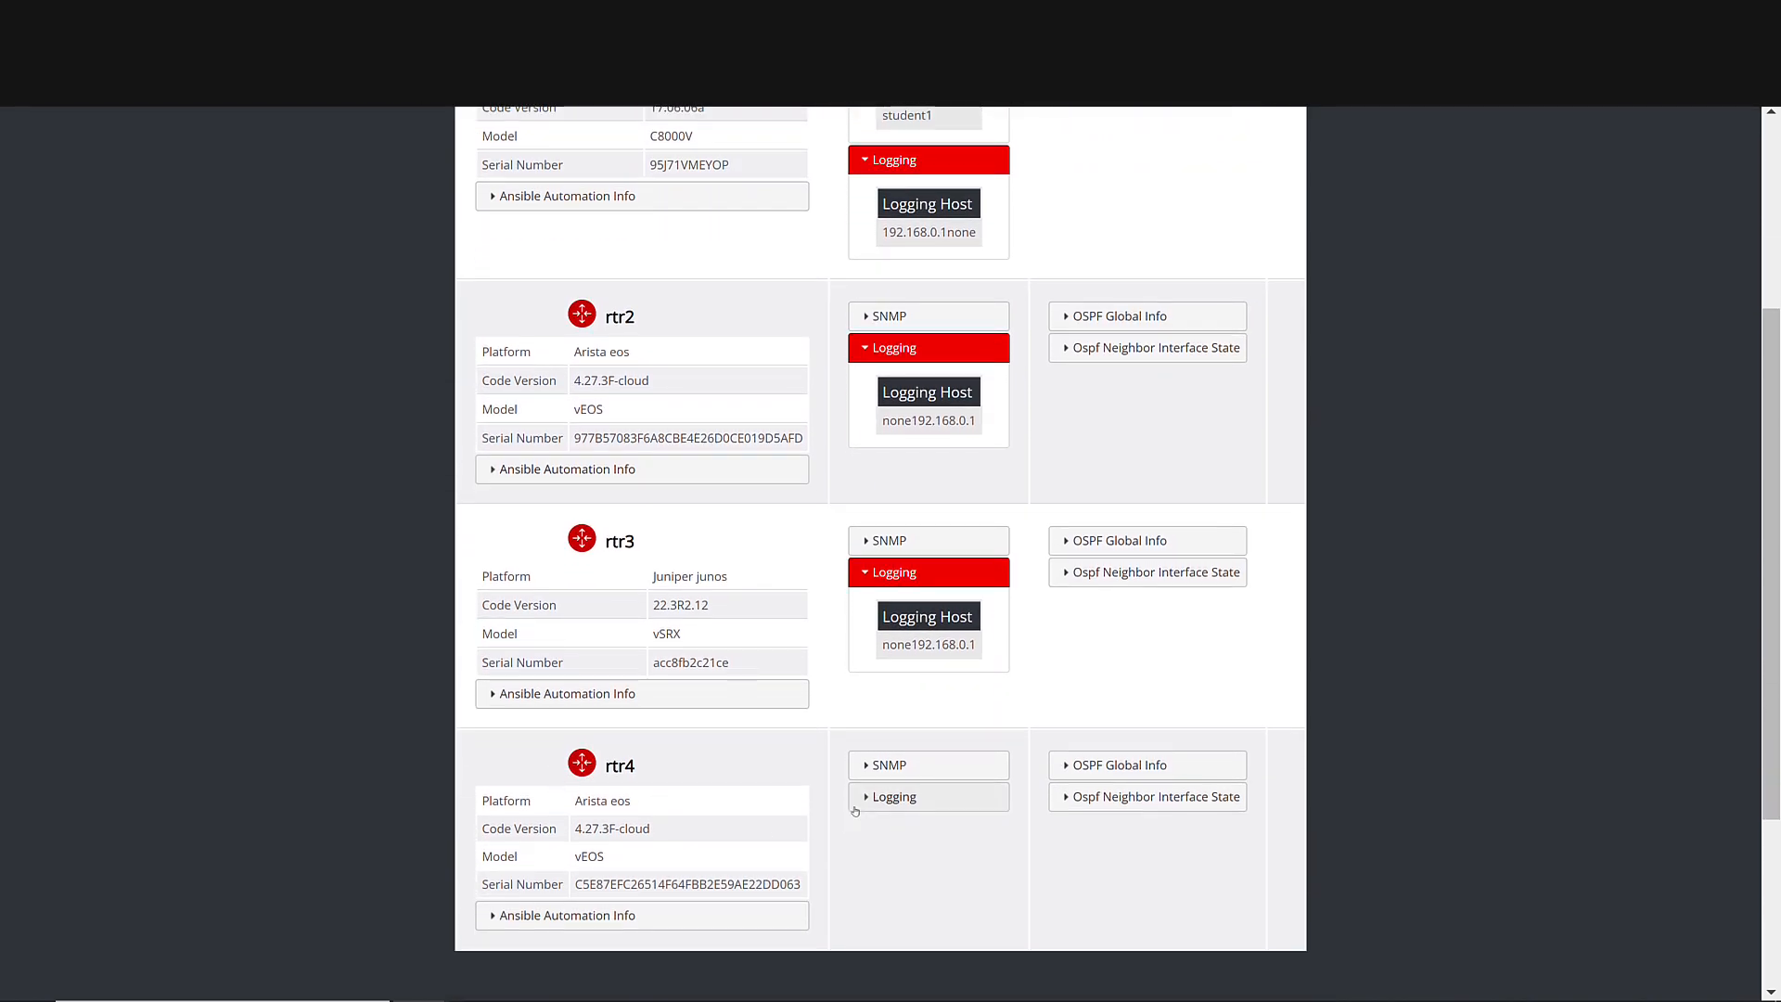
click(927, 796)
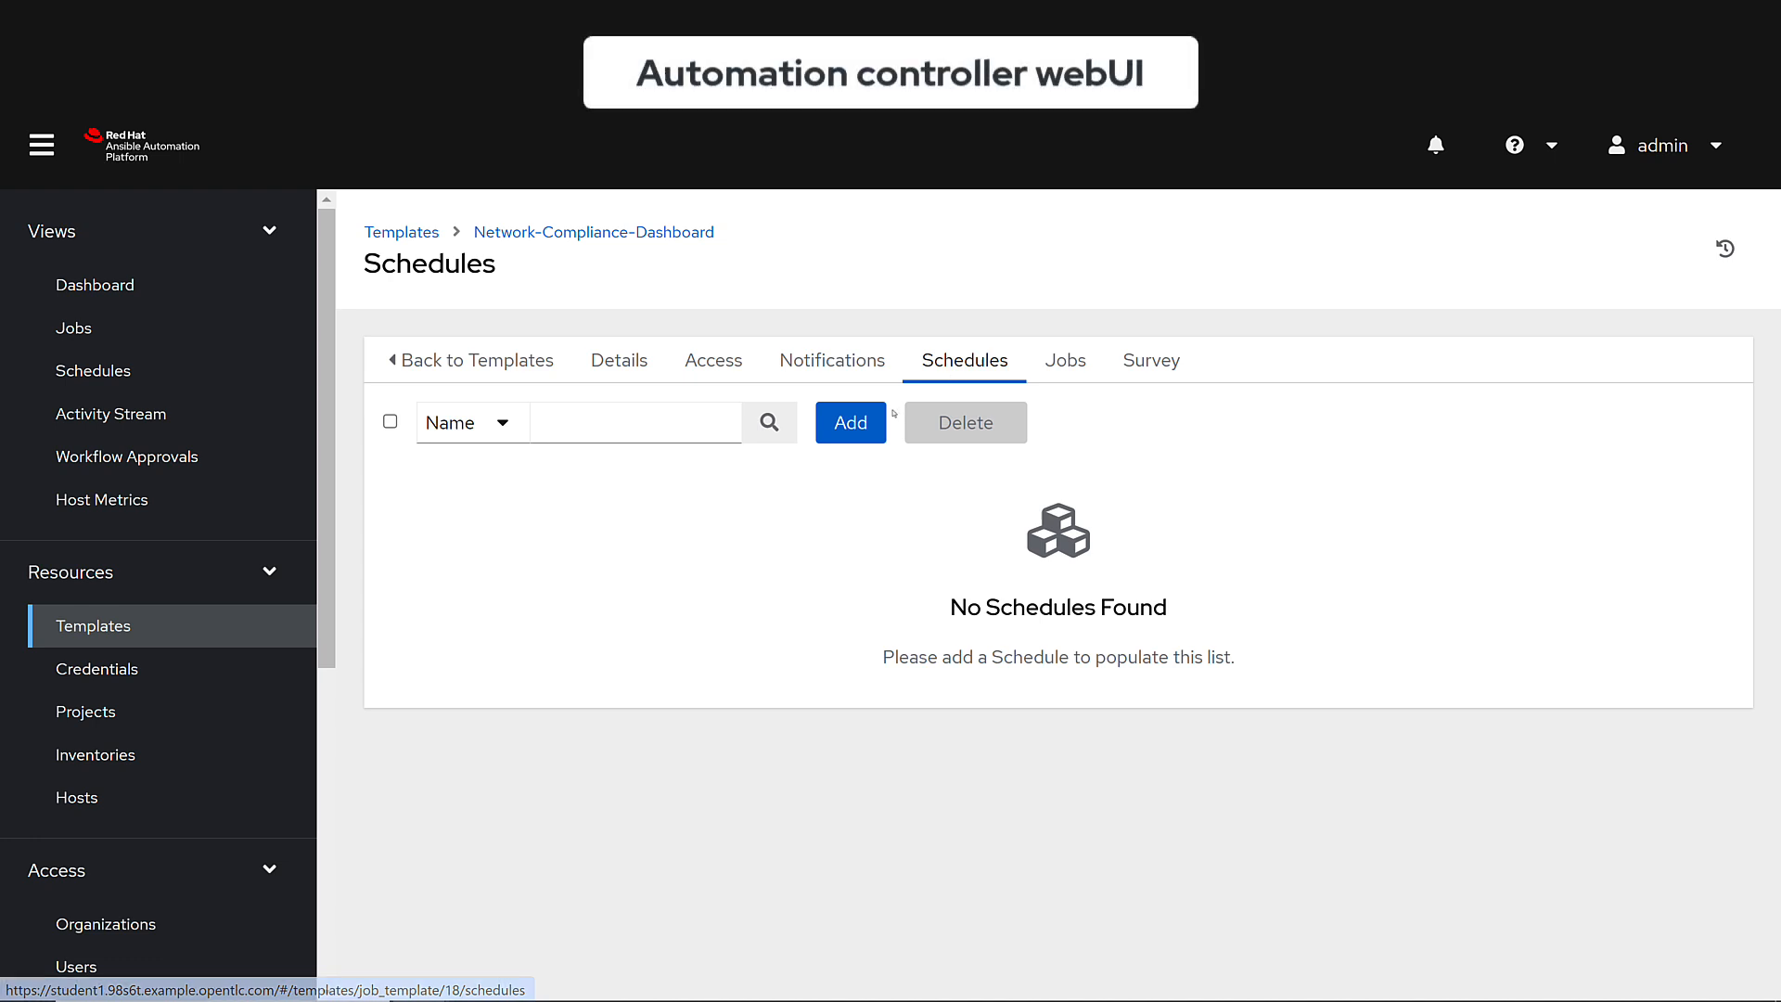
Add schedule 'dashboard' repeating every Minute, ending after 10 occurrences, and save it.
click(850, 421)
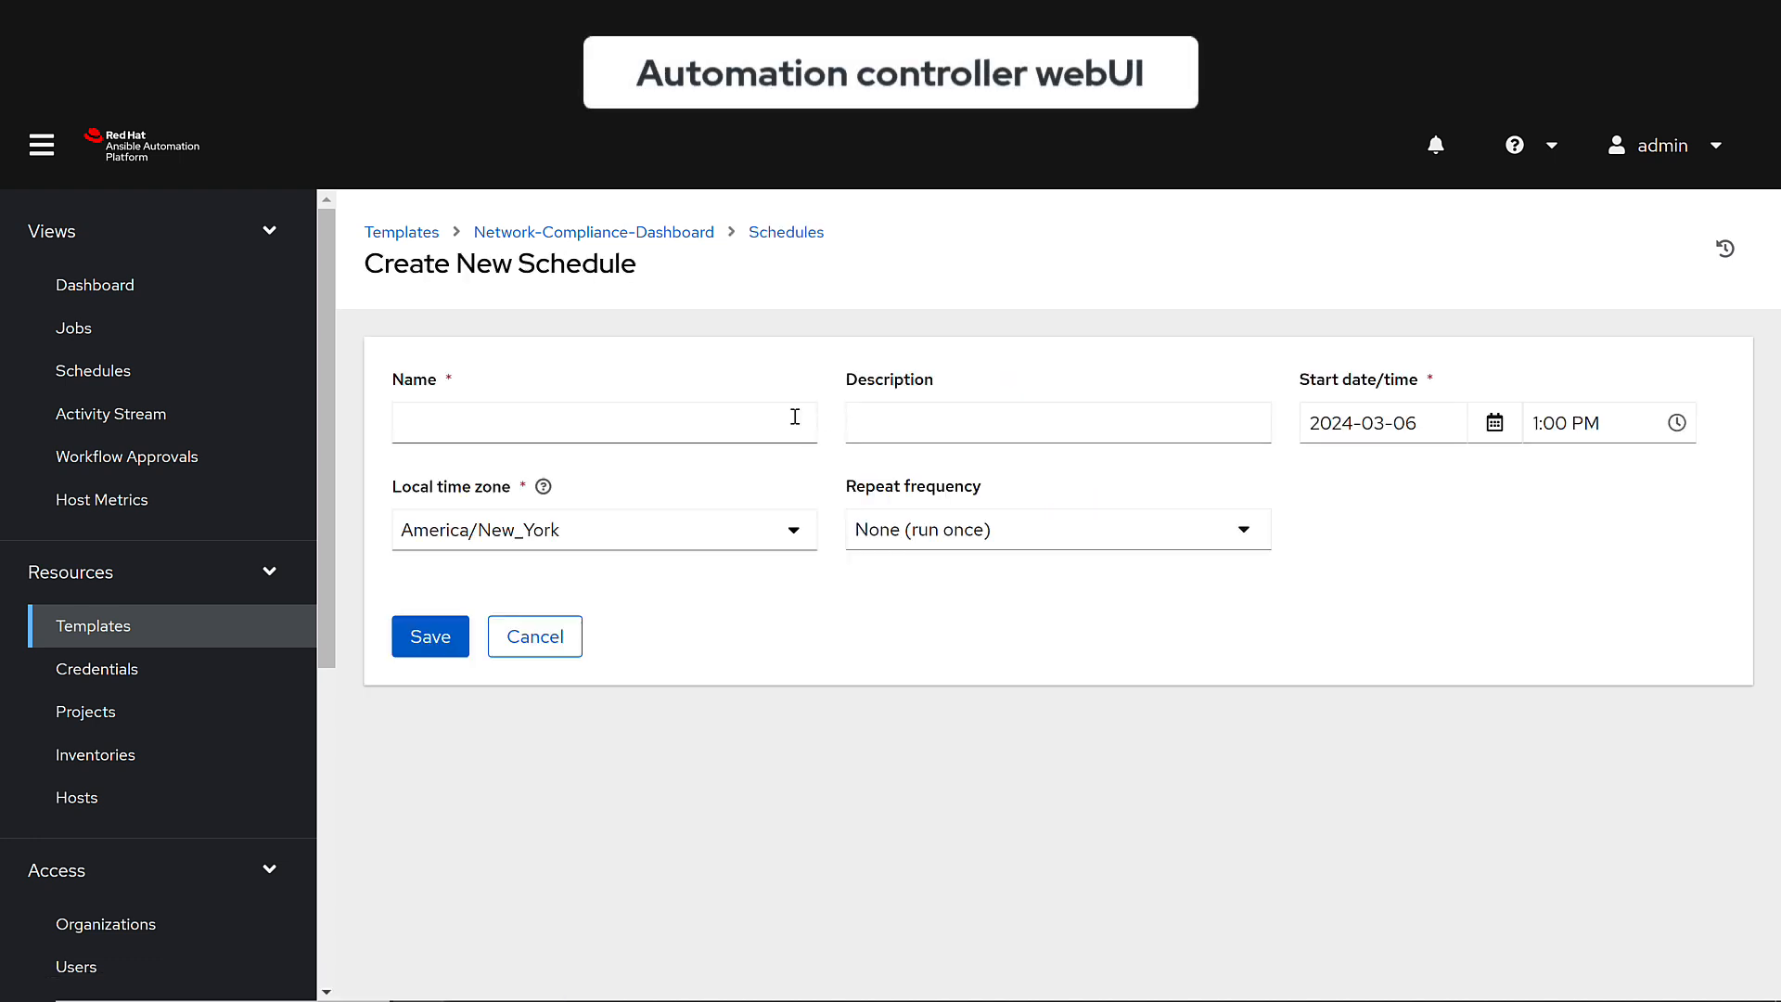
text(dashboard)
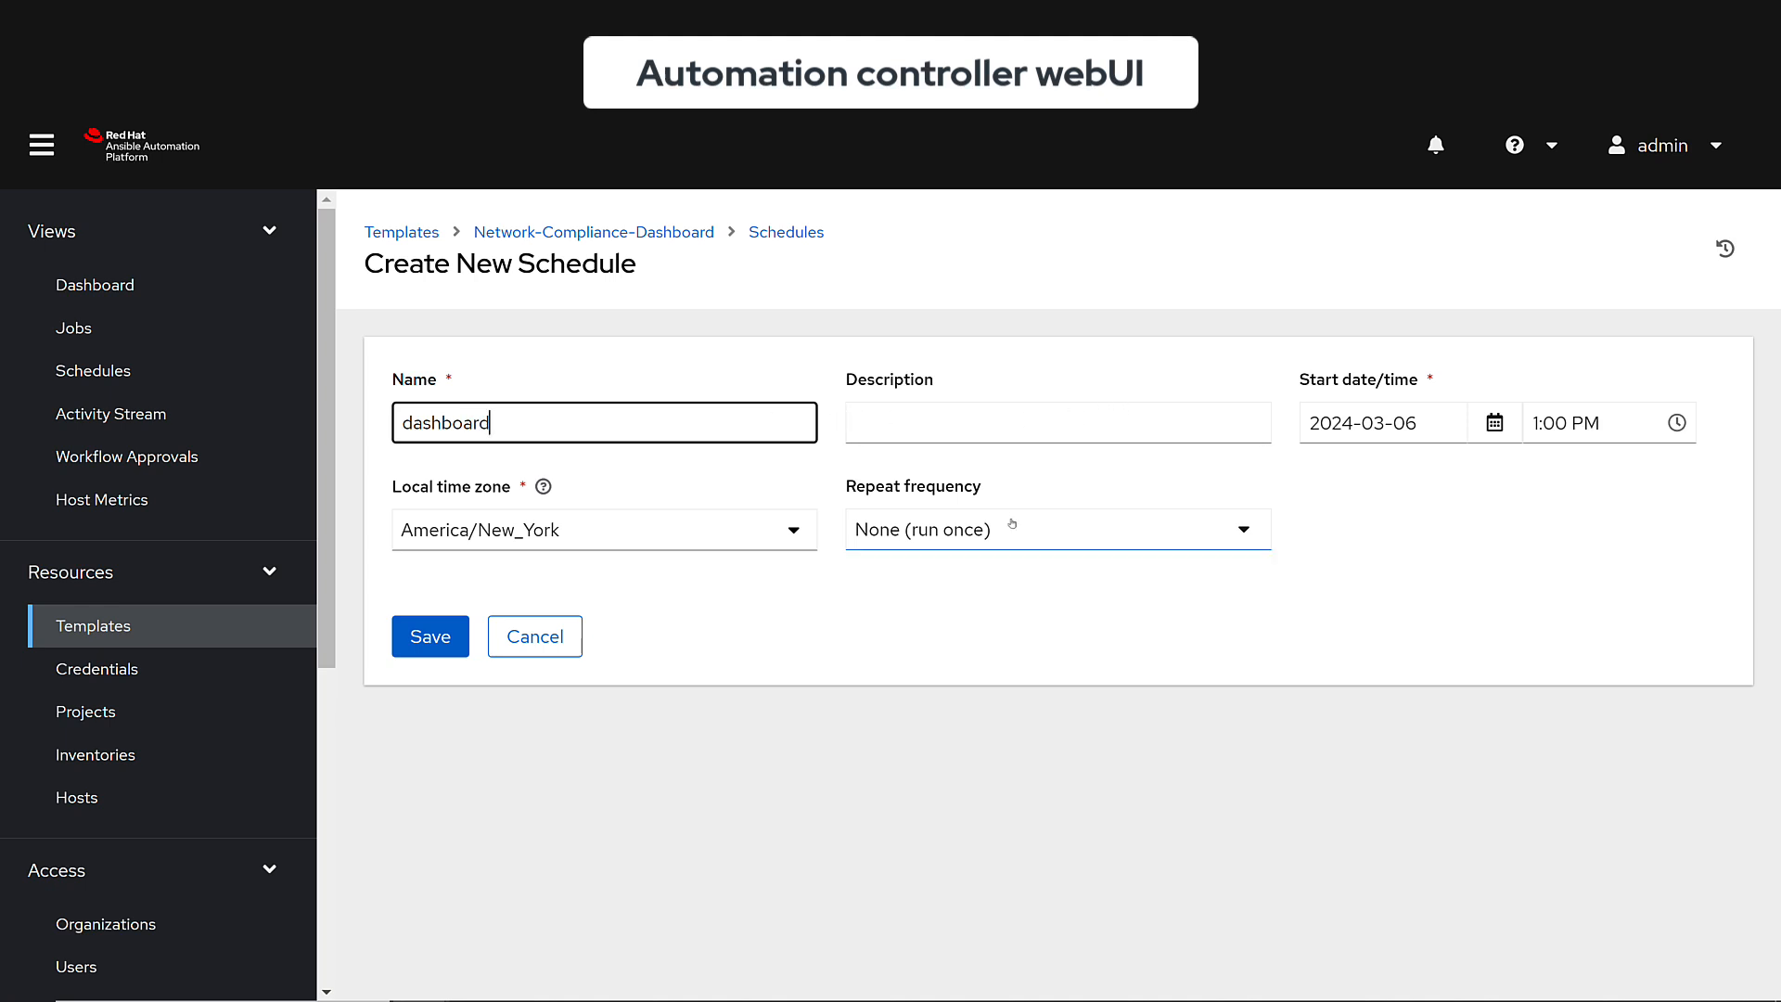
click(1057, 528)
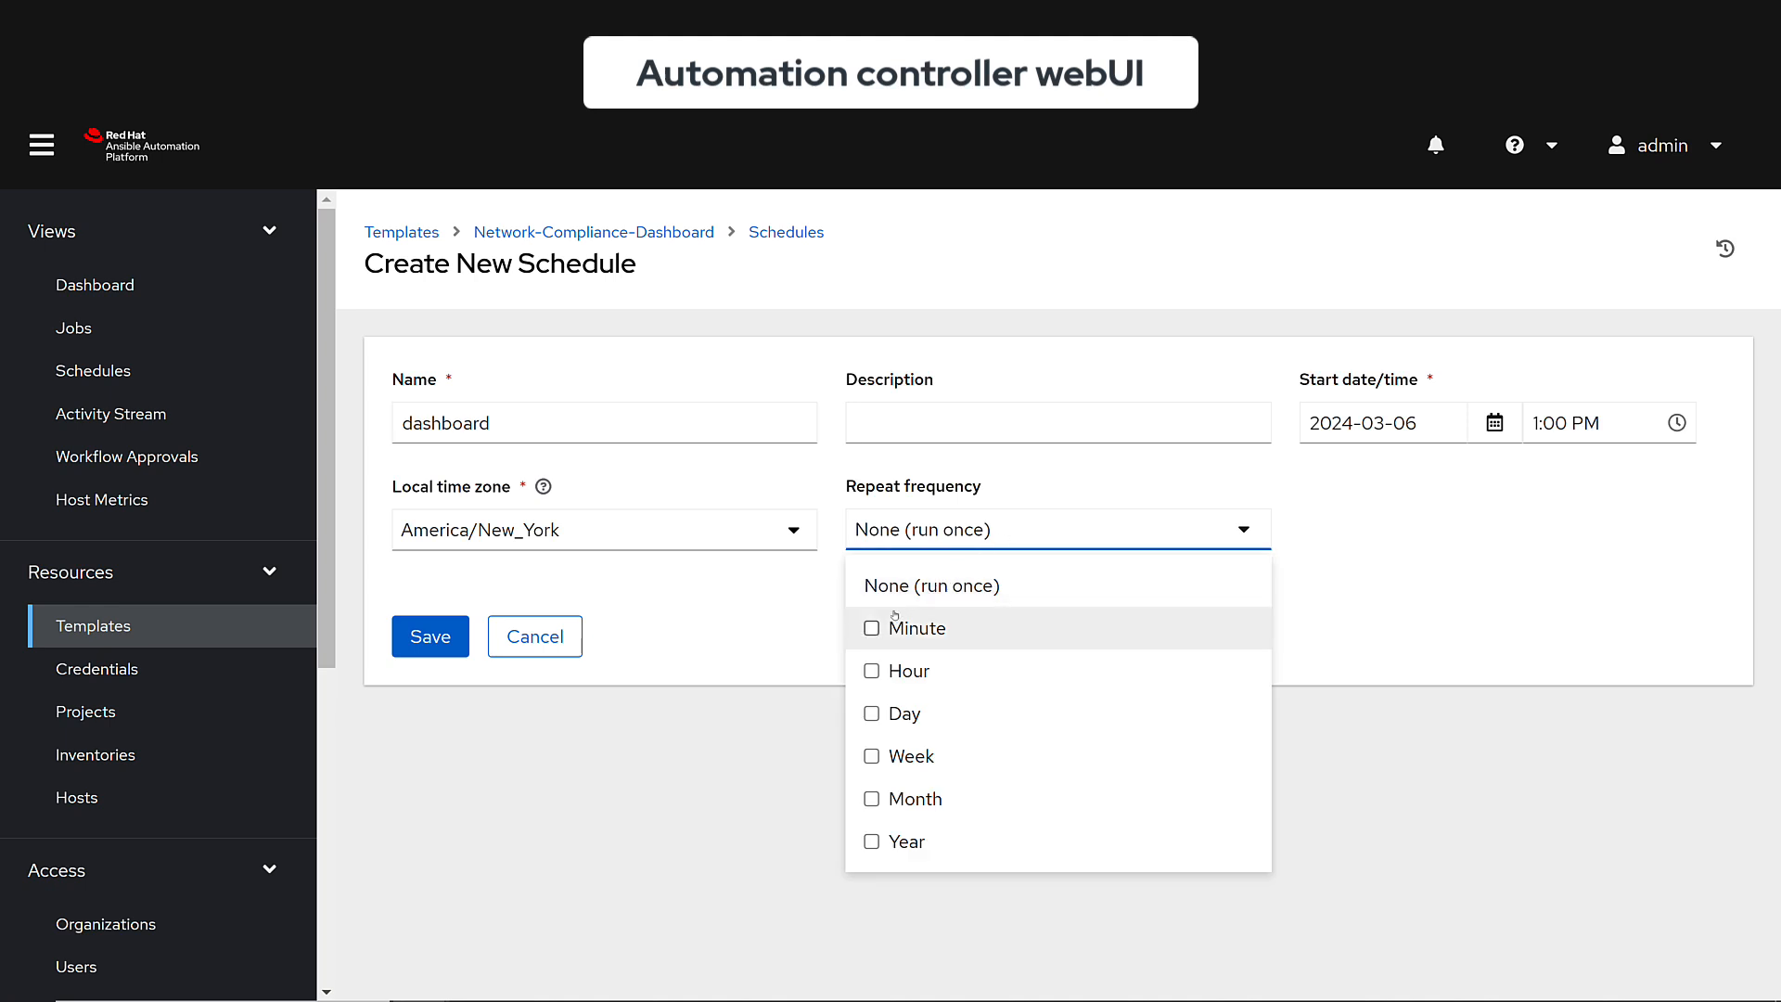
click(871, 628)
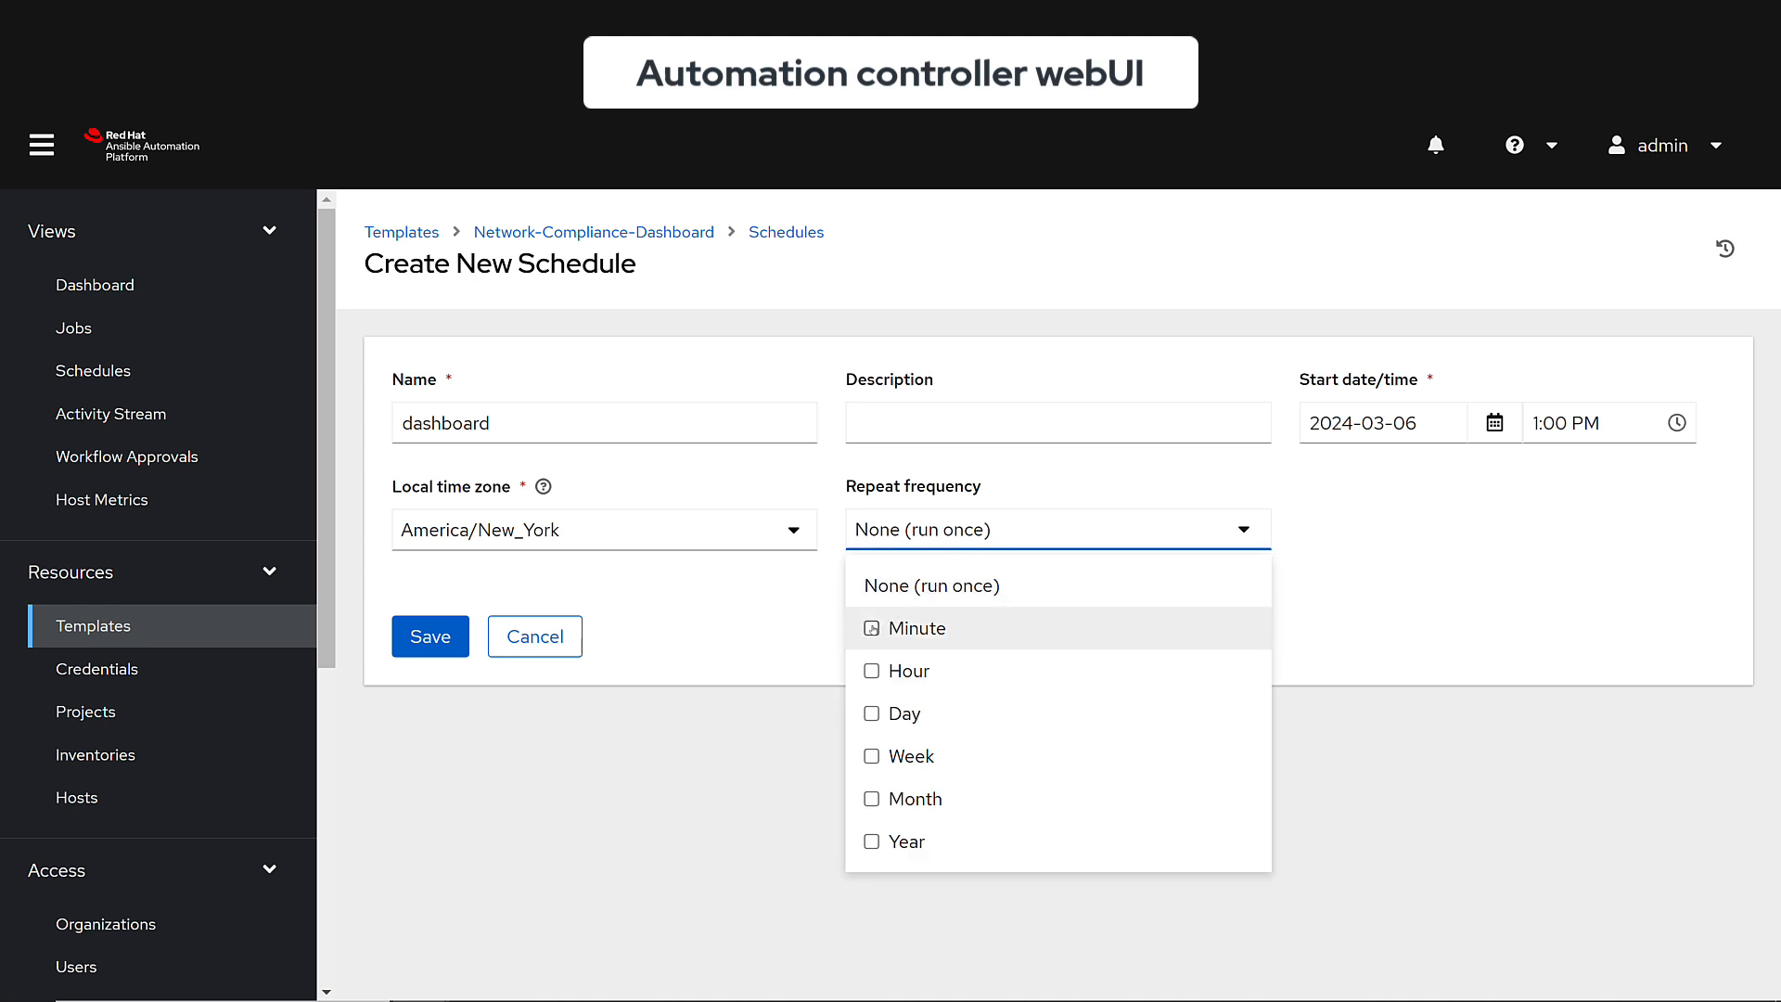
click(913, 628)
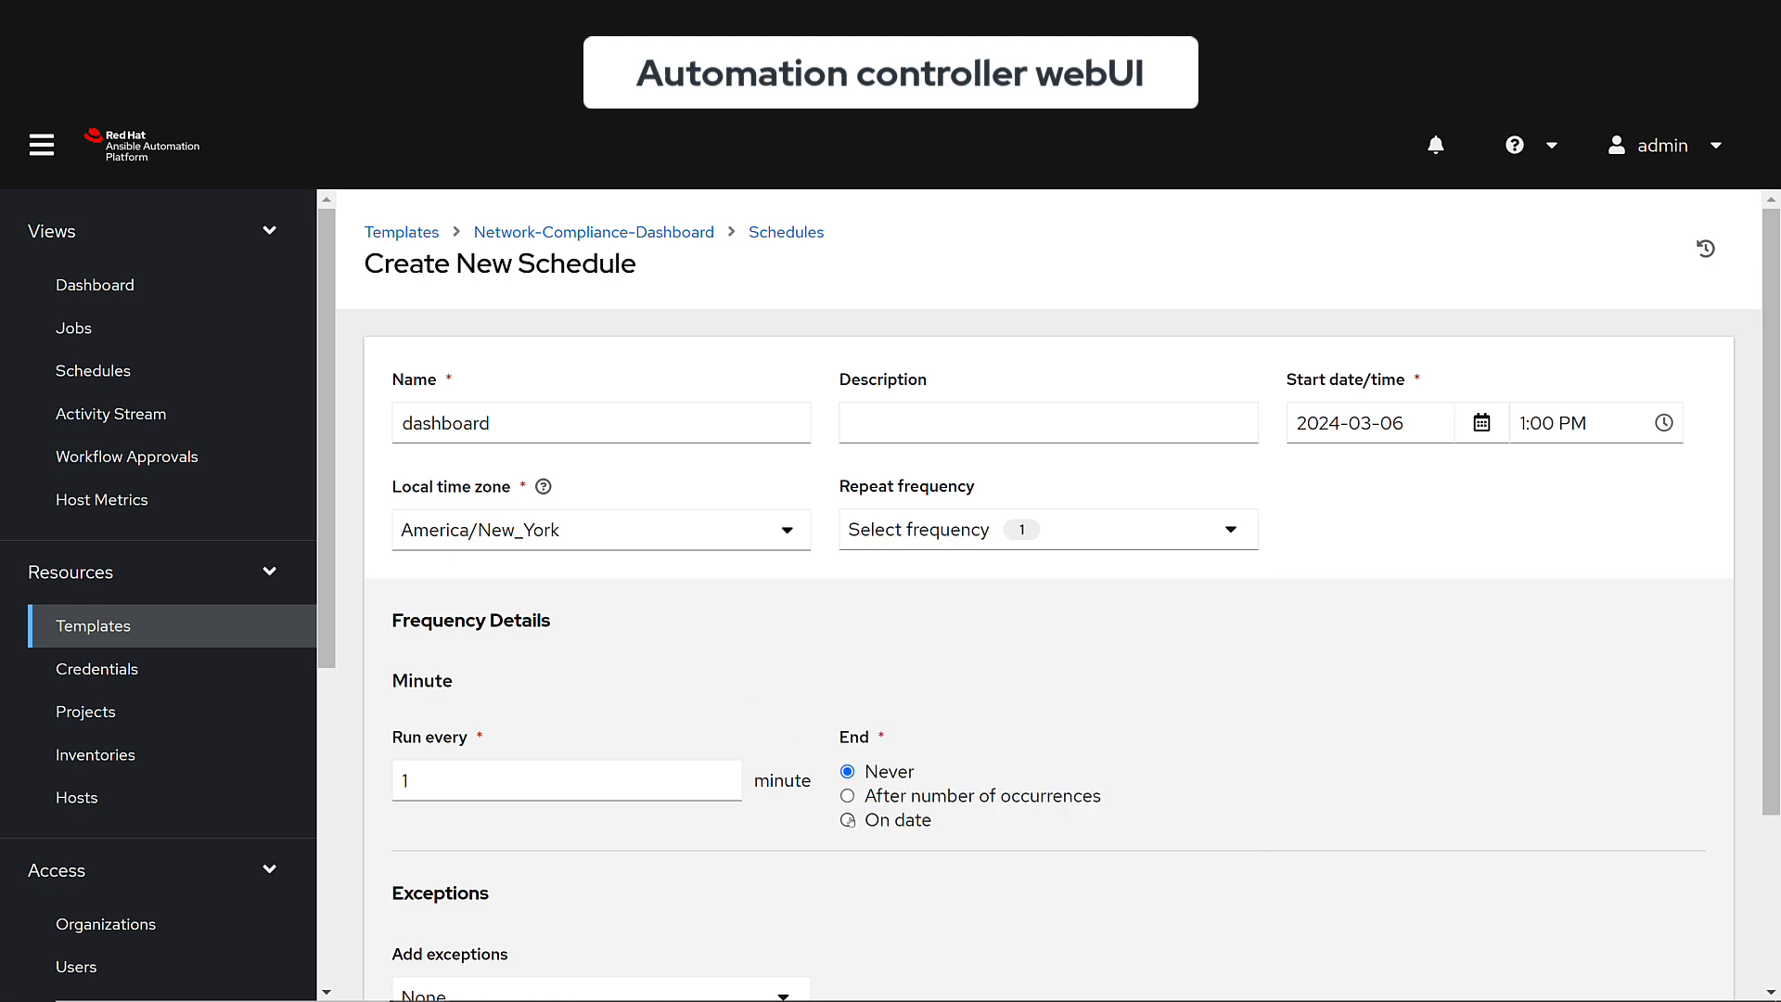
click(847, 684)
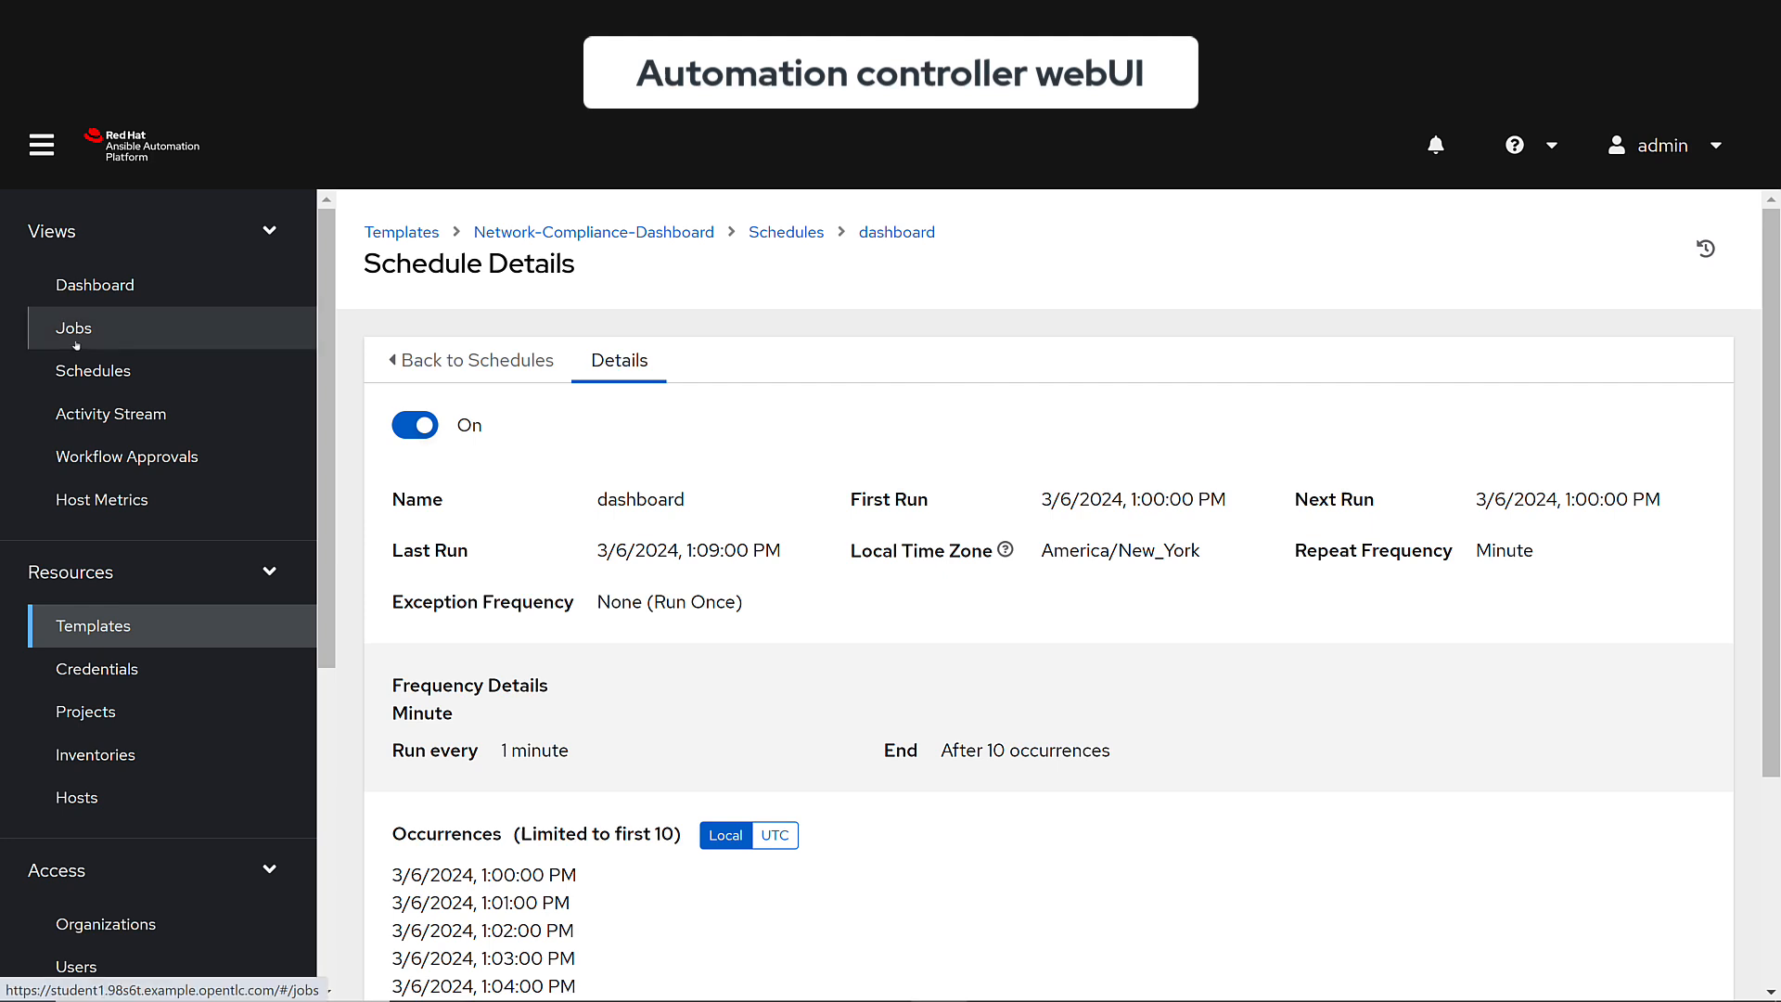
click(72, 327)
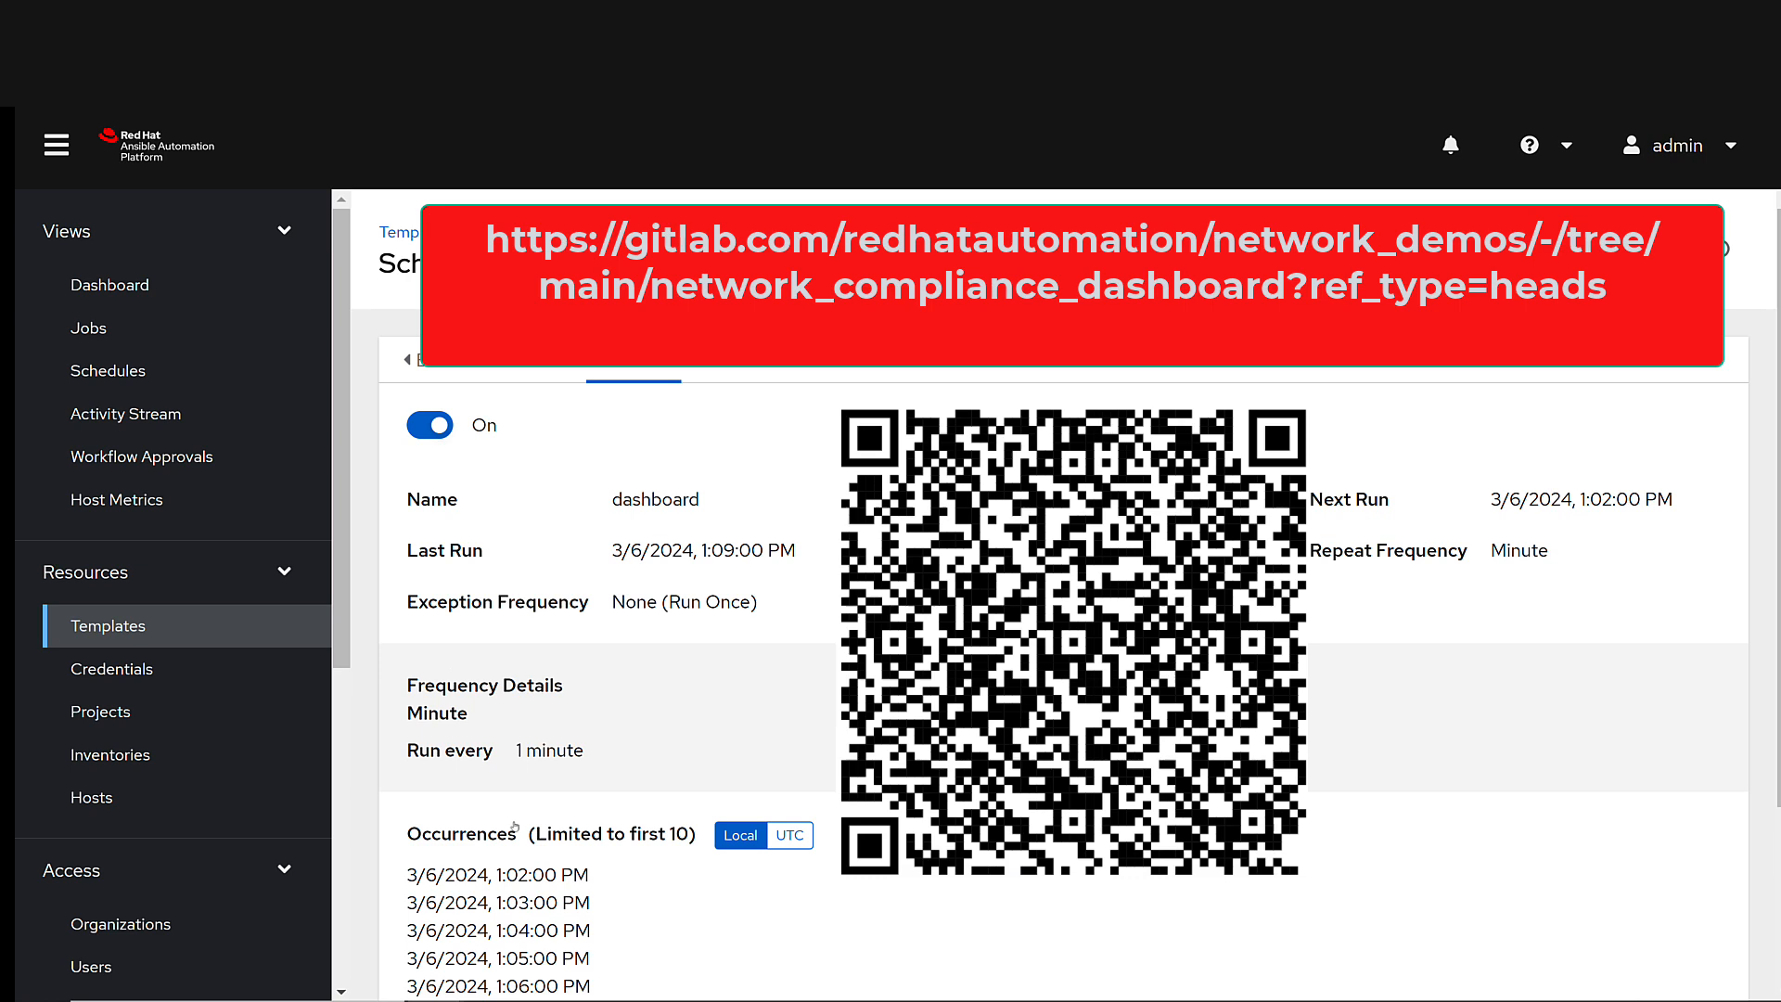
mouse_move(447, 663)
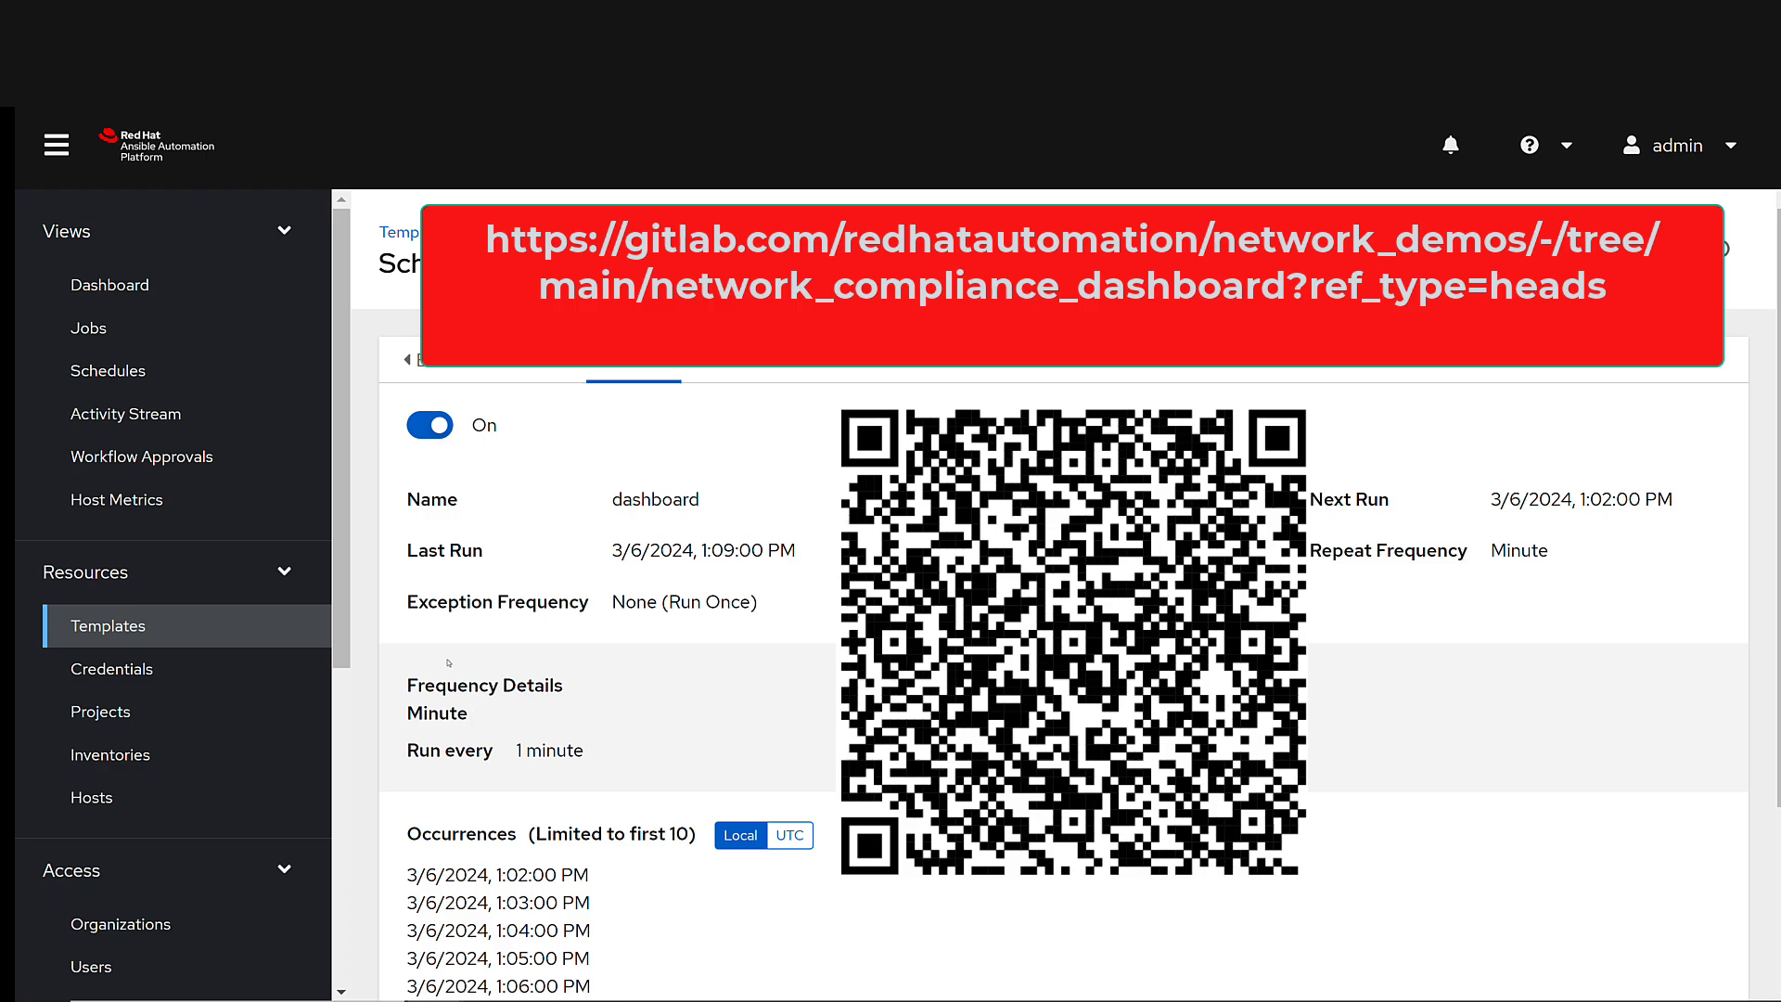